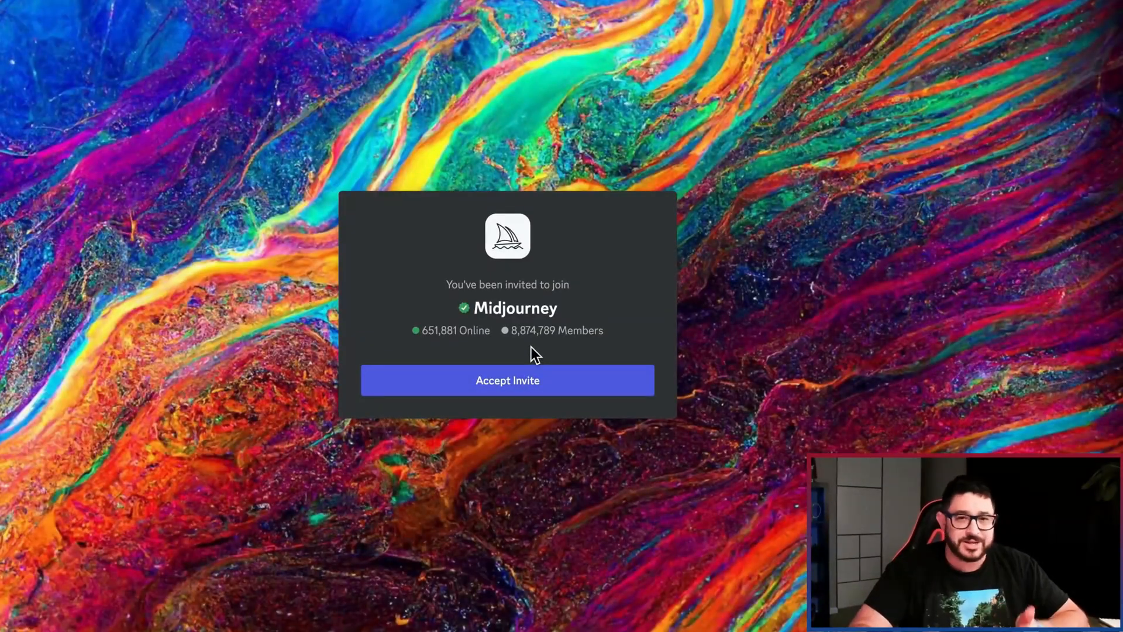
- Accept the Midjourney server invite and continue into the Discord app
{"action": "left_click", "coordinate": [506, 379]}
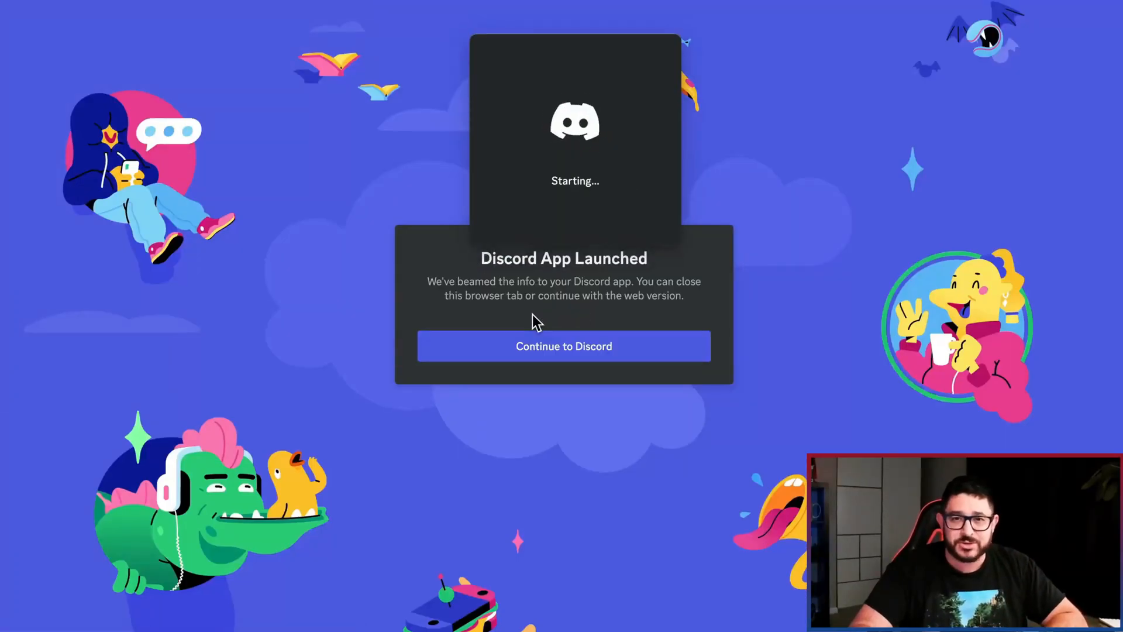
{"action": "left_click", "coordinate": [564, 346]}
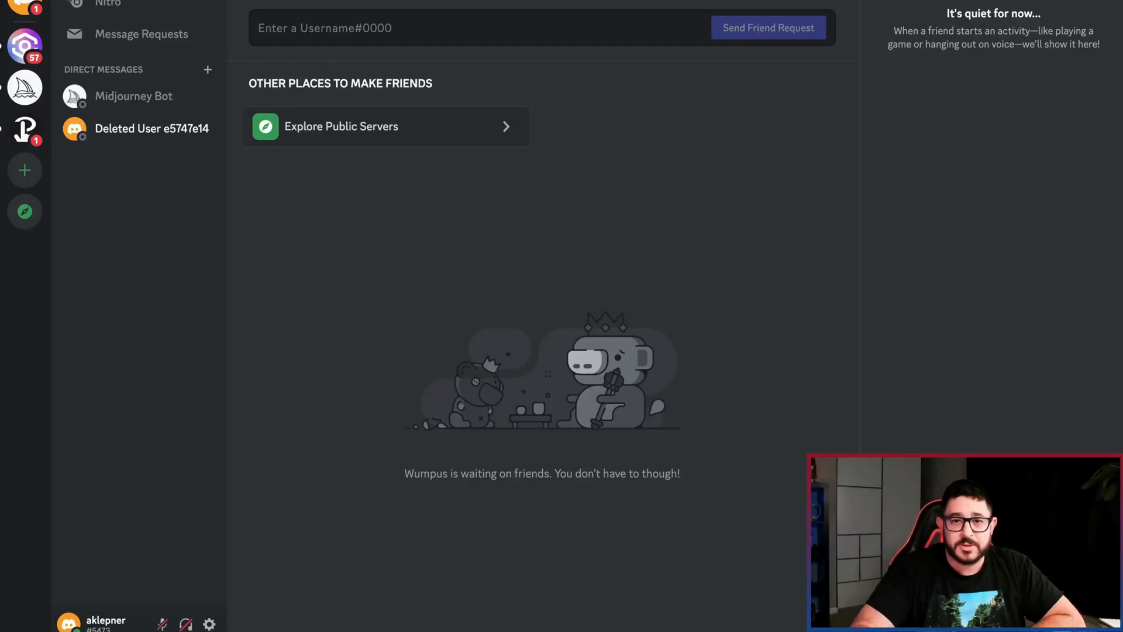
{"action": "mouse_move", "coordinate": [835, 260]}
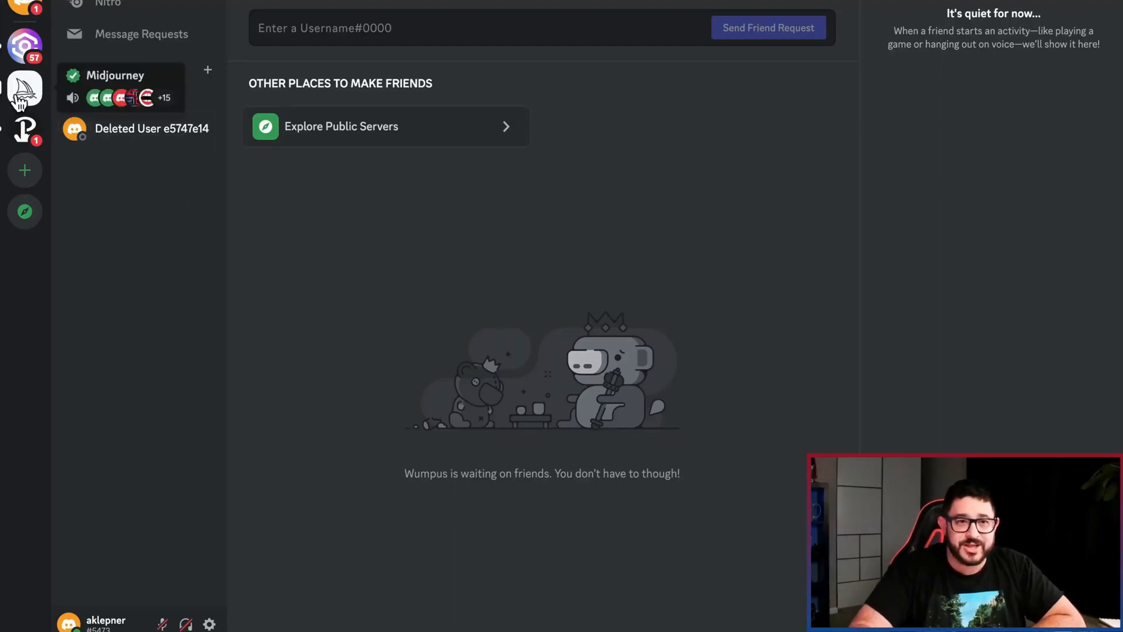
- Enter the Midjourney server and browse the newbies-169 feed of members' generated images
{"action": "left_click", "coordinate": [25, 90]}
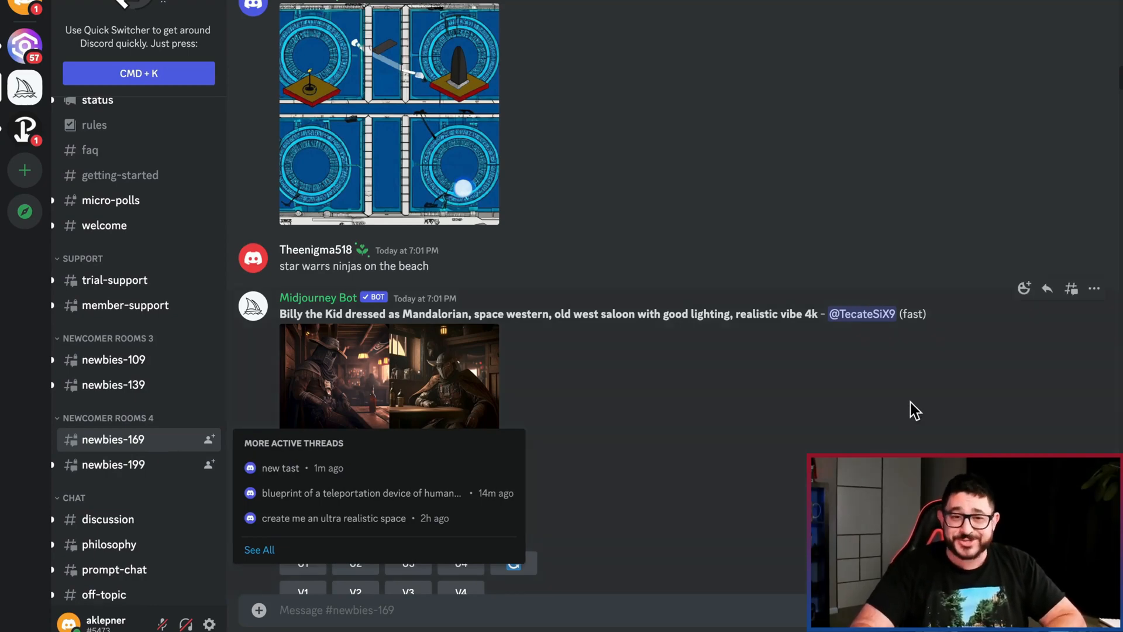
{"action": "scroll", "scroll_direction": "down", "scroll_amount": 3}
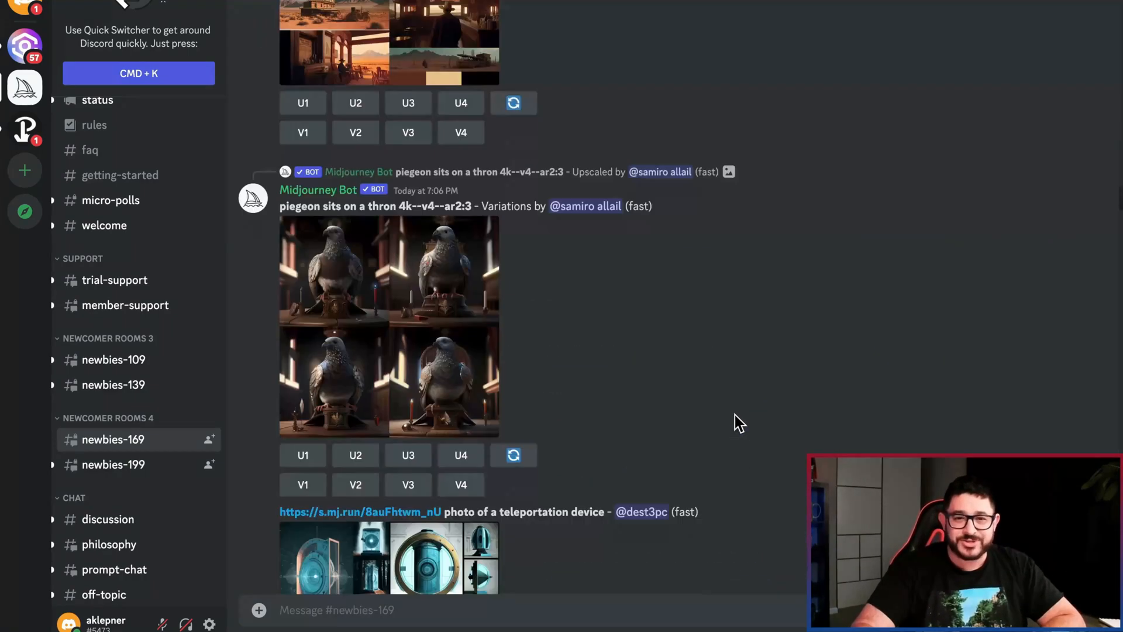
{"action": "scroll", "scroll_direction": "down", "scroll_amount": 3}
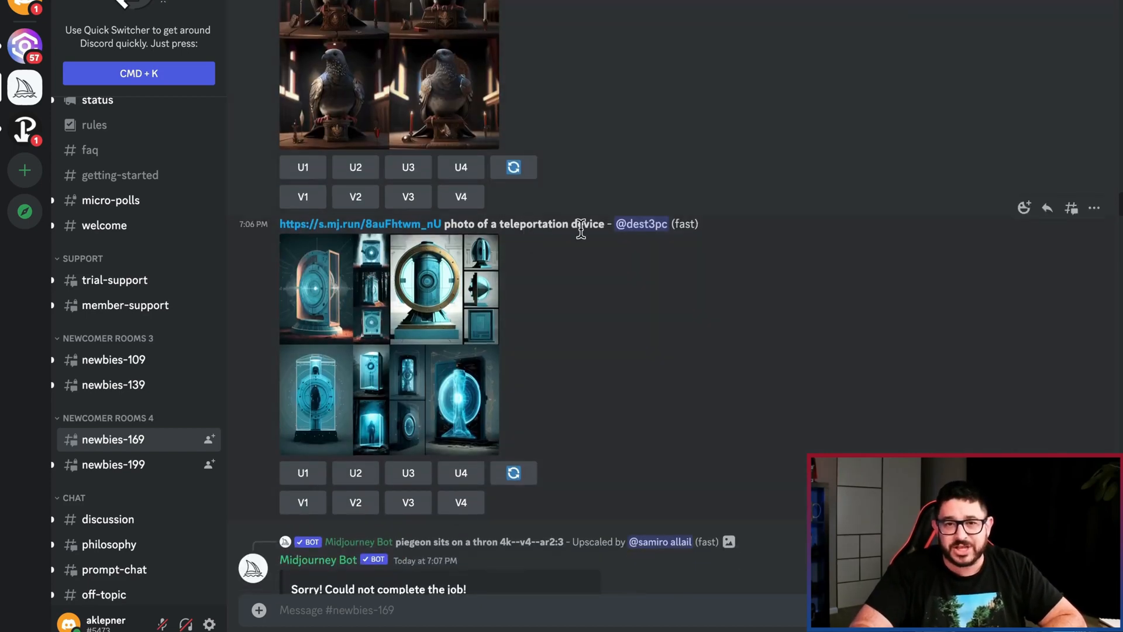
{"action": "scroll", "scroll_direction": "down", "scroll_amount": 3}
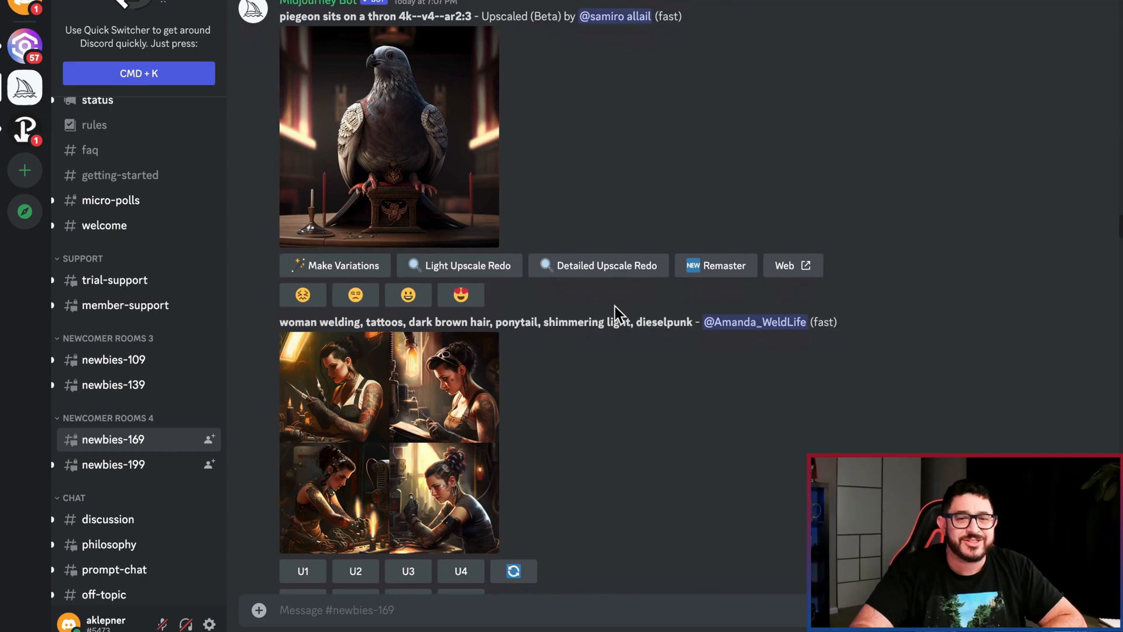
{"action": "scroll", "scroll_direction": "down", "scroll_amount": 3}
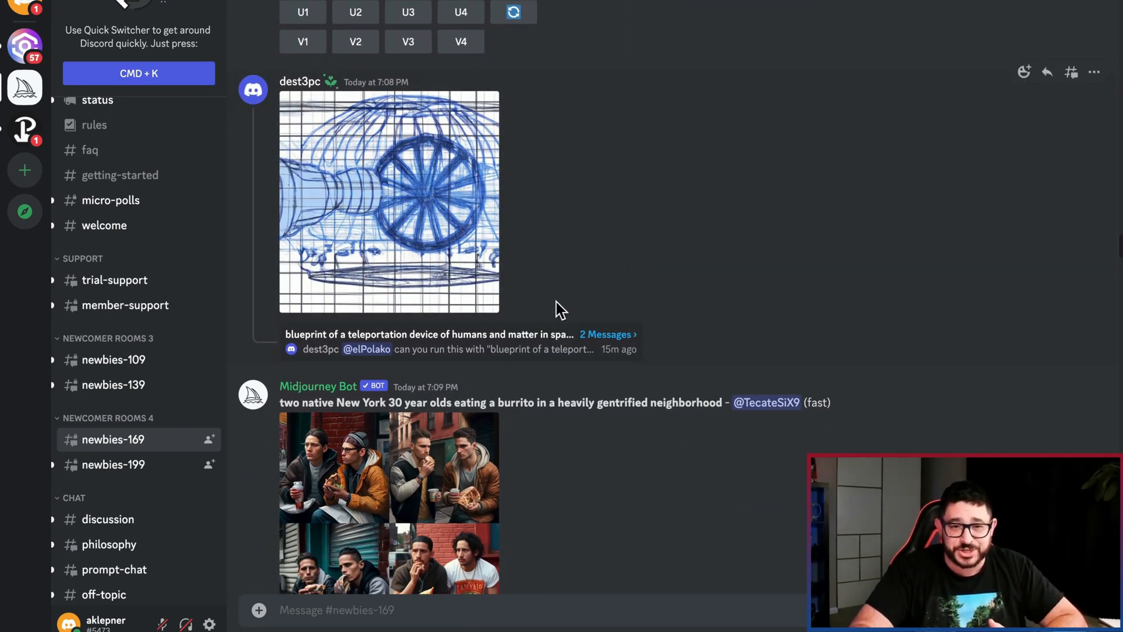
{"action": "scroll", "scroll_direction": "down", "scroll_amount": 3}
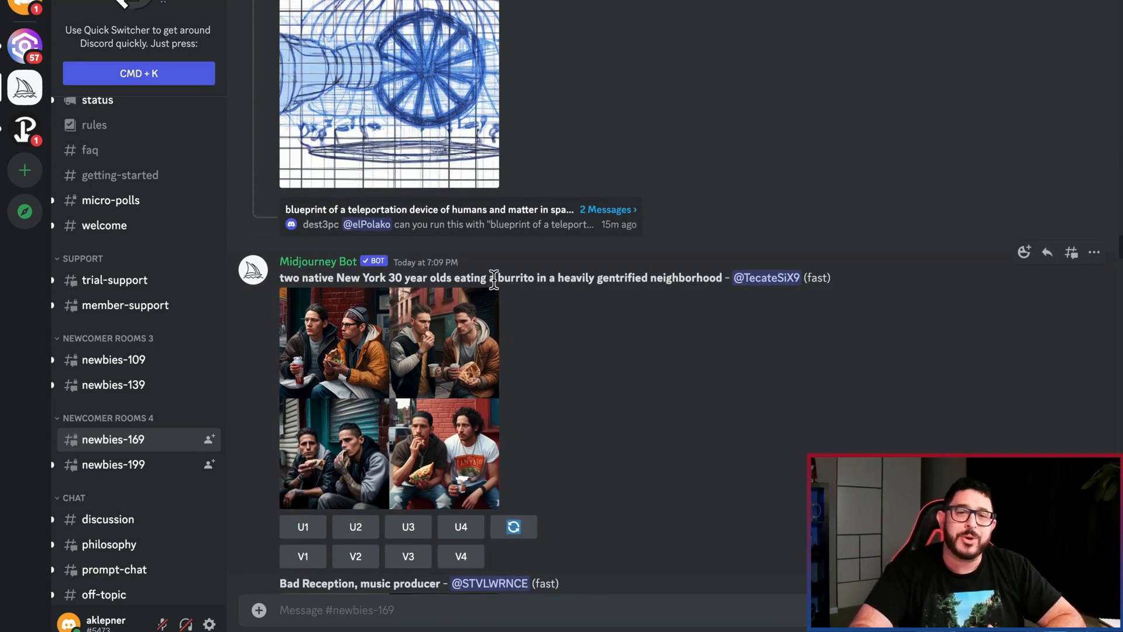
{"action": "mouse_move", "coordinate": [541, 277]}
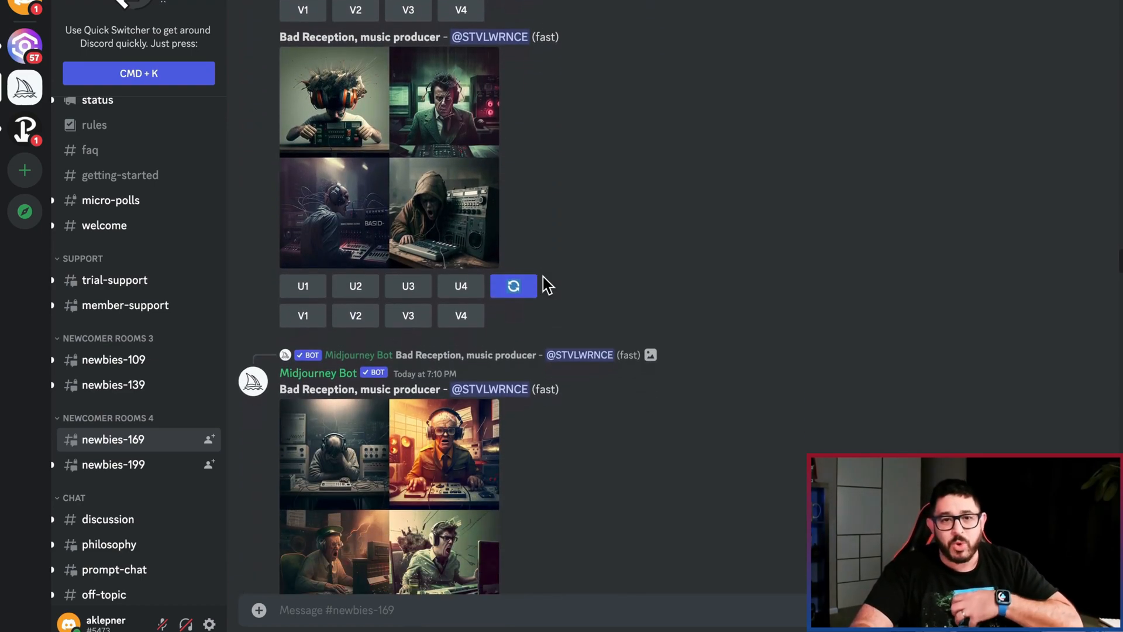
{"action": "scroll", "scroll_direction": "down", "scroll_amount": 3}
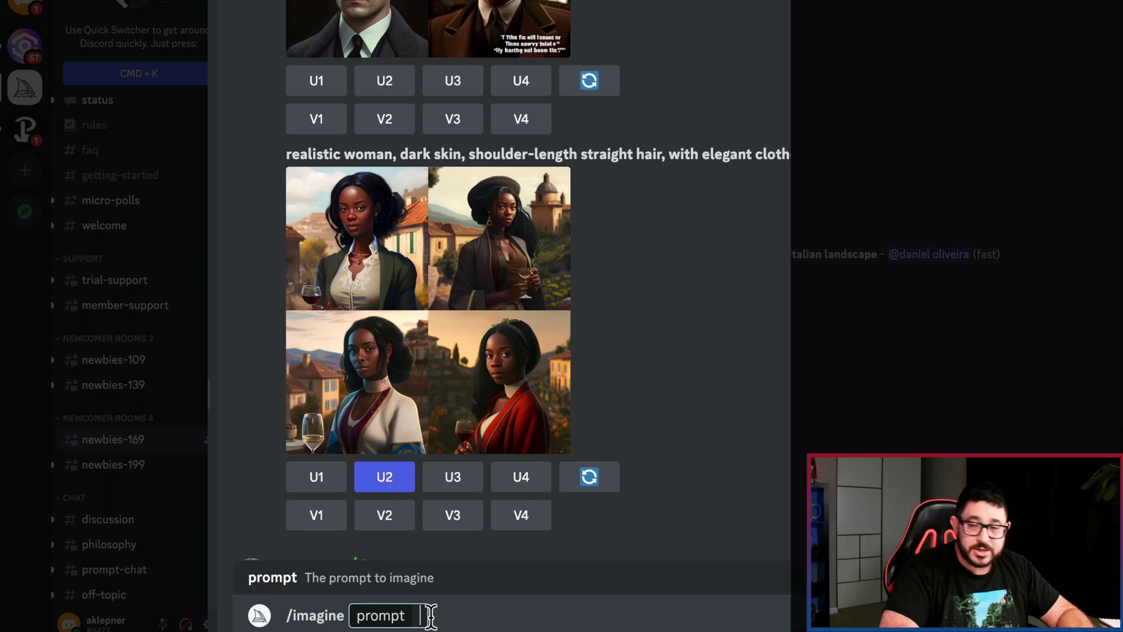
- Enter the prompt 'professional website for a new author' for /imagine
{"action": "type", "text": "professional w"}
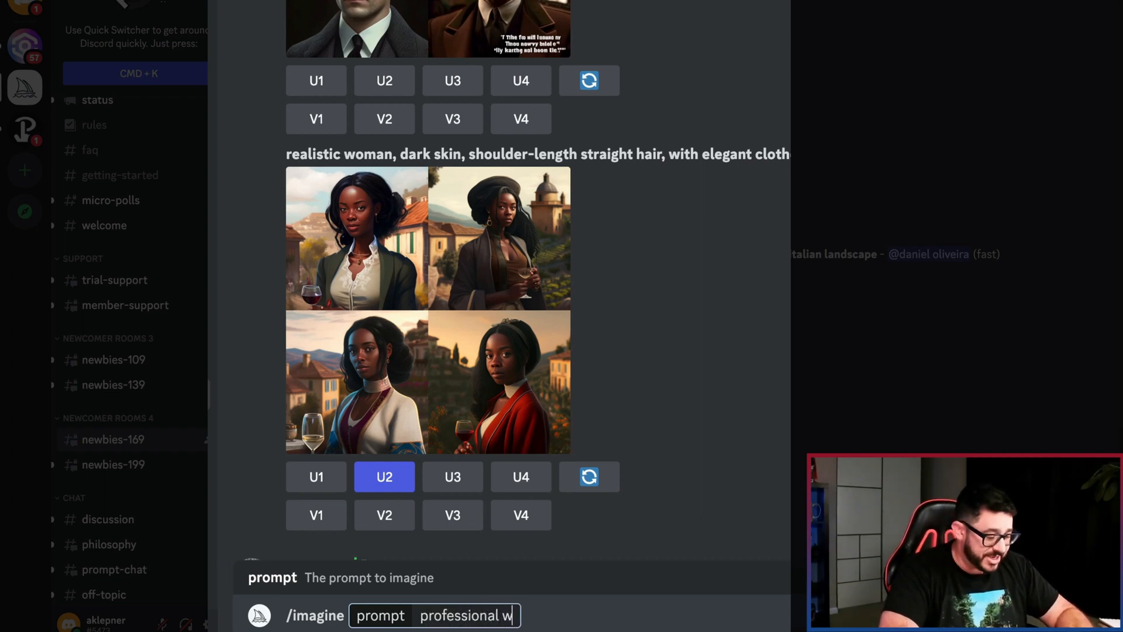
{"action": "type", "text": "ebsite"}
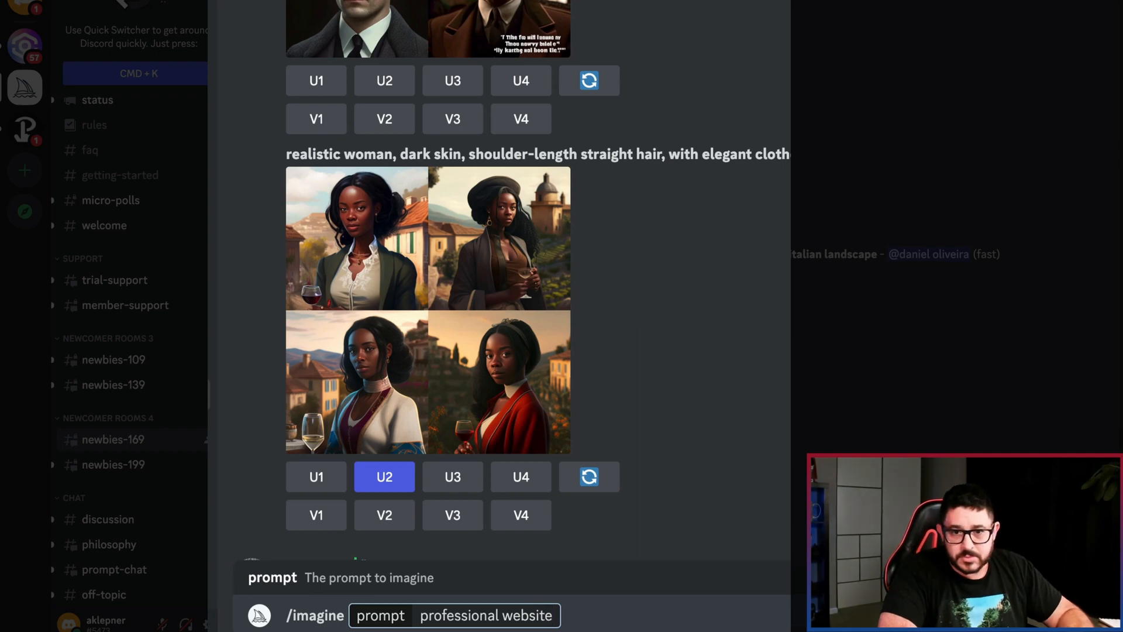
{"action": "type", "text": "for a new"}
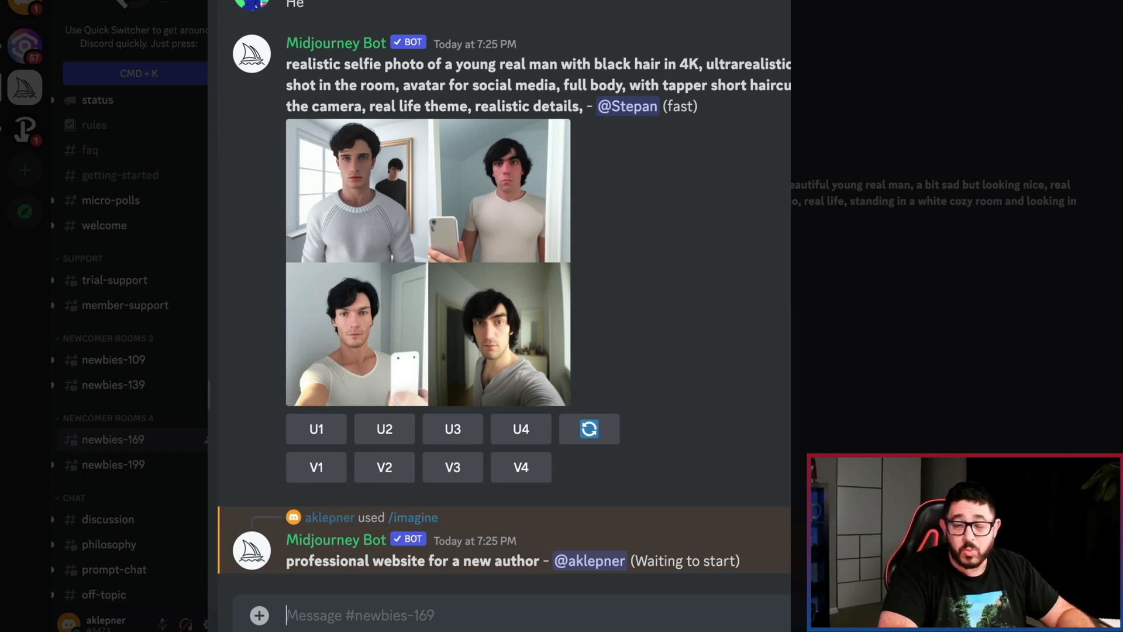
{"action": "mouse_move", "coordinate": [685, 598]}
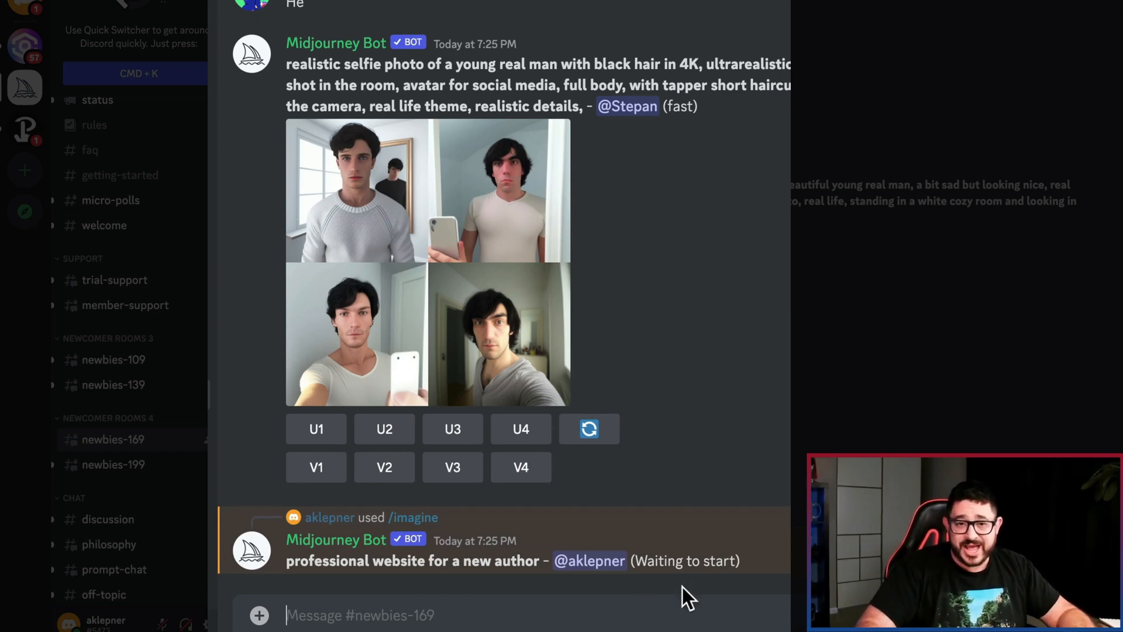
{"action": "mouse_move", "coordinate": [780, 563]}
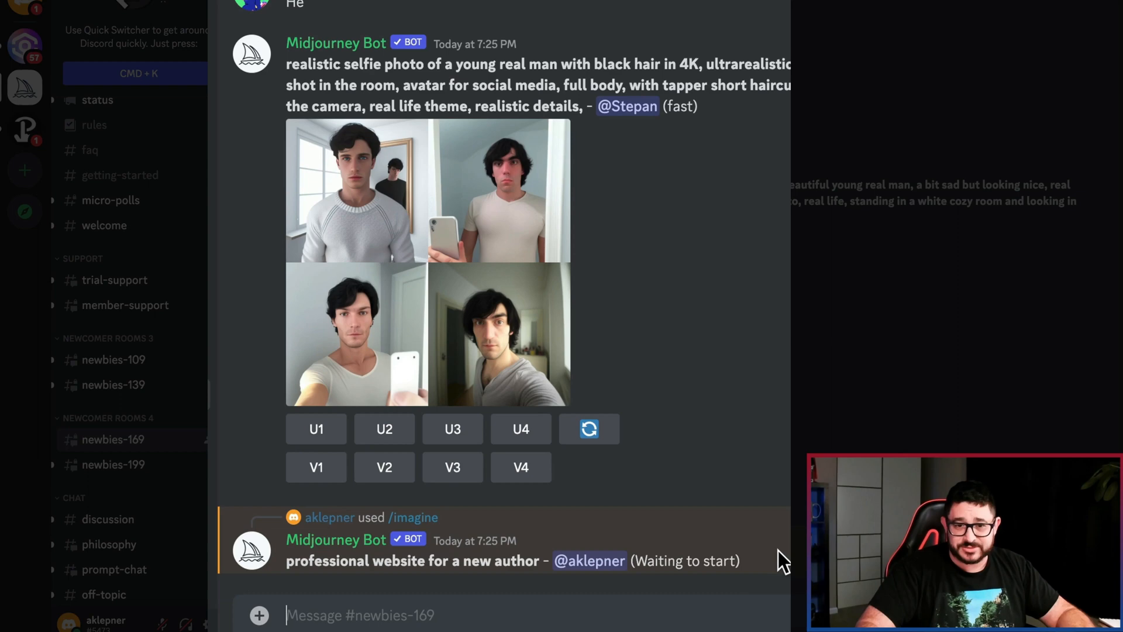
- Scroll to the bot's reply while the four author website mockups render
{"action": "scroll", "scroll_direction": "down", "scroll_amount": 3}
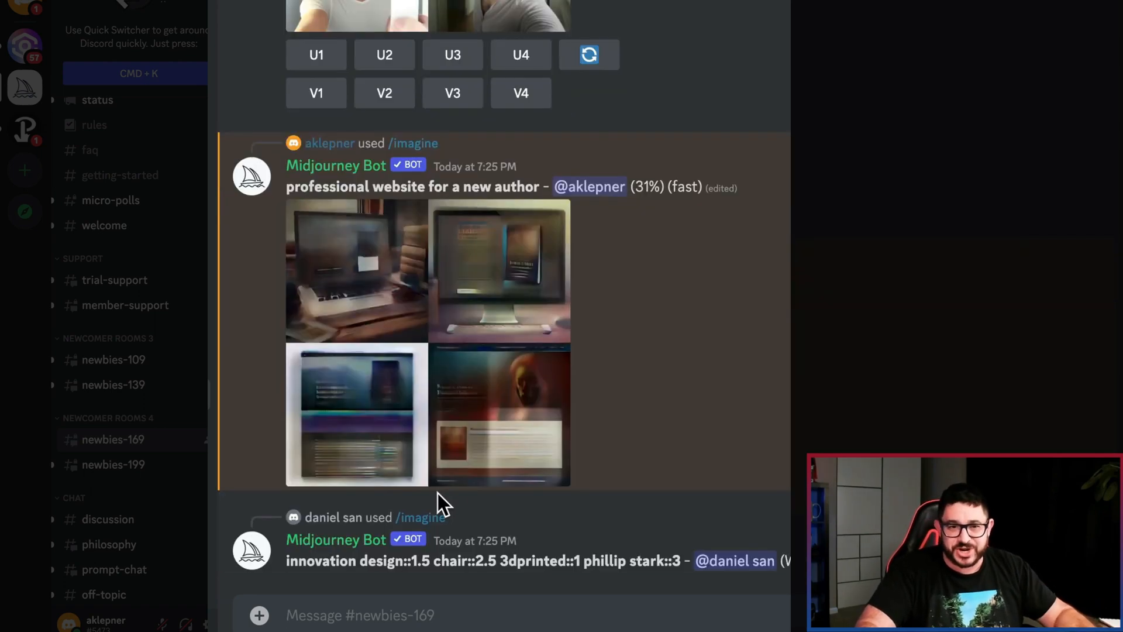
{"action": "mouse_move", "coordinate": [476, 388]}
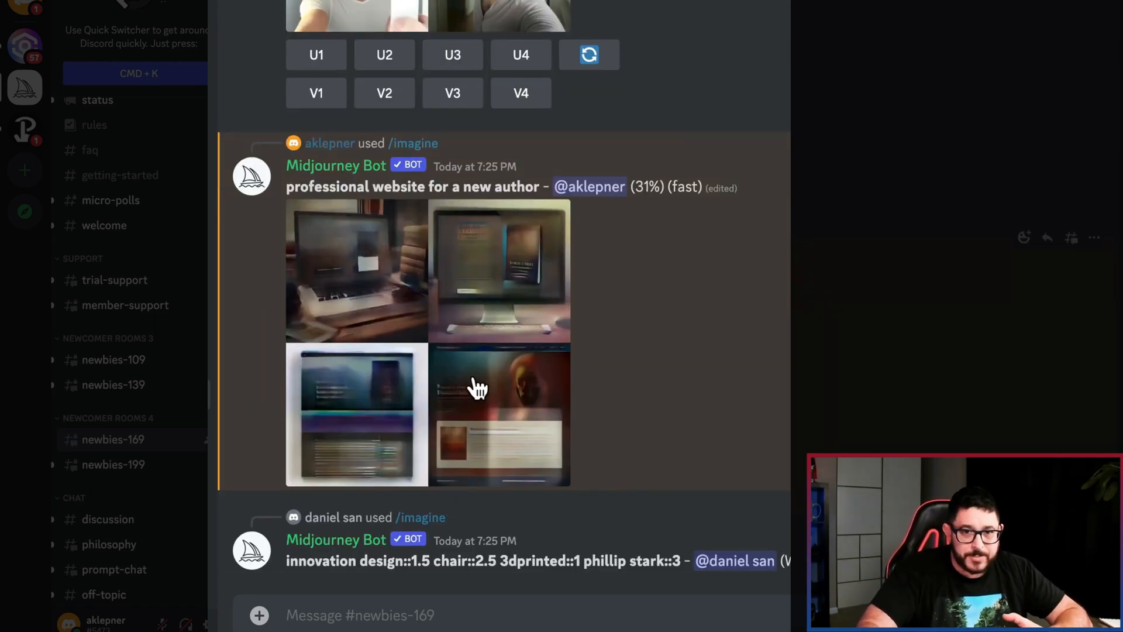
{"action": "mouse_move", "coordinate": [469, 441]}
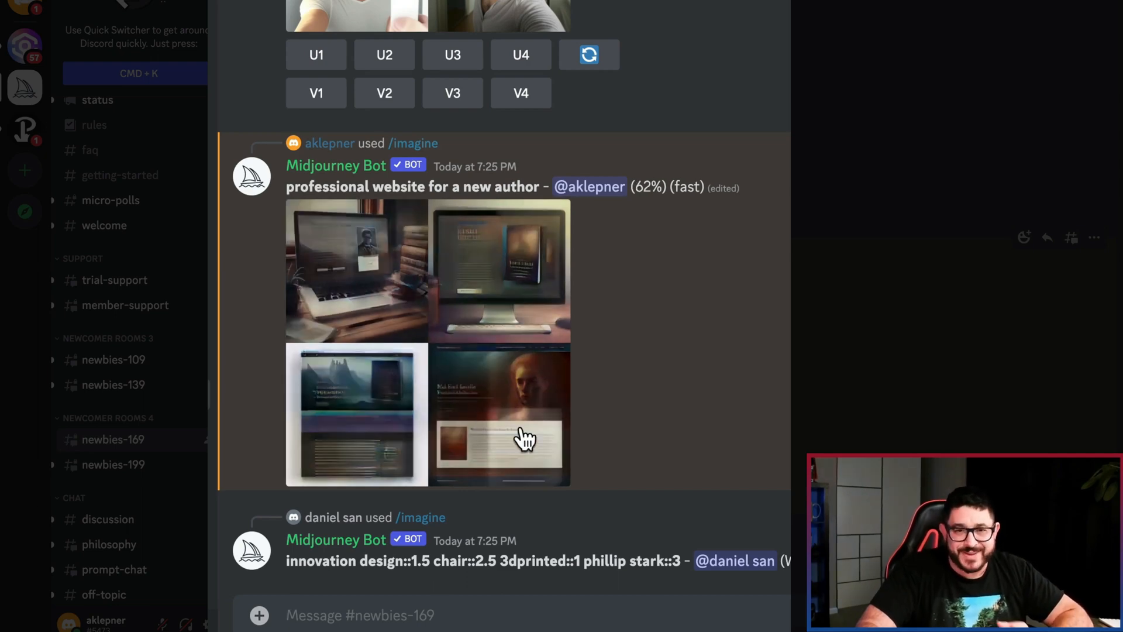
{"action": "mouse_move", "coordinate": [656, 197]}
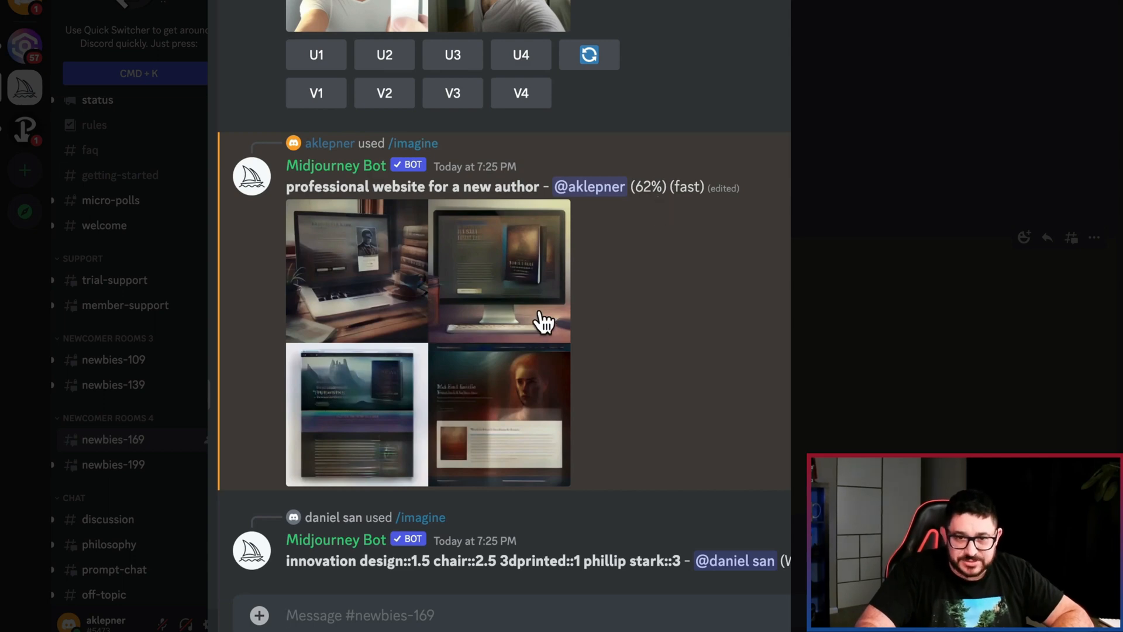
{"action": "mouse_move", "coordinate": [628, 253]}
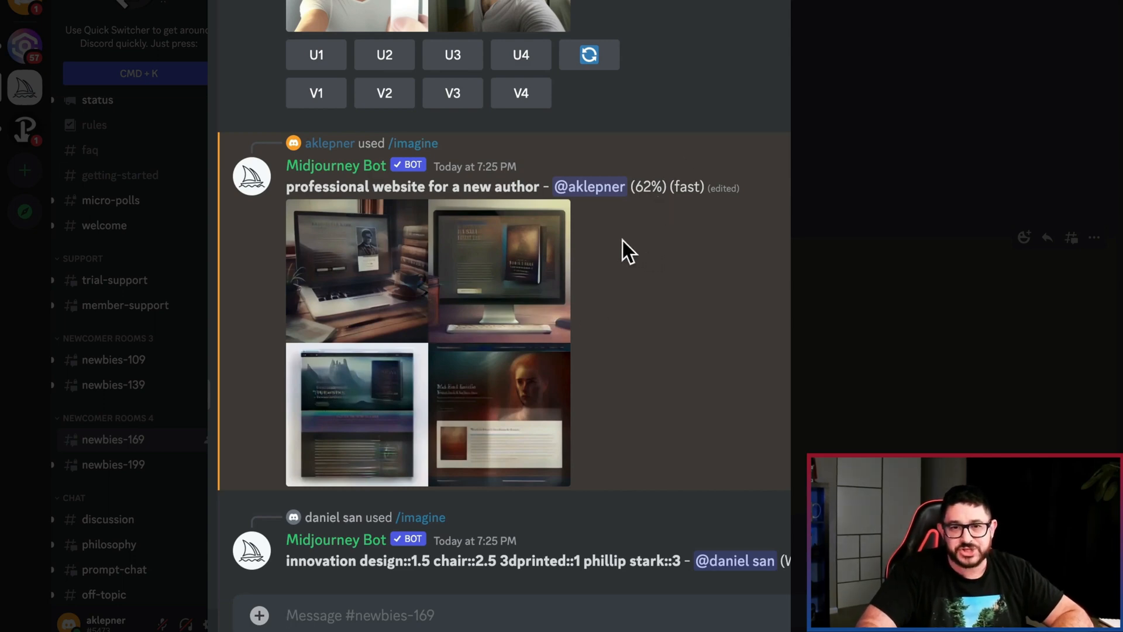
{"action": "scroll", "scroll_direction": "down", "scroll_amount": 3}
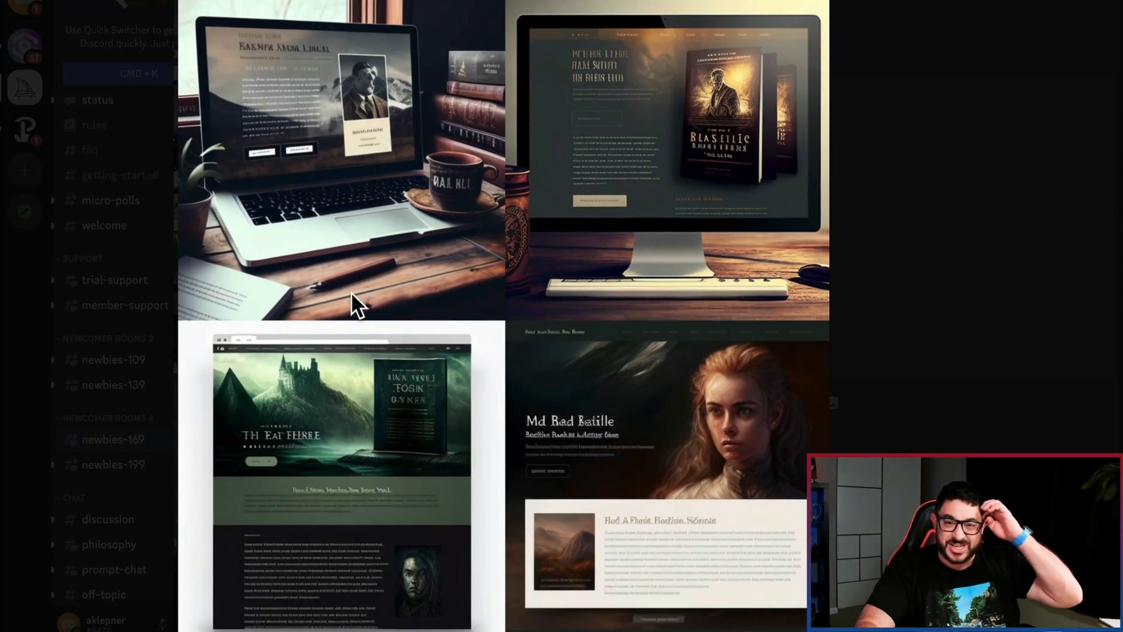
{"action": "mouse_move", "coordinate": [583, 602]}
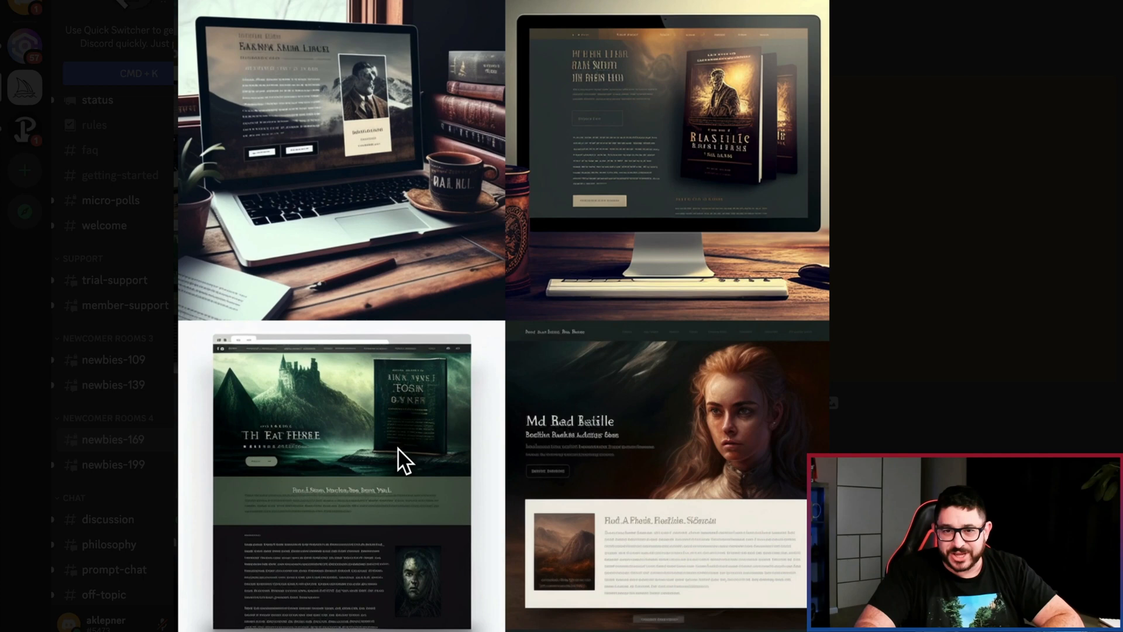
{"action": "mouse_move", "coordinate": [384, 445]}
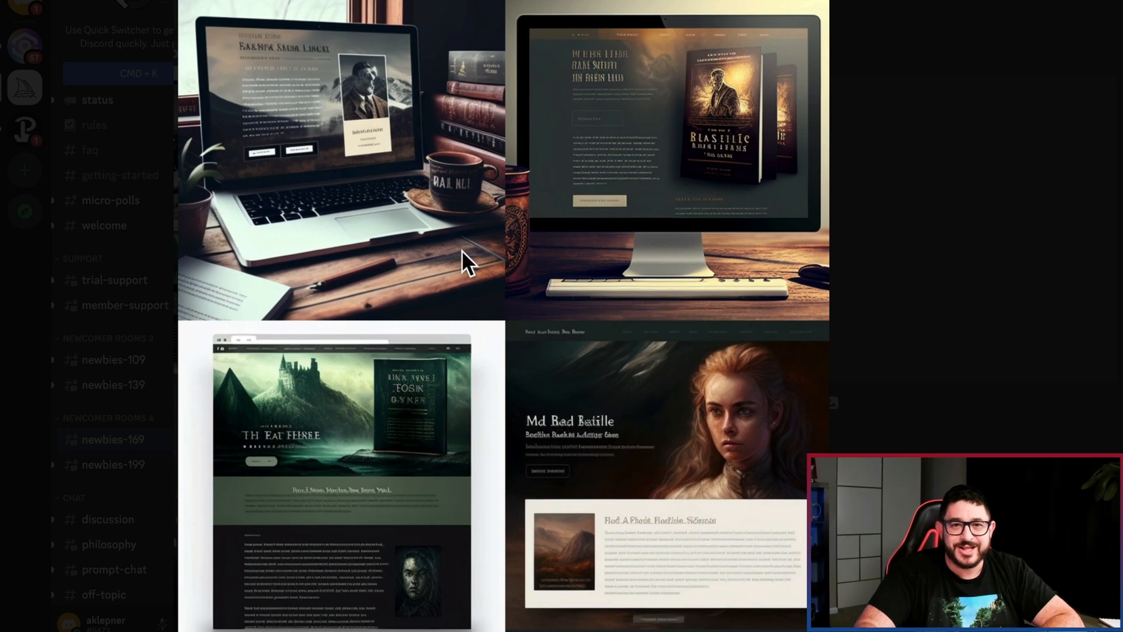
{"action": "mouse_move", "coordinate": [749, 236]}
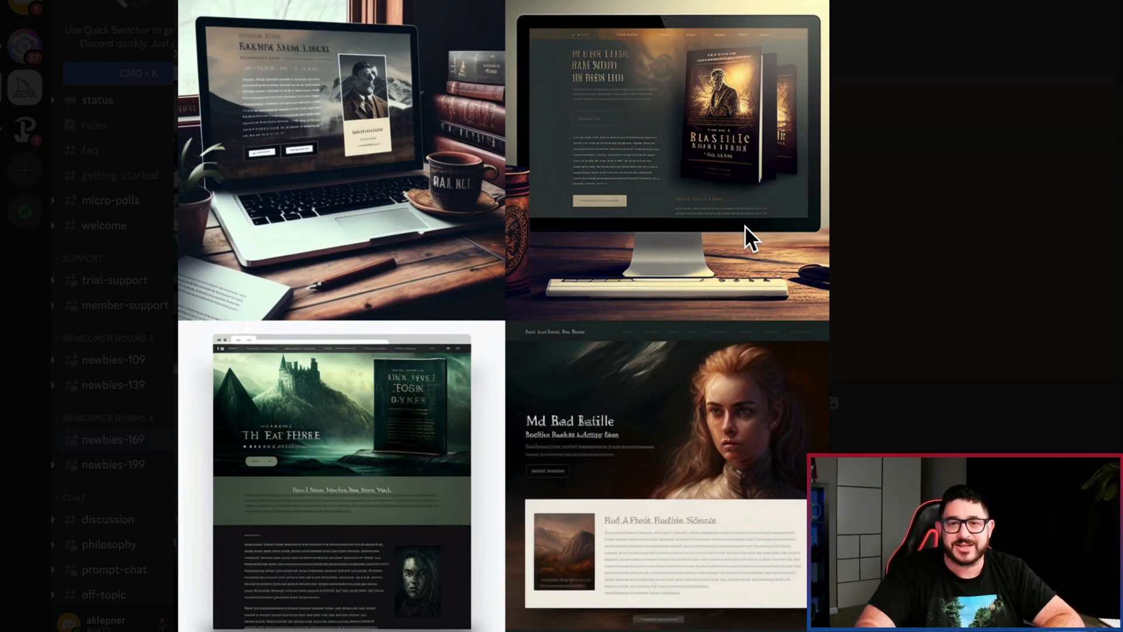
{"action": "mouse_move", "coordinate": [749, 261]}
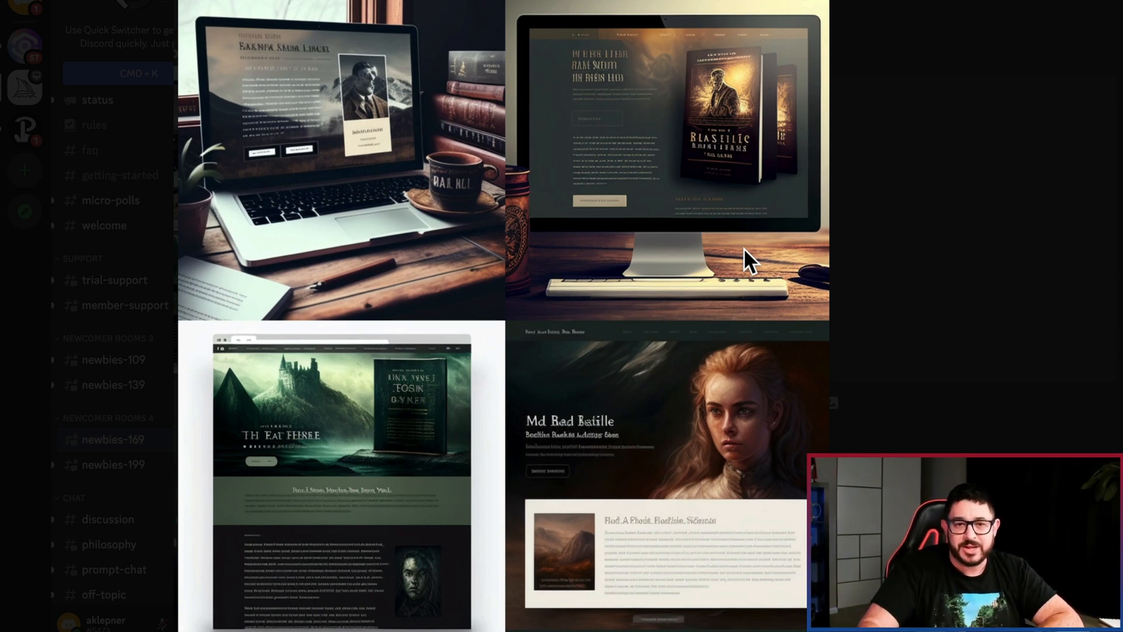
{"action": "mouse_move", "coordinate": [516, 165]}
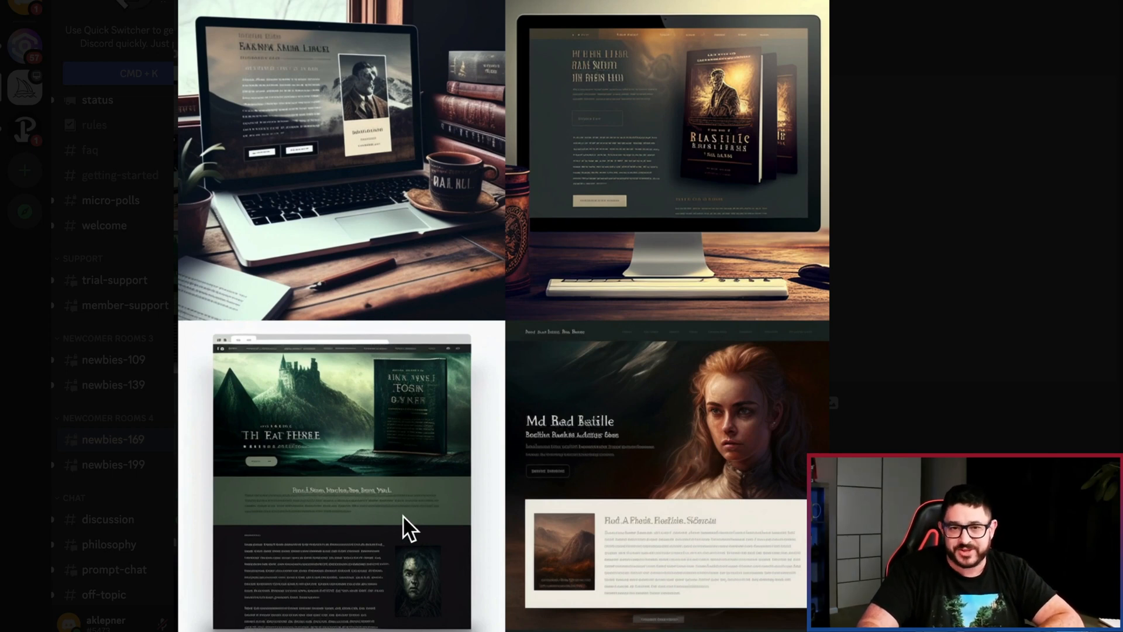
{"action": "mouse_move", "coordinate": [401, 458]}
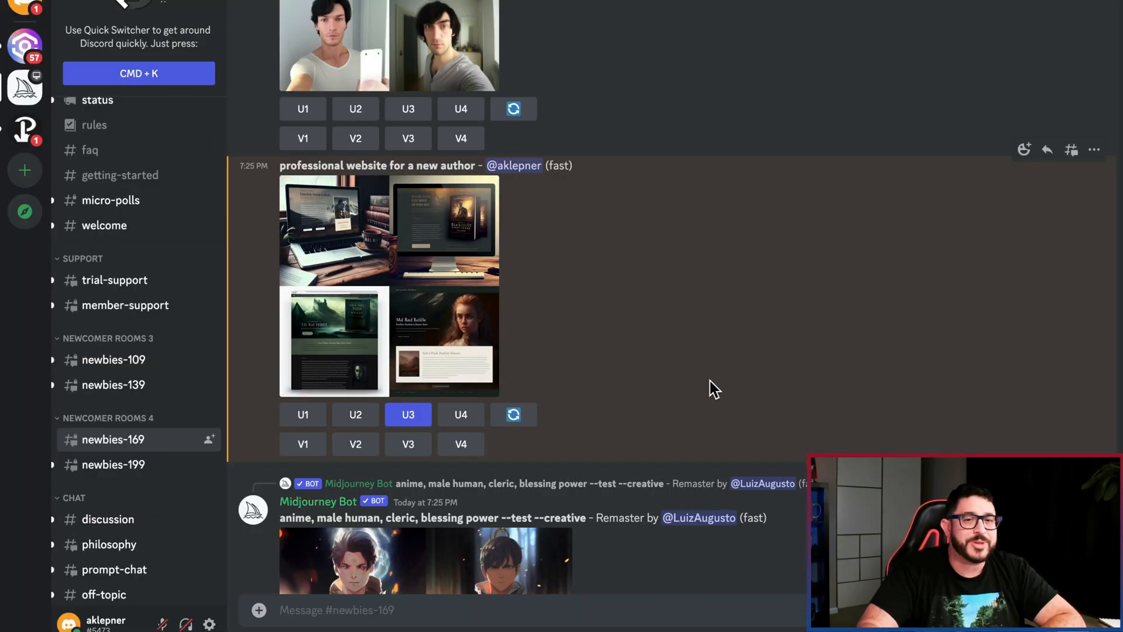
{"action": "mouse_move", "coordinate": [436, 361]}
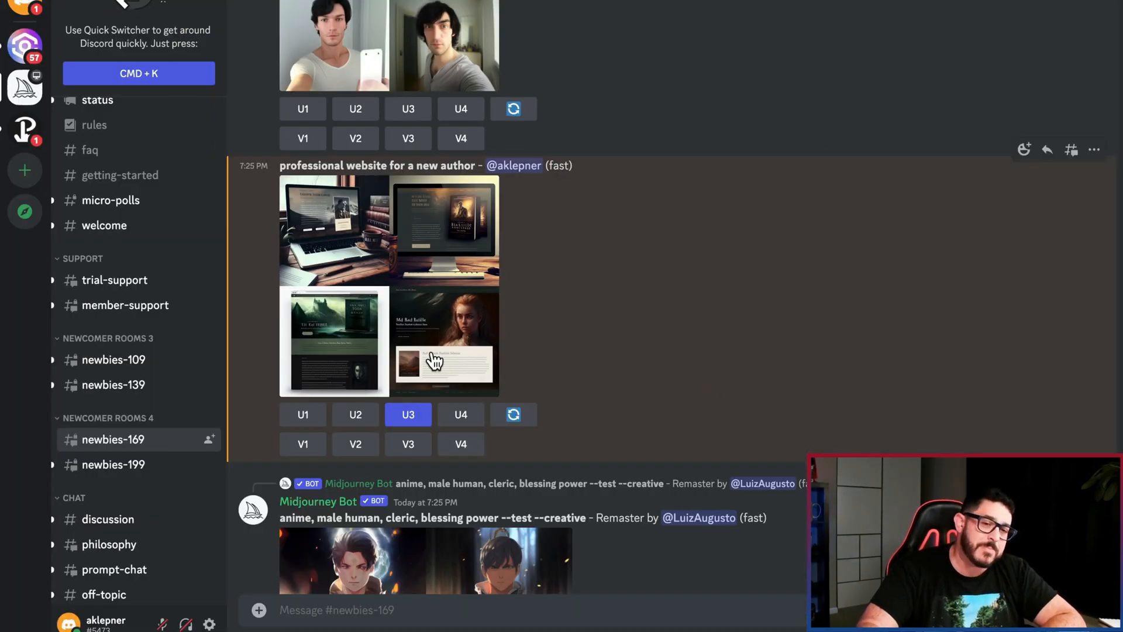
{"action": "mouse_move", "coordinate": [367, 341]}
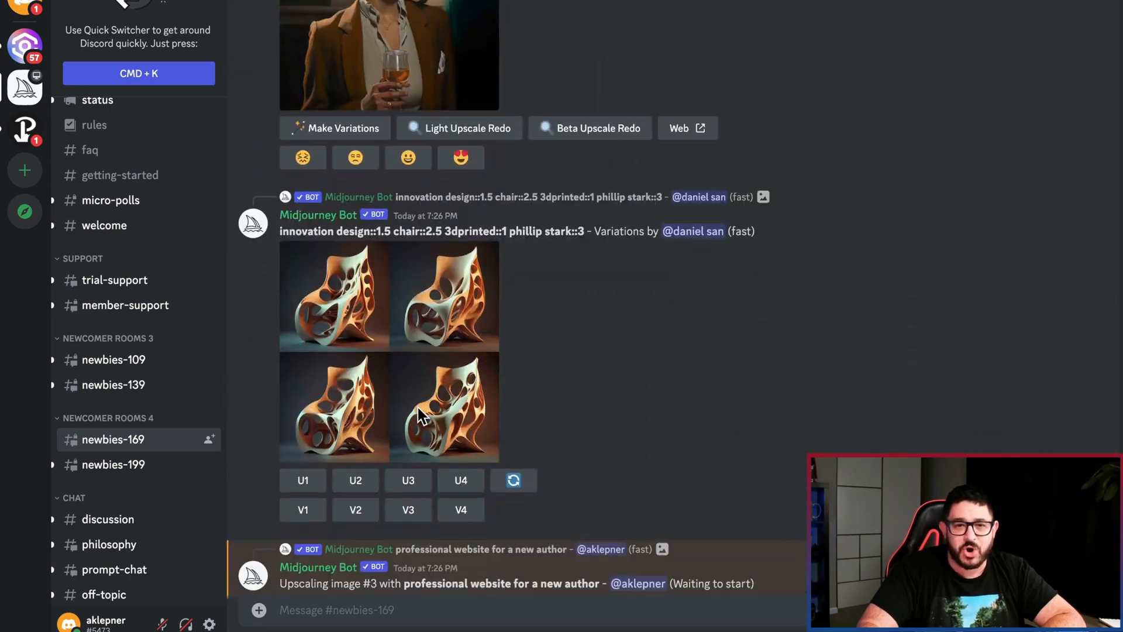
- Scroll to the queued 'Upscaling image #3' message for the third website design
{"action": "scroll", "scroll_direction": "down", "scroll_amount": 3}
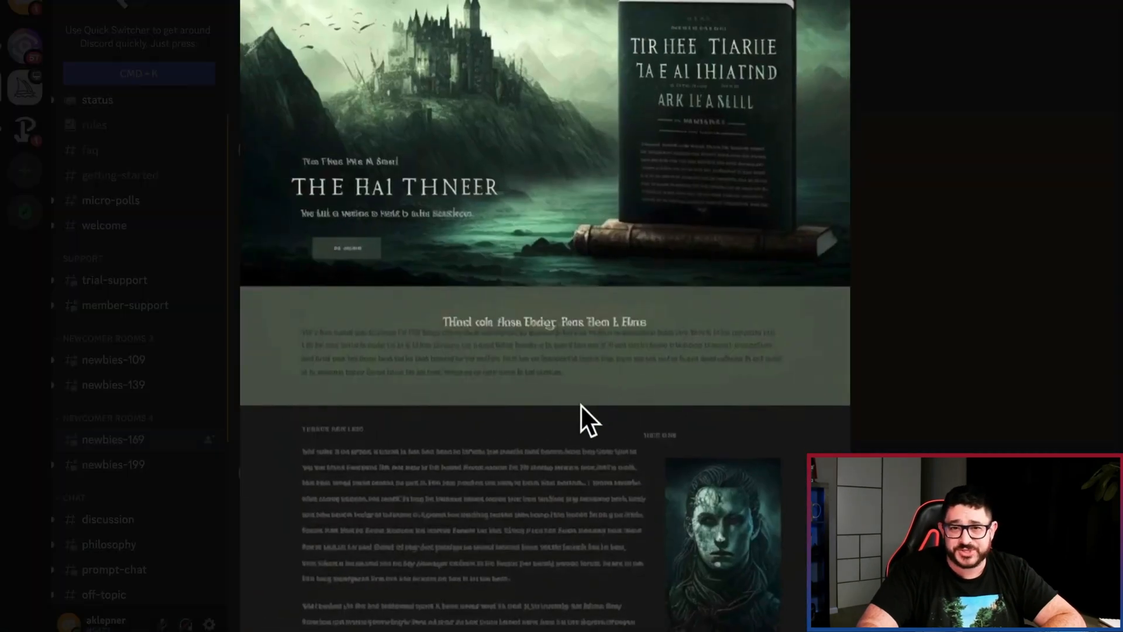
{"action": "mouse_move", "coordinate": [516, 277]}
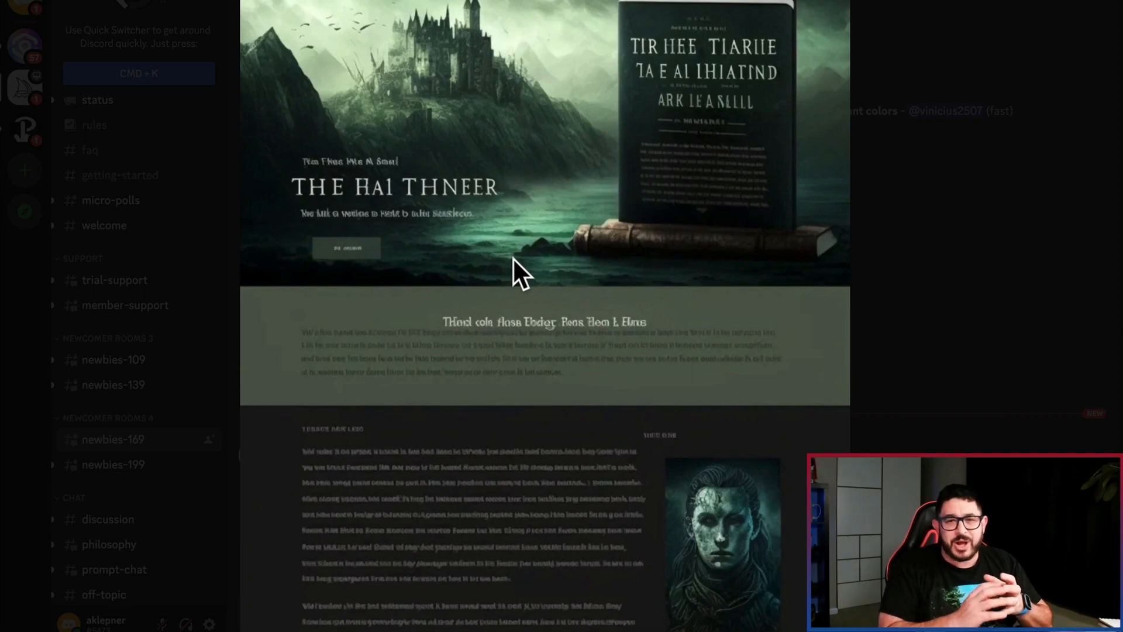
{"action": "mouse_move", "coordinate": [250, 365]}
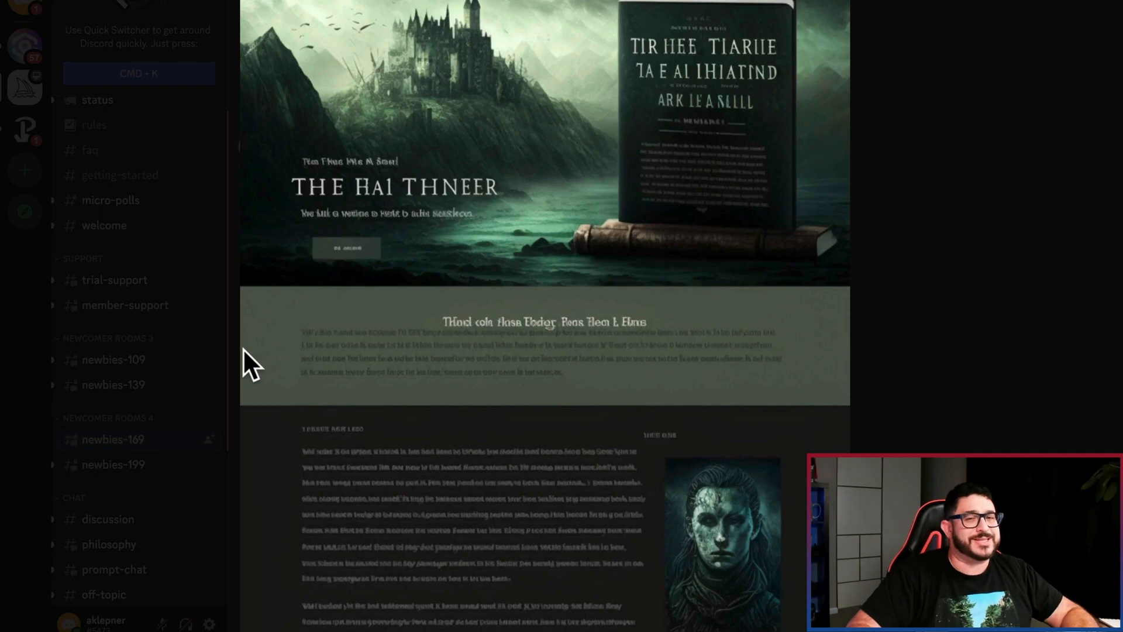
{"action": "mouse_move", "coordinate": [921, 330]}
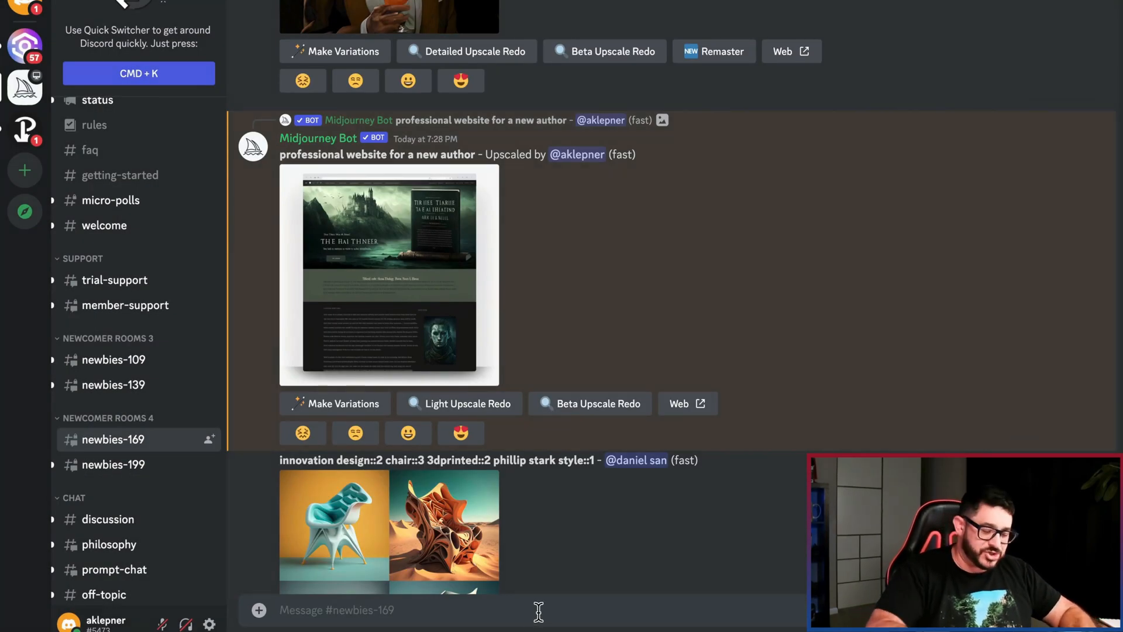
- Submit /imagine with 'beautiful website for an author, ui, ux, website'
{"action": "type", "text": "/imain"}
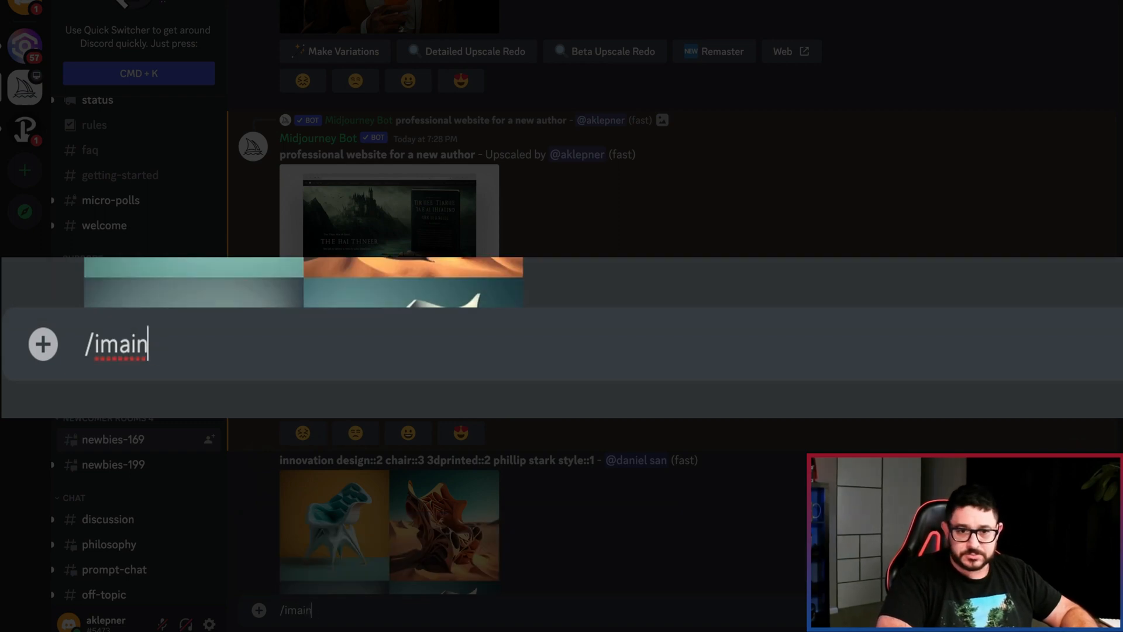
{"action": "key", "text": "Enter"}
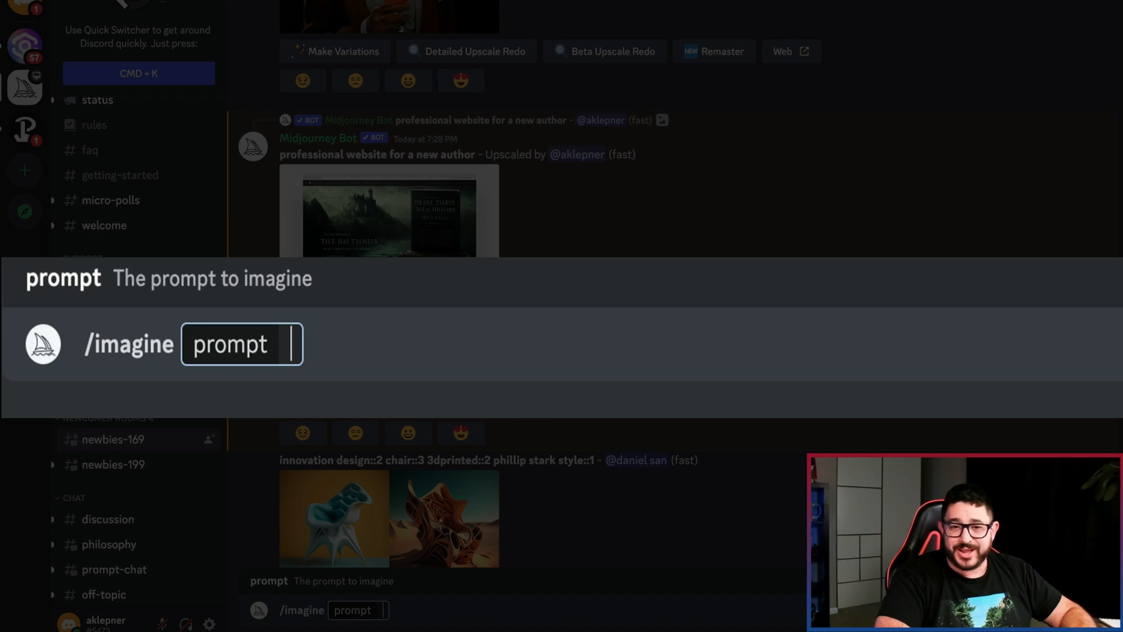
{"action": "type", "text": "beautiful website for an author"}
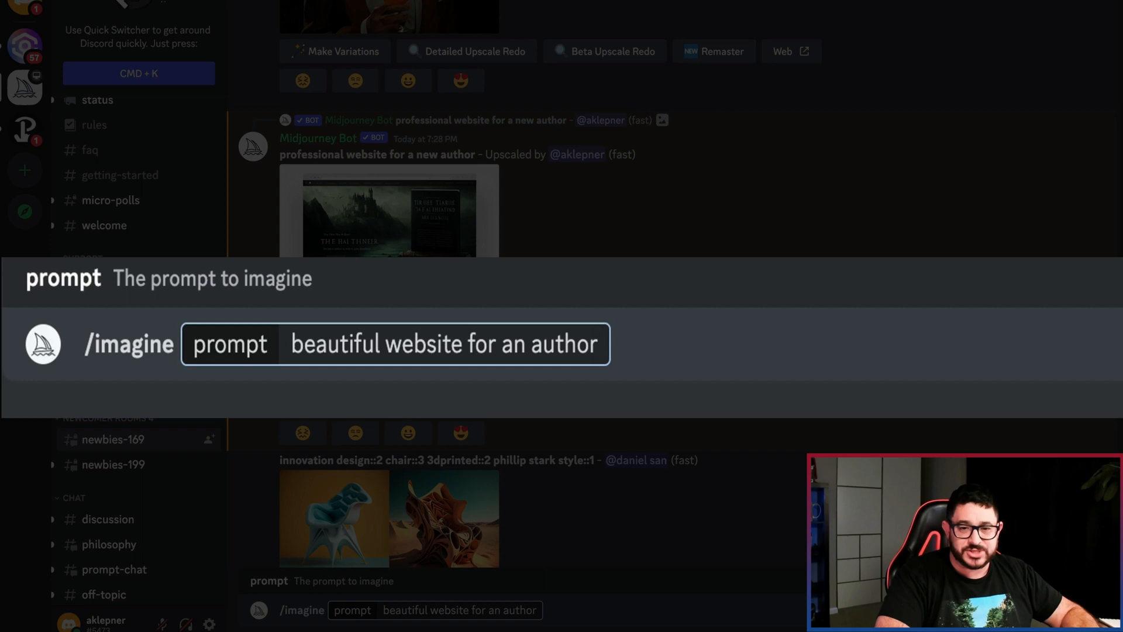
{"action": "type", "text": ", ui, ux,"}
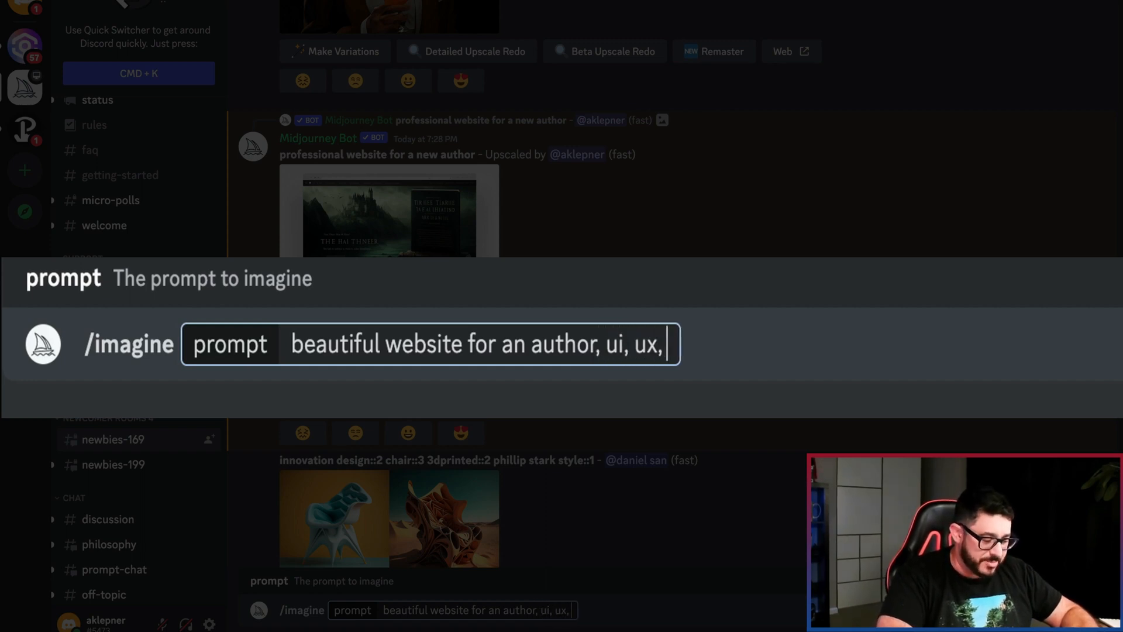
{"action": "type", "text": "websit"}
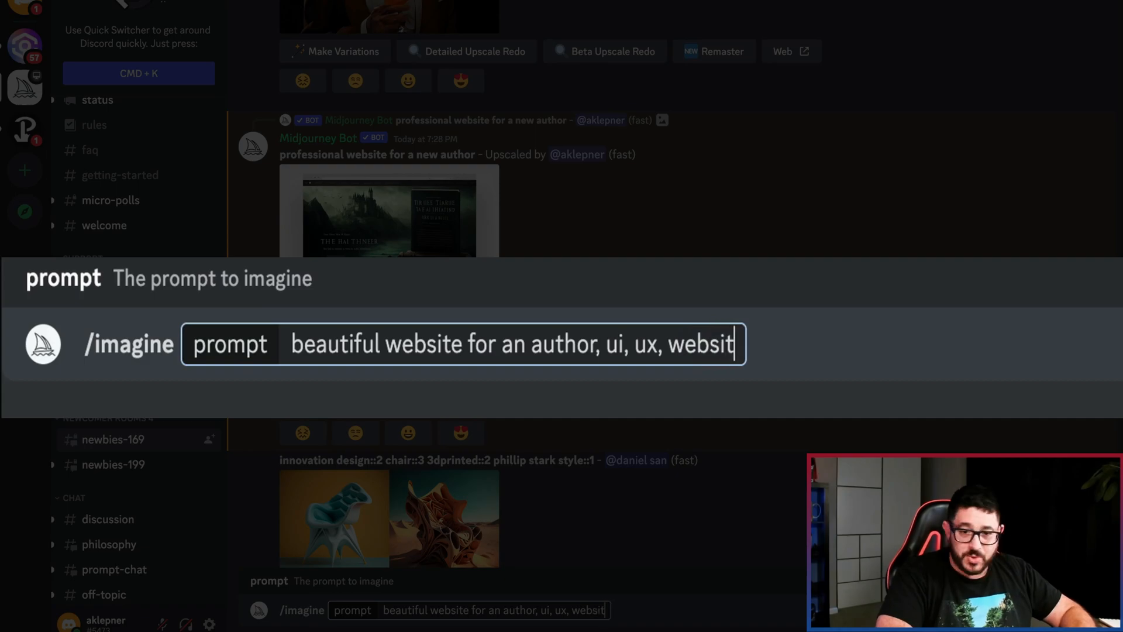
{"action": "key", "text": "enter"}
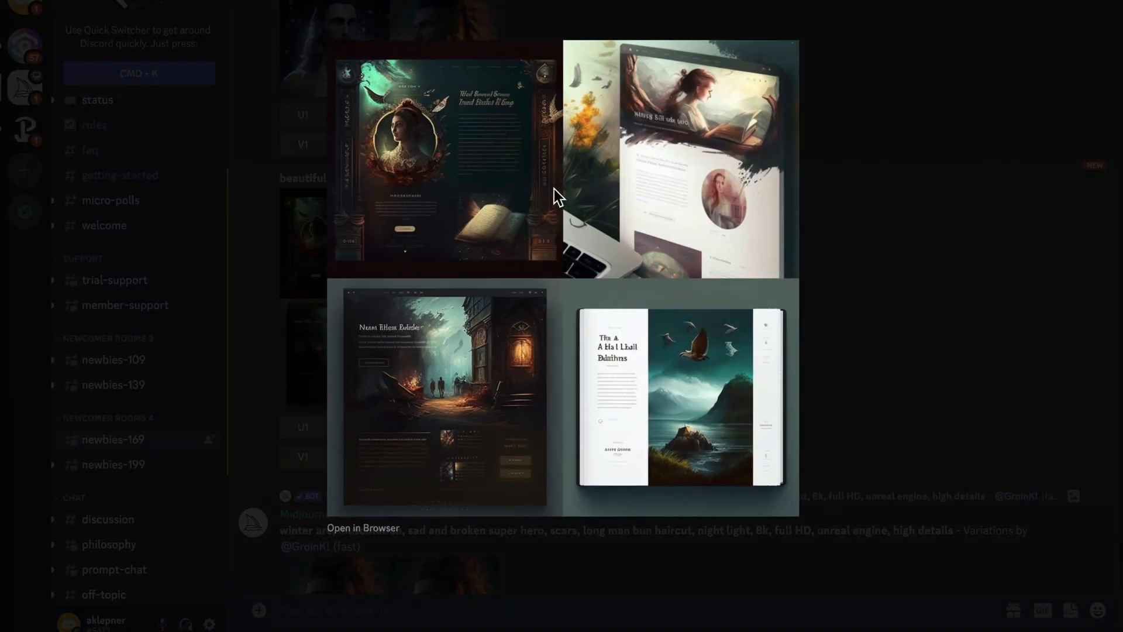
{"action": "mouse_move", "coordinate": [688, 421]}
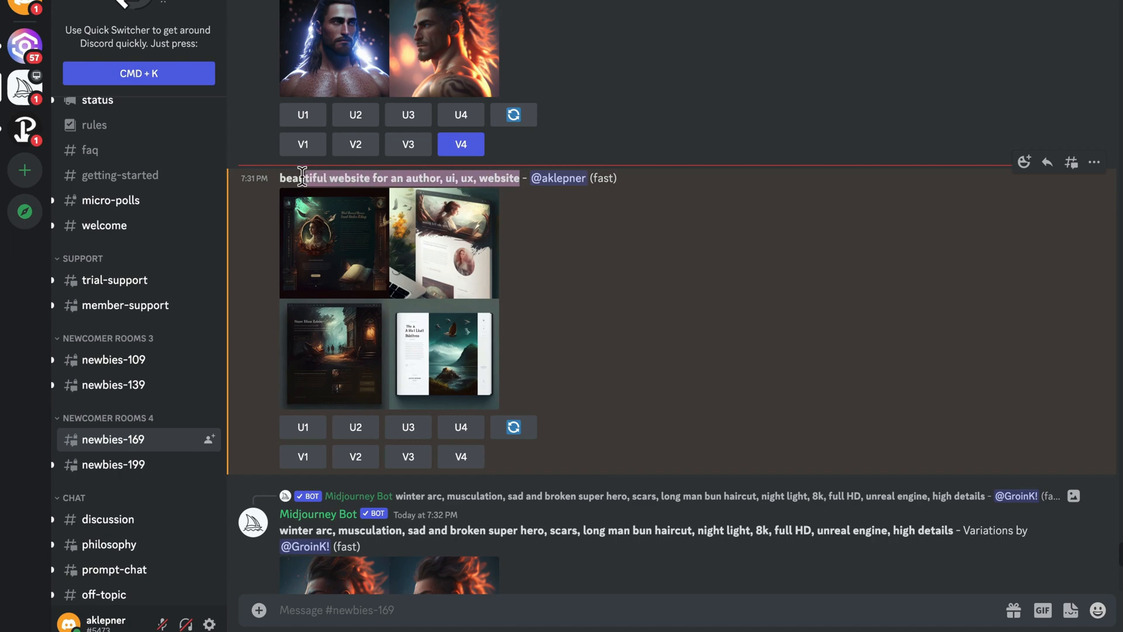
{"action": "mouse_move", "coordinate": [496, 523]}
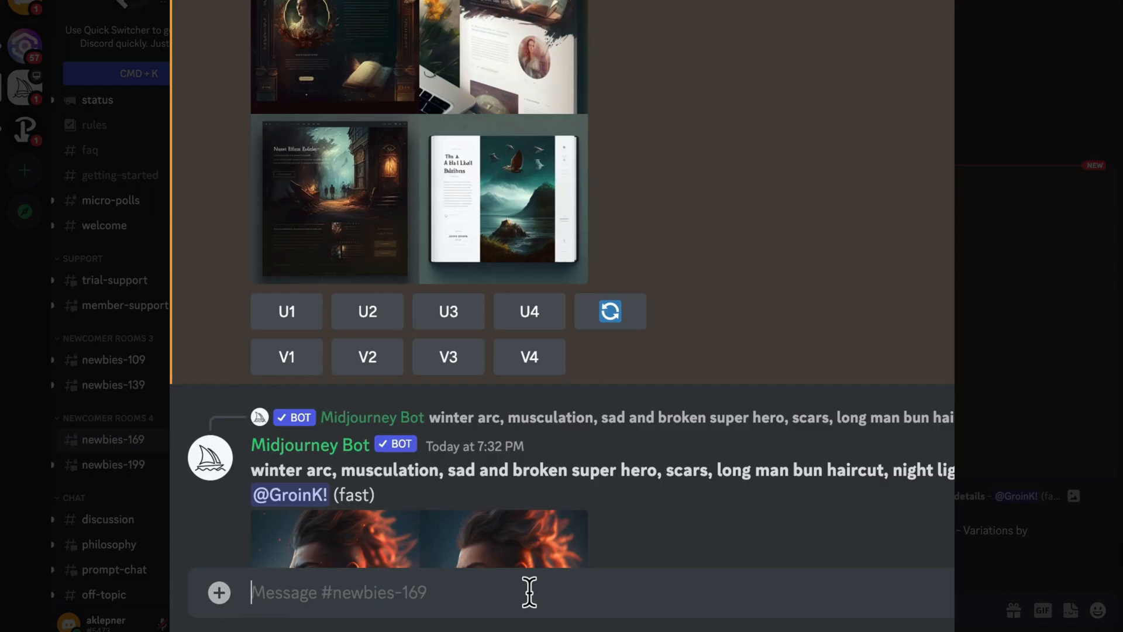
- Submit /imagine 'beautiful website for an author, ui, ux, website --stylize 700 --v'
{"action": "type", "text": "/im"}
{"action": "type", "text": "beautiful website for an author, ui, ux, website"}
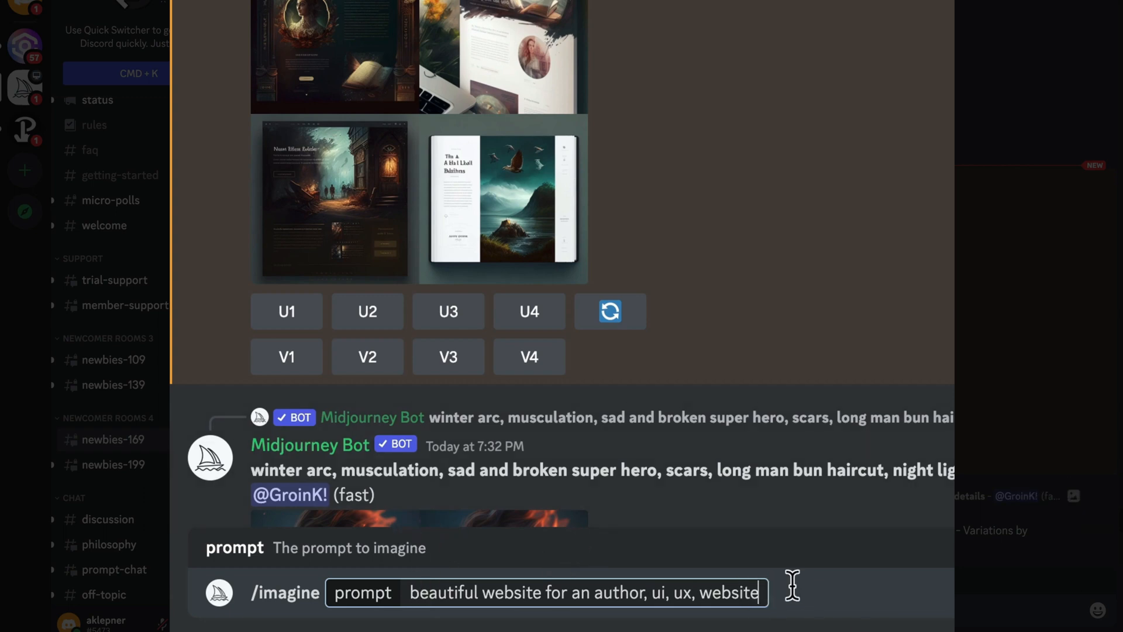
{"action": "type", "text": "-"}
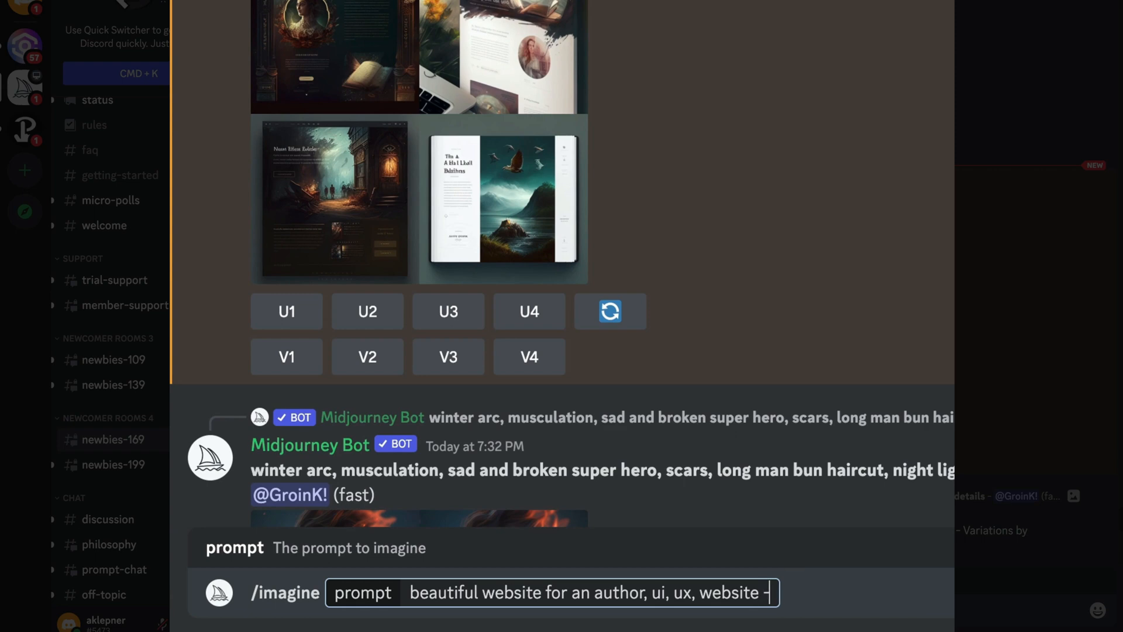
{"action": "type", "text": "-sty"}
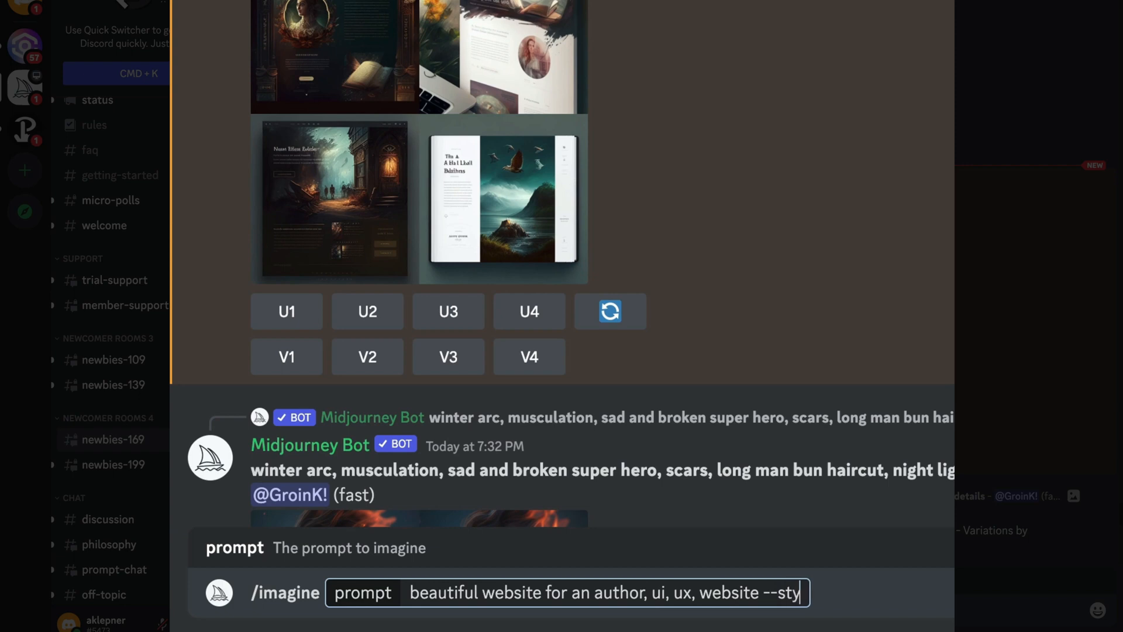
{"action": "type", "text": "lize 70"}
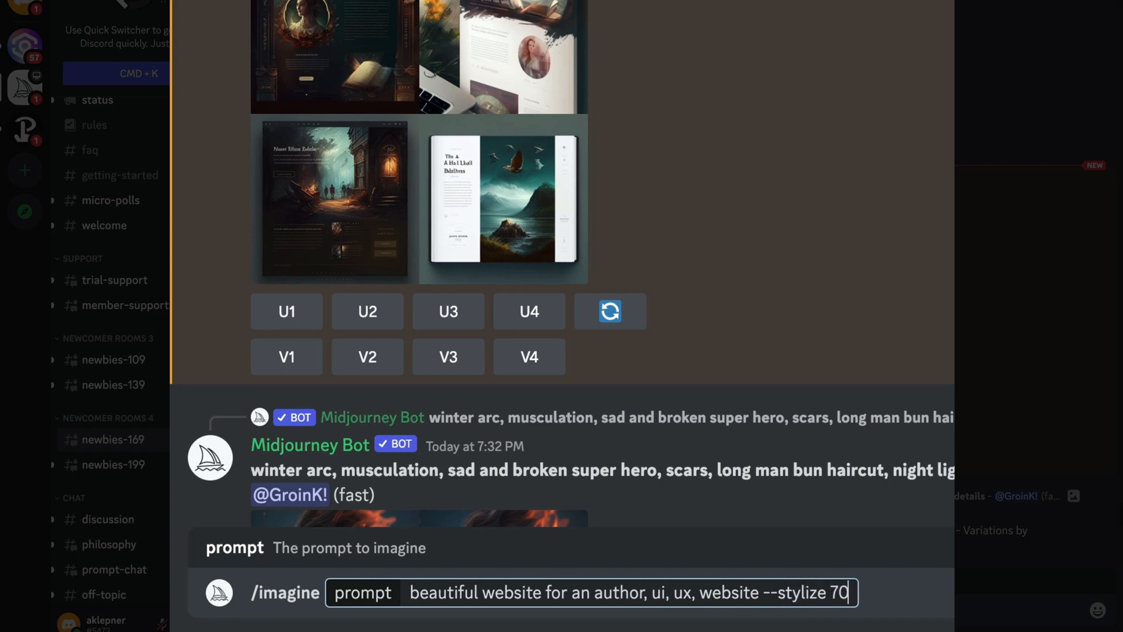
{"action": "type", "text": "0"}
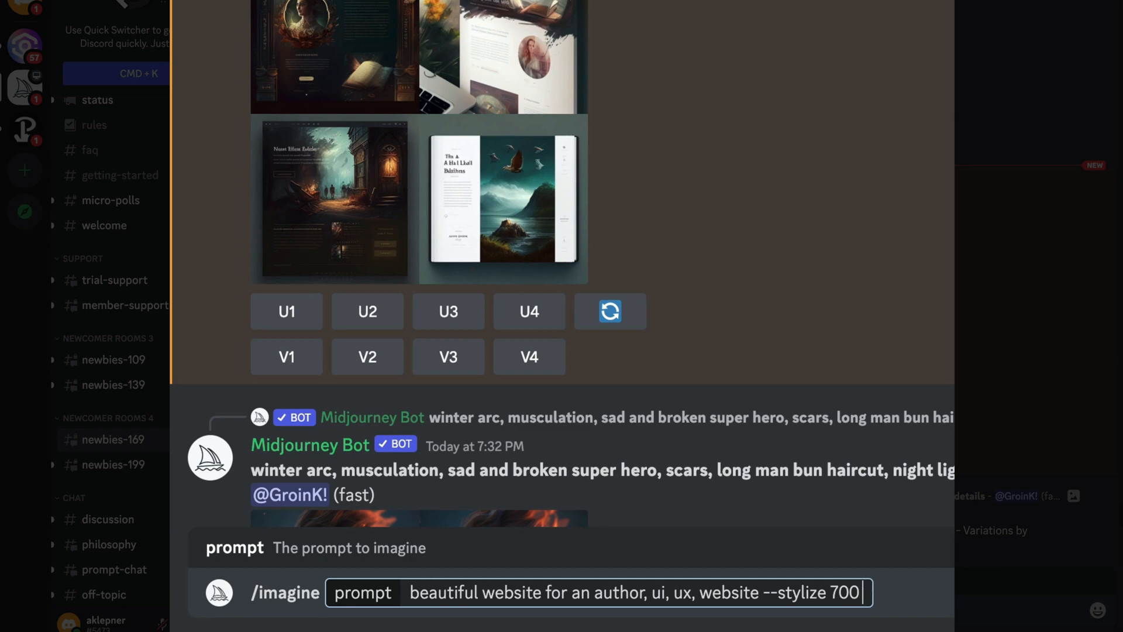
{"action": "type", "text": "--v"}
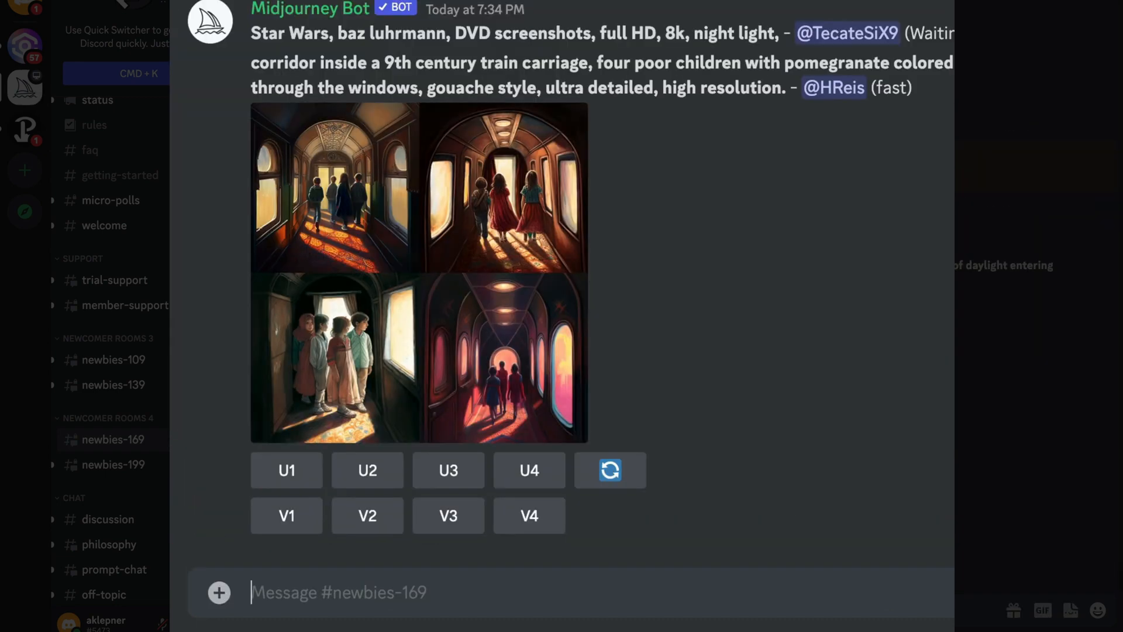
- Enlarge the --stylize 700 grid of author website designs
{"action": "left_click", "coordinate": [610, 471]}
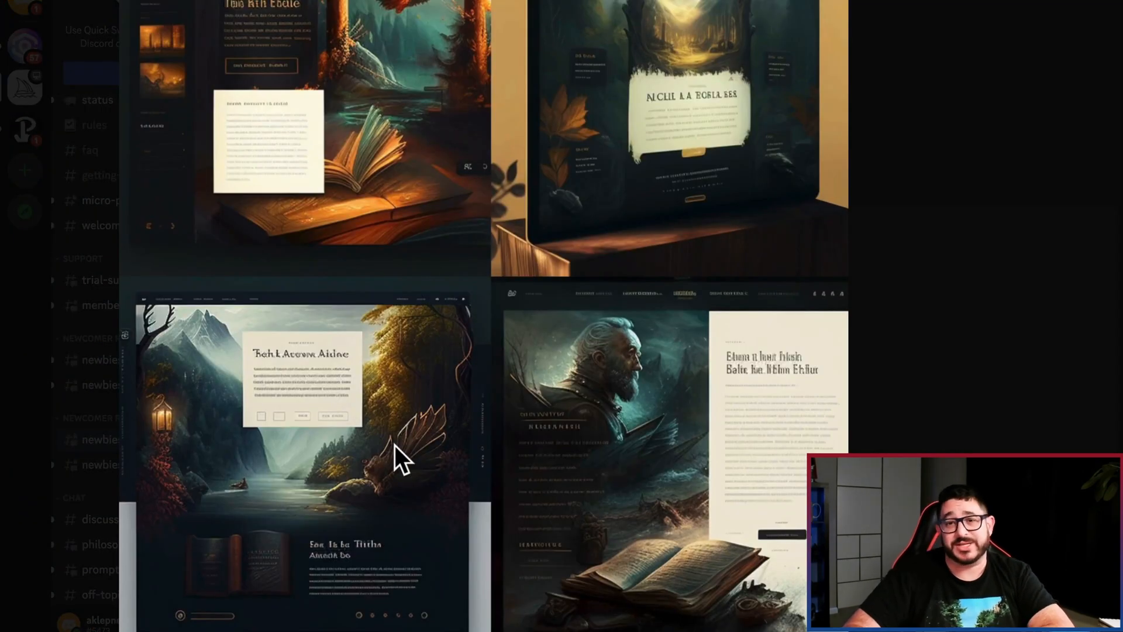
{"action": "mouse_move", "coordinate": [560, 458]}
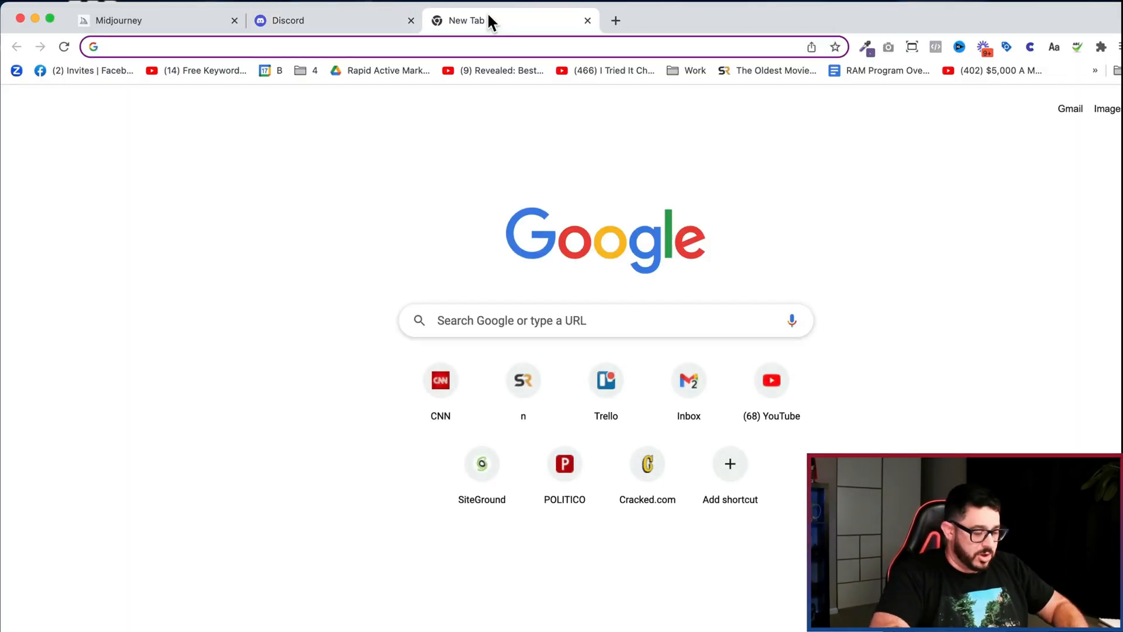
- Google 'dribbble' and open dribbble.com from the results
{"action": "type", "text": "dri"}
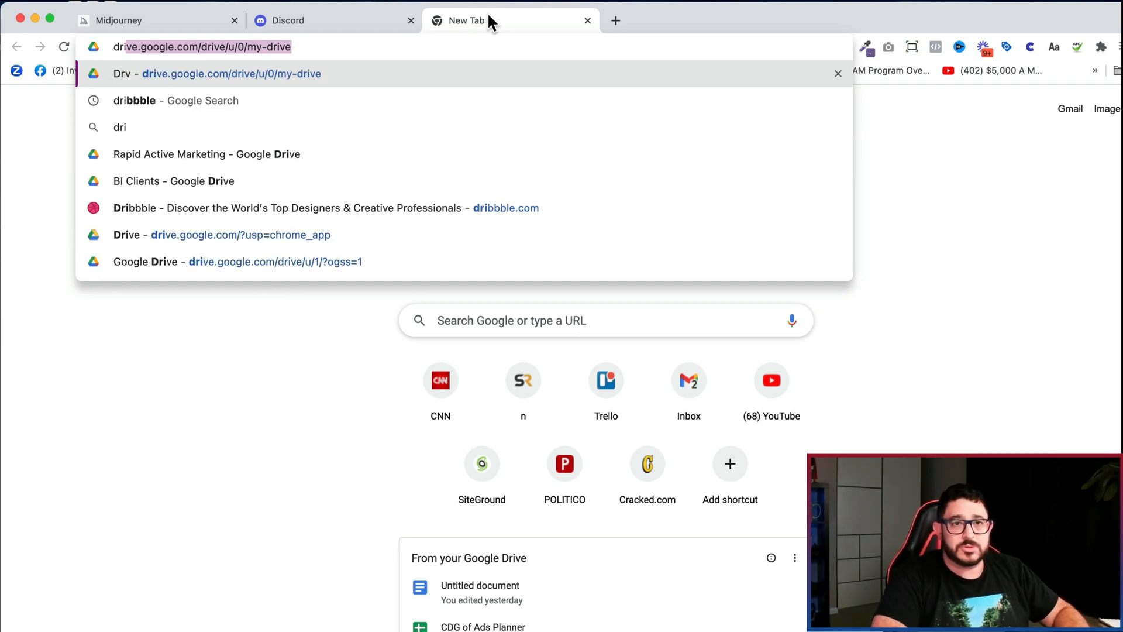
{"action": "left_click", "coordinate": [177, 100]}
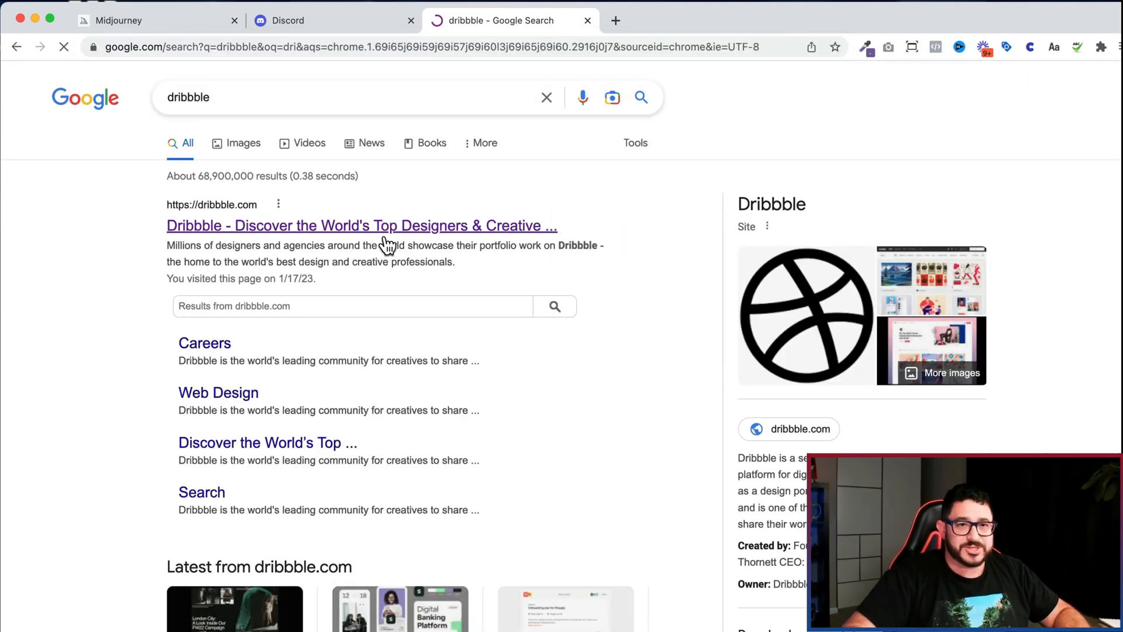
{"action": "left_click", "coordinate": [362, 224]}
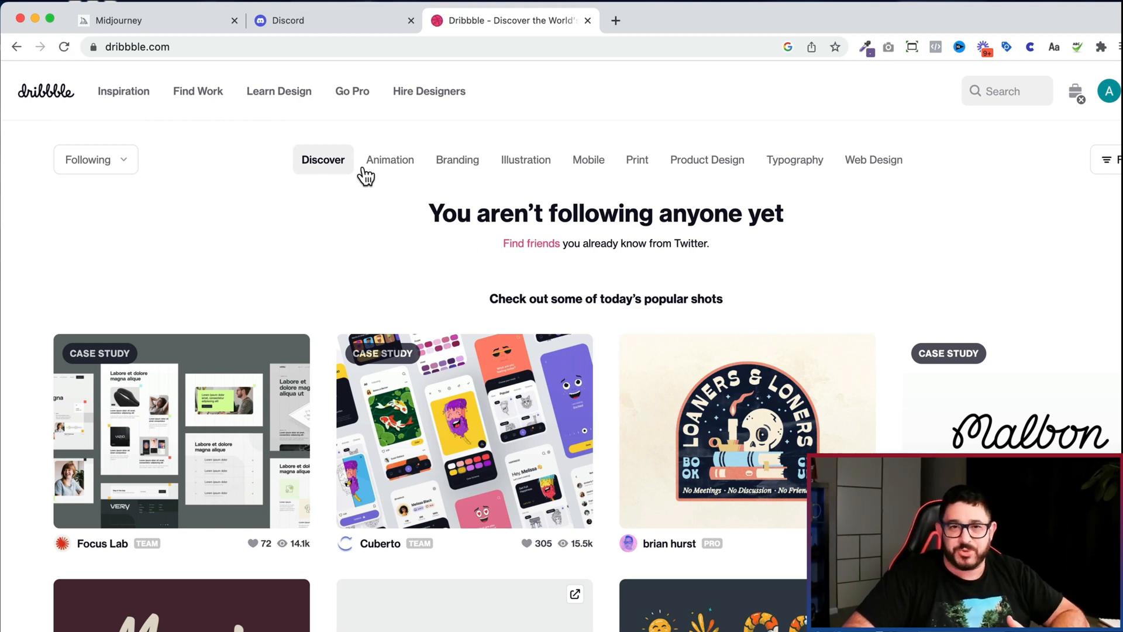
- Search Dribbble for 'author website', then 'author landing page', and browse the shots
{"action": "left_click", "coordinate": [1007, 91]}
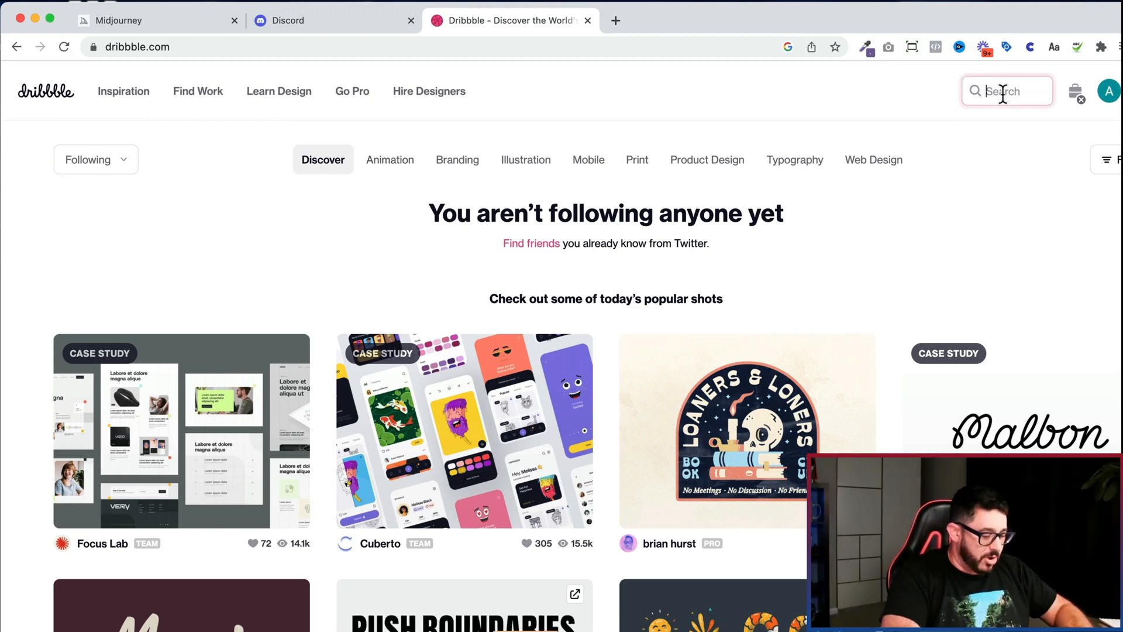
{"action": "type", "text": "author we"}
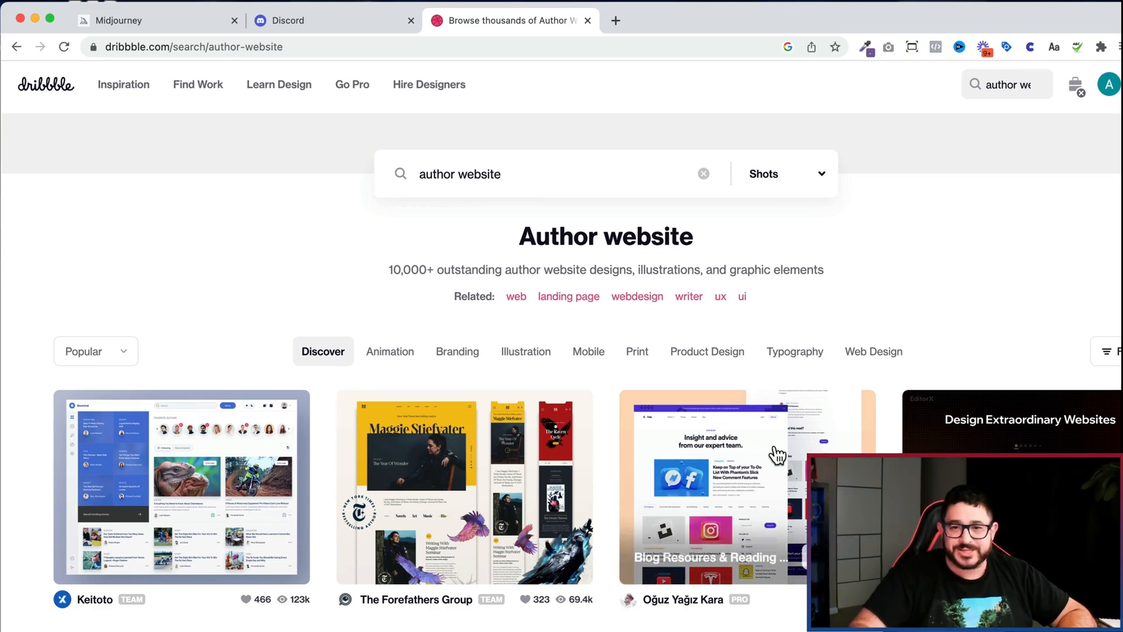
{"action": "scroll", "scroll_direction": "down", "scroll_amount": 3}
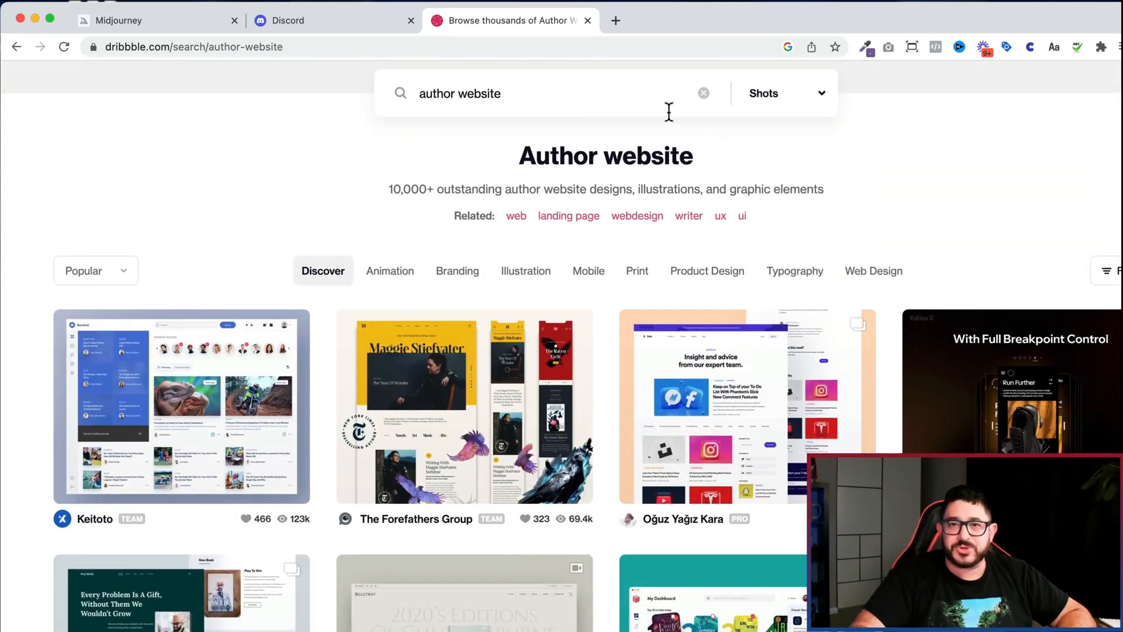
{"action": "type", "text": "author landing pag"}
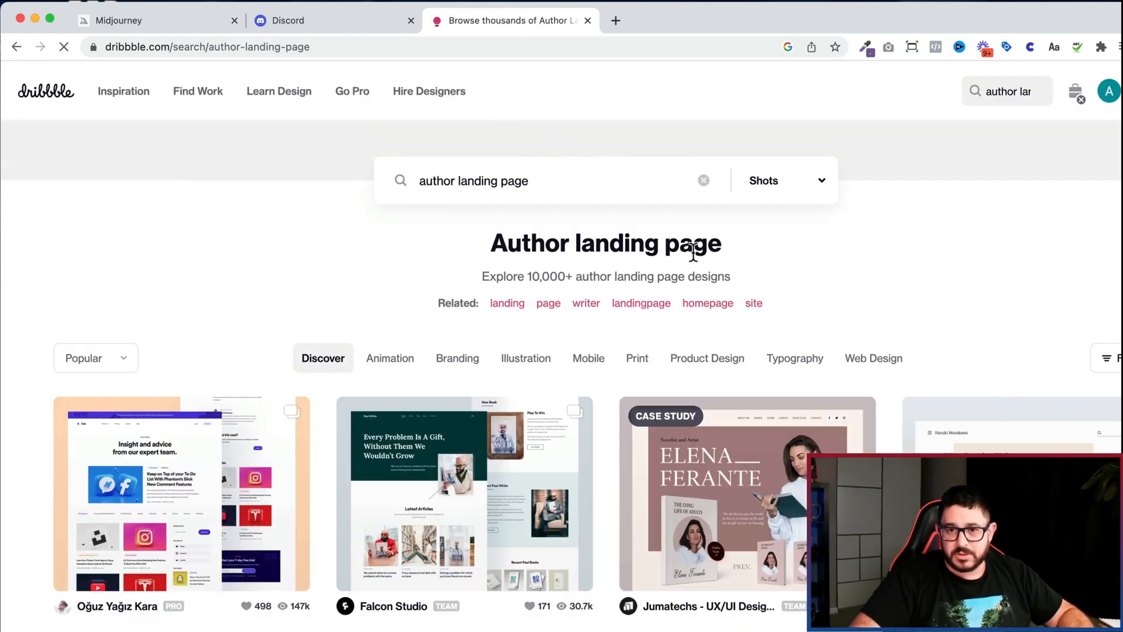
{"action": "scroll", "scroll_direction": "down", "scroll_amount": 3}
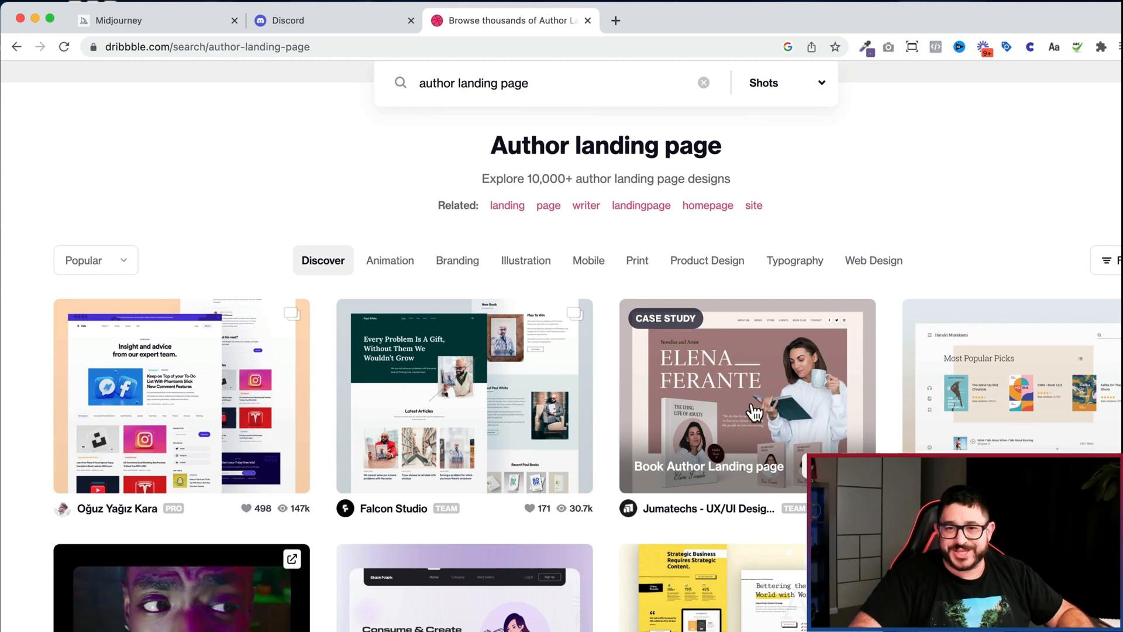
{"action": "mouse_move", "coordinate": [718, 399]}
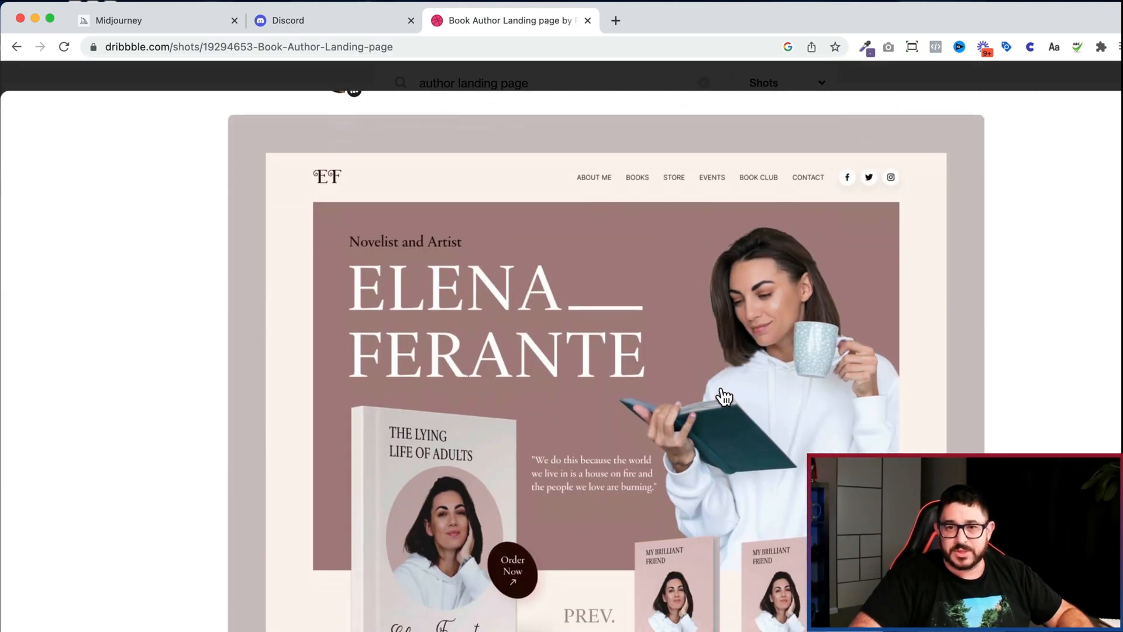
- Copy the image address of the Book Author Landing page shot
{"action": "right_click", "coordinate": [723, 395]}
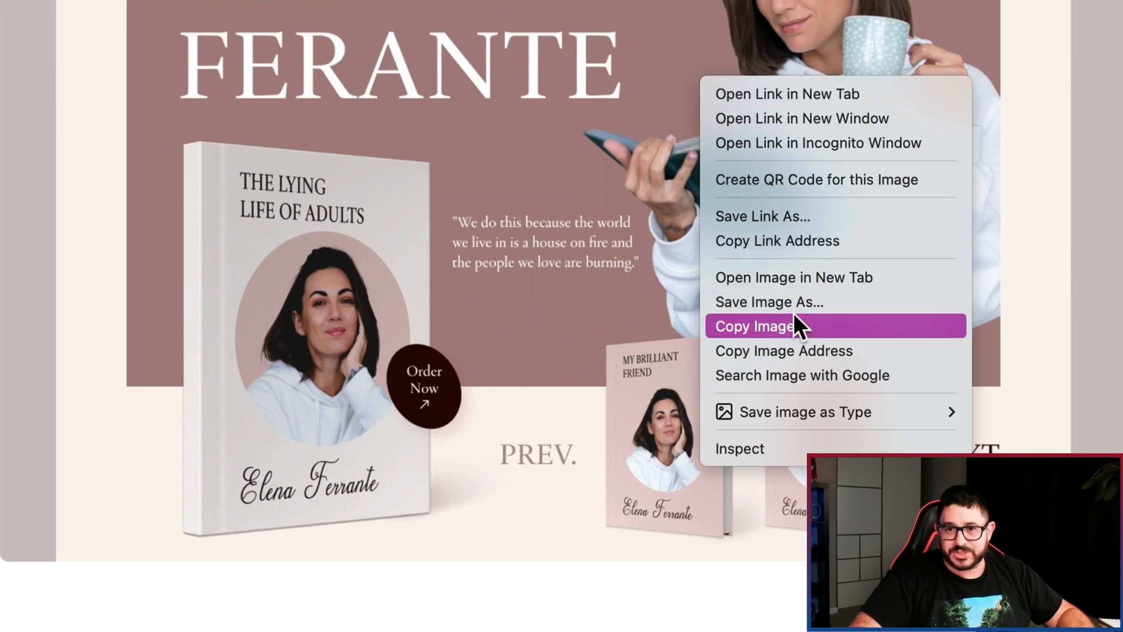
{"action": "left_click", "coordinate": [753, 326]}
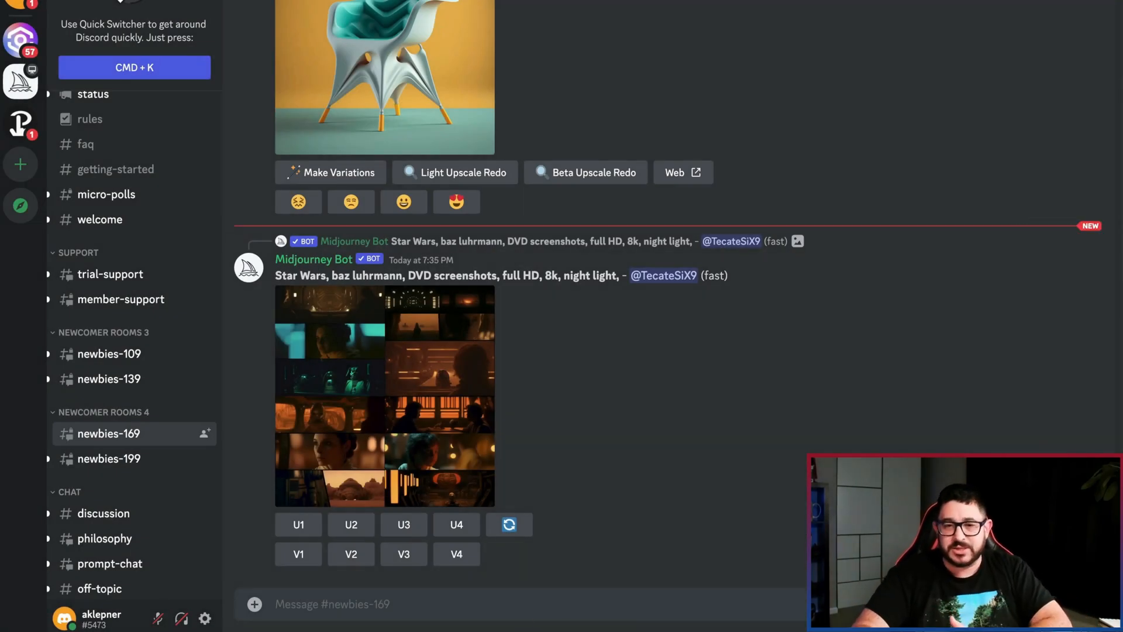
- Send an /imagine prompt pairing the Dribbble image URL with 'beautiful website for an author, ui/ux, website --v 4 --stylize 600'
{"action": "left_click", "coordinate": [423, 604]}
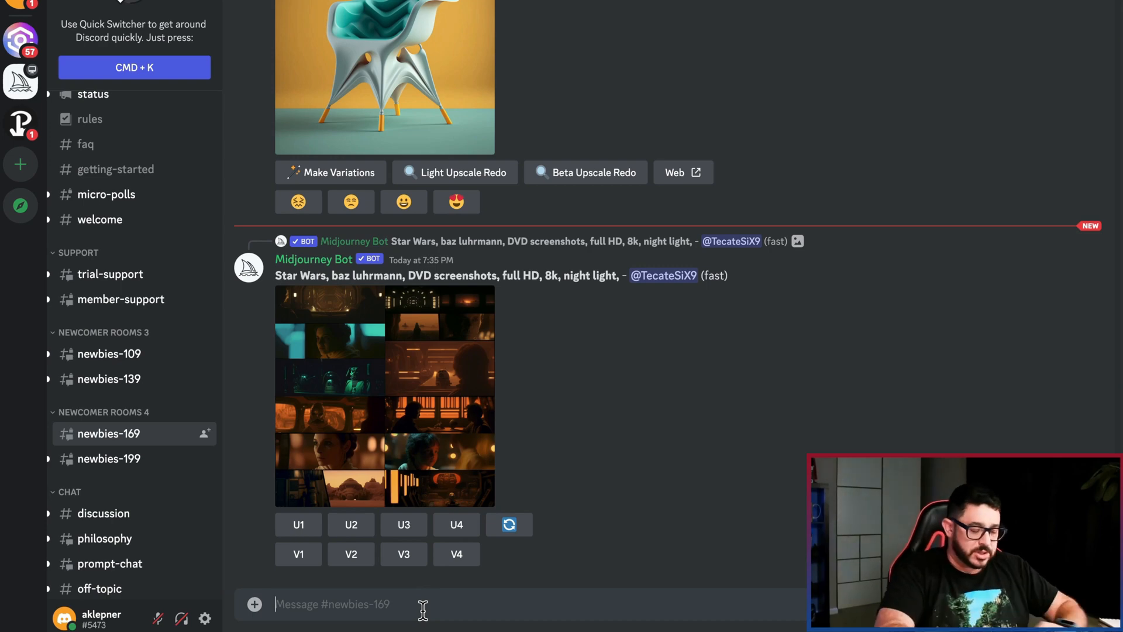
{"action": "type", "text": "/imagine prompt"}
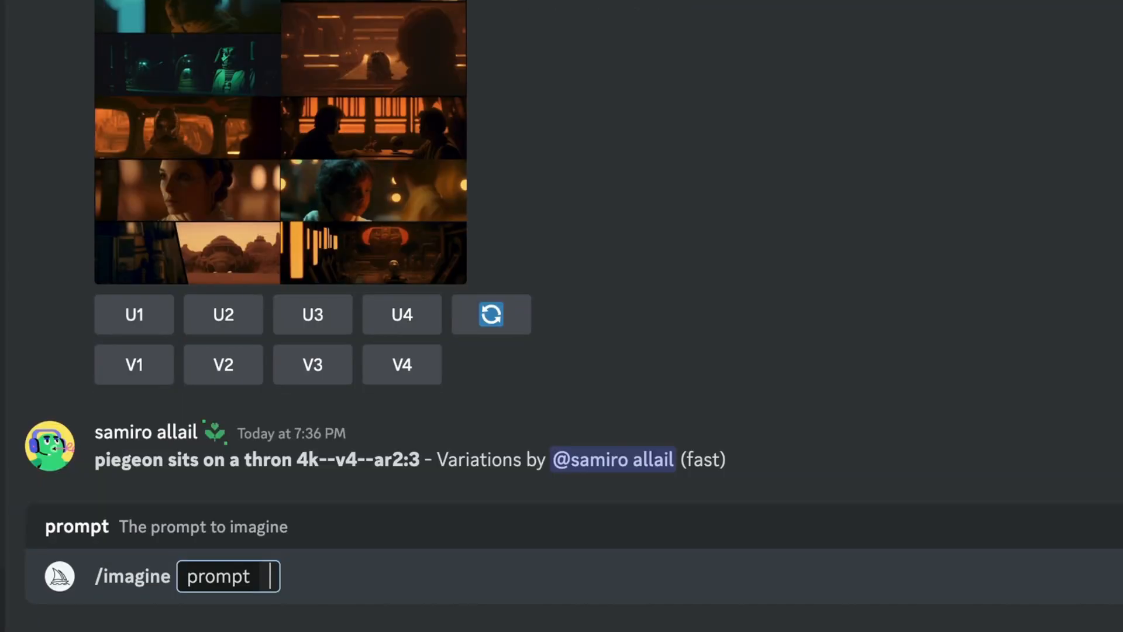
{"action": "type", "text": "https://cdn.dribbble.com/userupload/3483523/file/original-1d64fd2fc0aedc88304c0896e0cfb352.pn"}
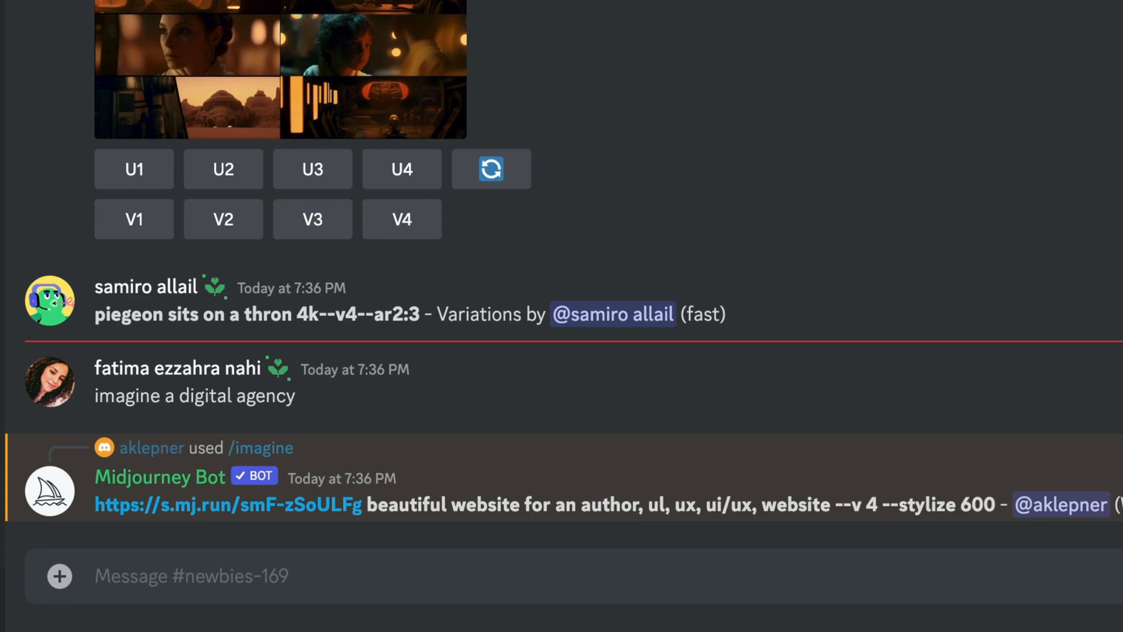
- Scroll down to the bot's finished grid of four author website designs
{"action": "scroll", "scroll_direction": "down", "scroll_amount": 3}
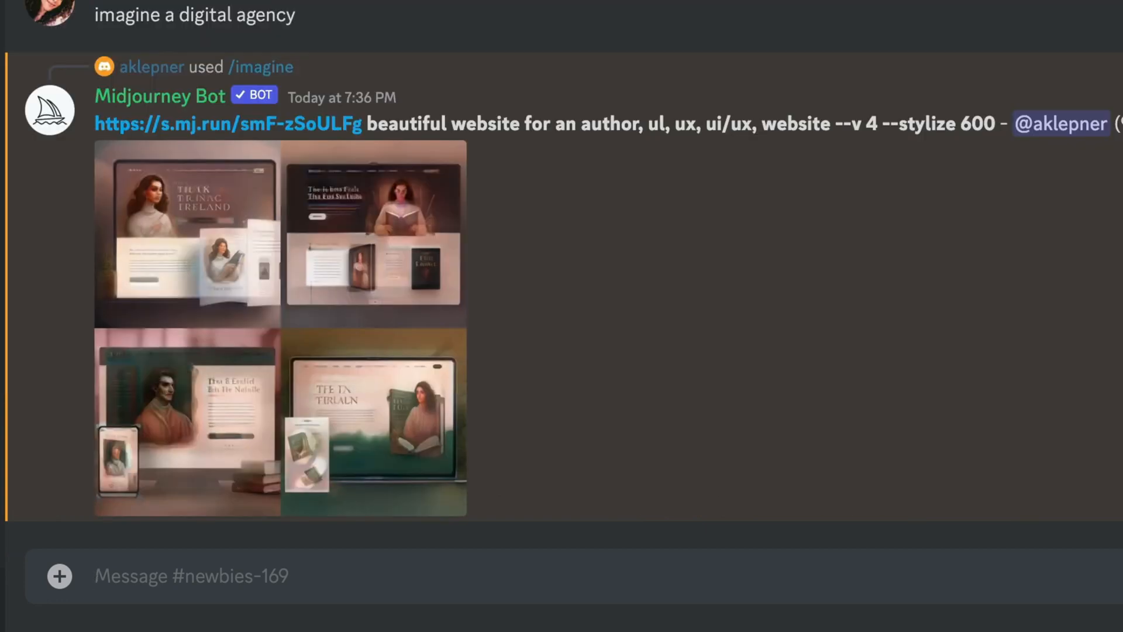
{"action": "scroll", "scroll_direction": "down", "scroll_amount": 3}
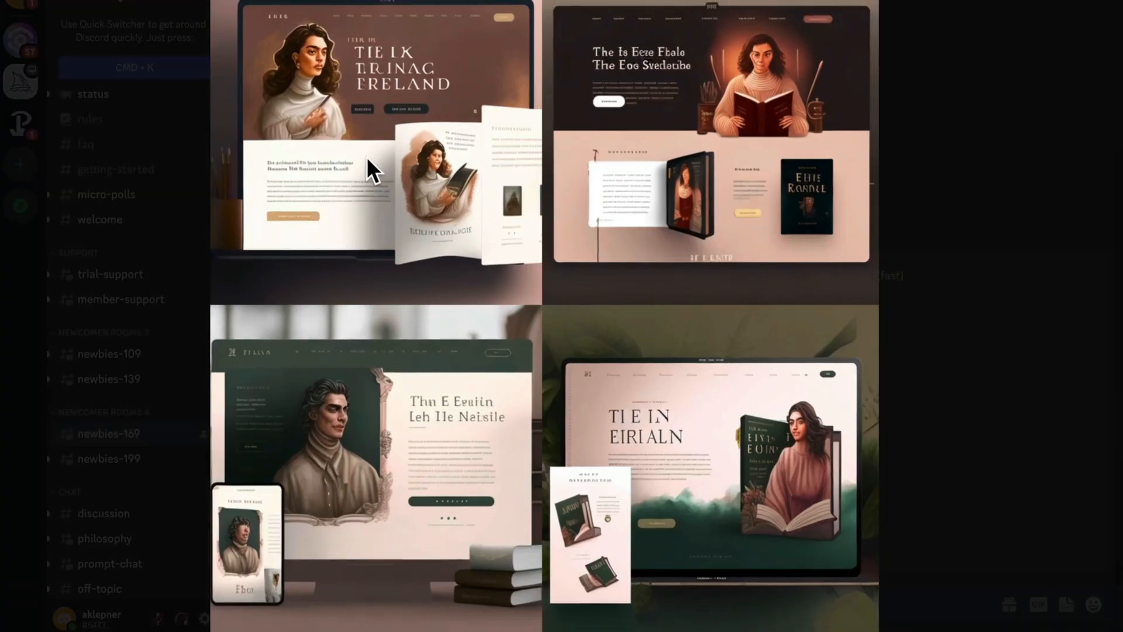
{"action": "mouse_move", "coordinate": [770, 283]}
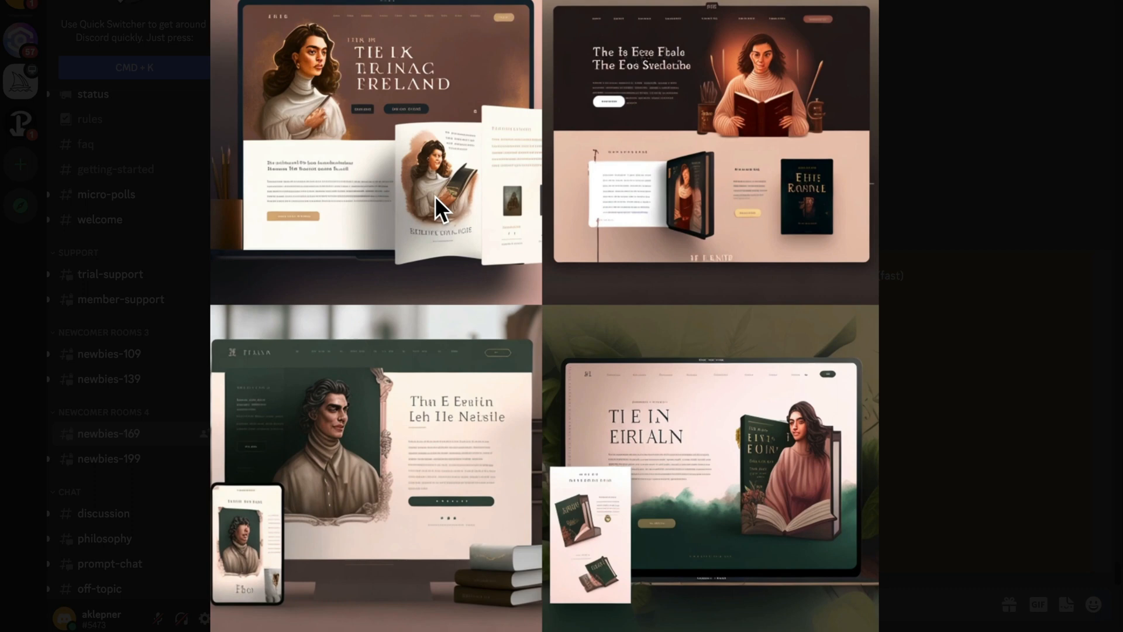
{"action": "mouse_move", "coordinate": [649, 143]}
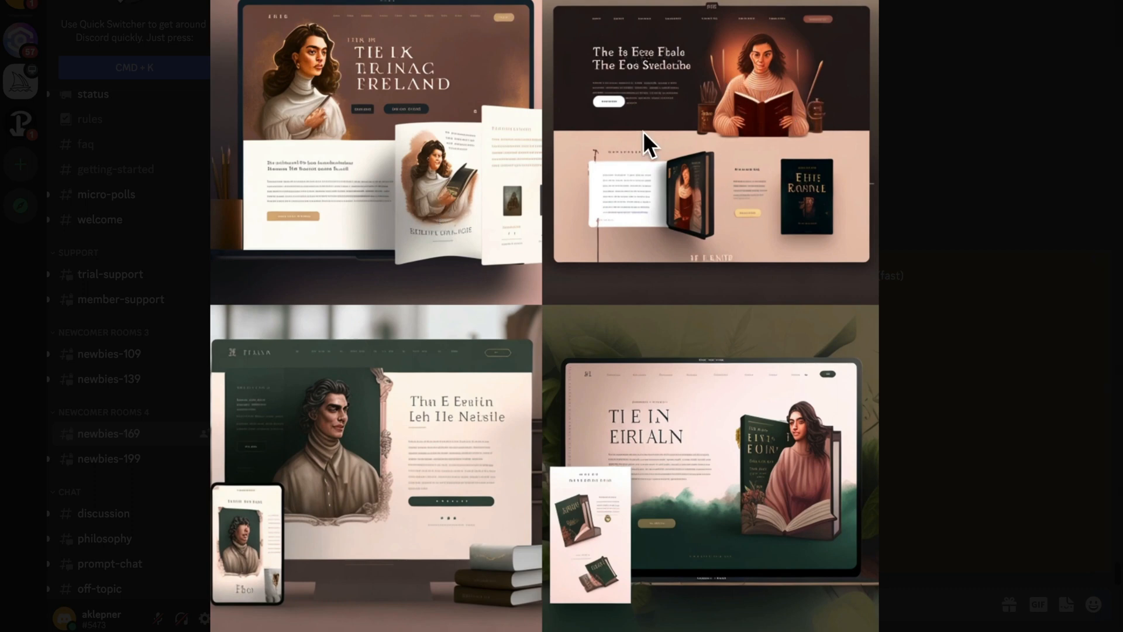
{"action": "mouse_move", "coordinate": [820, 39]}
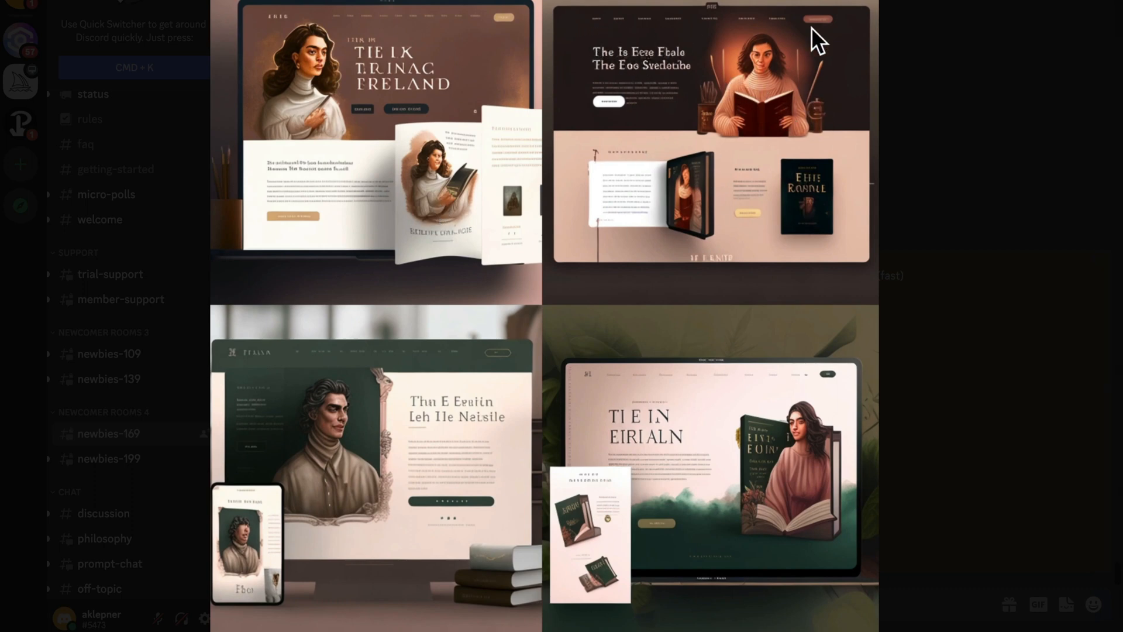
{"action": "mouse_move", "coordinate": [477, 369]}
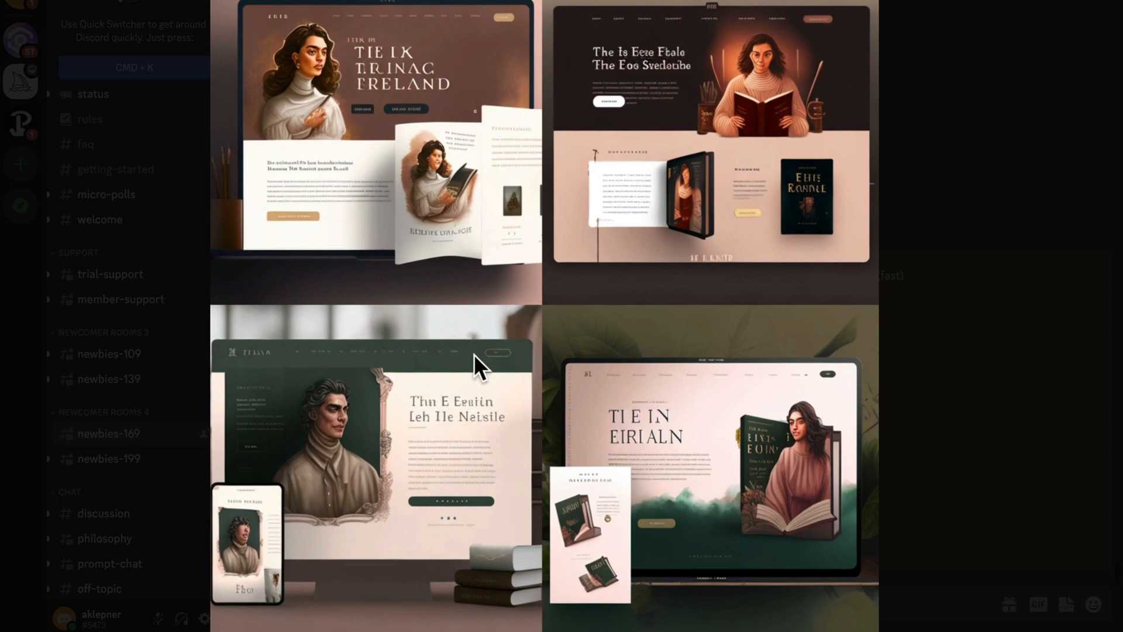
{"action": "mouse_move", "coordinate": [411, 145]}
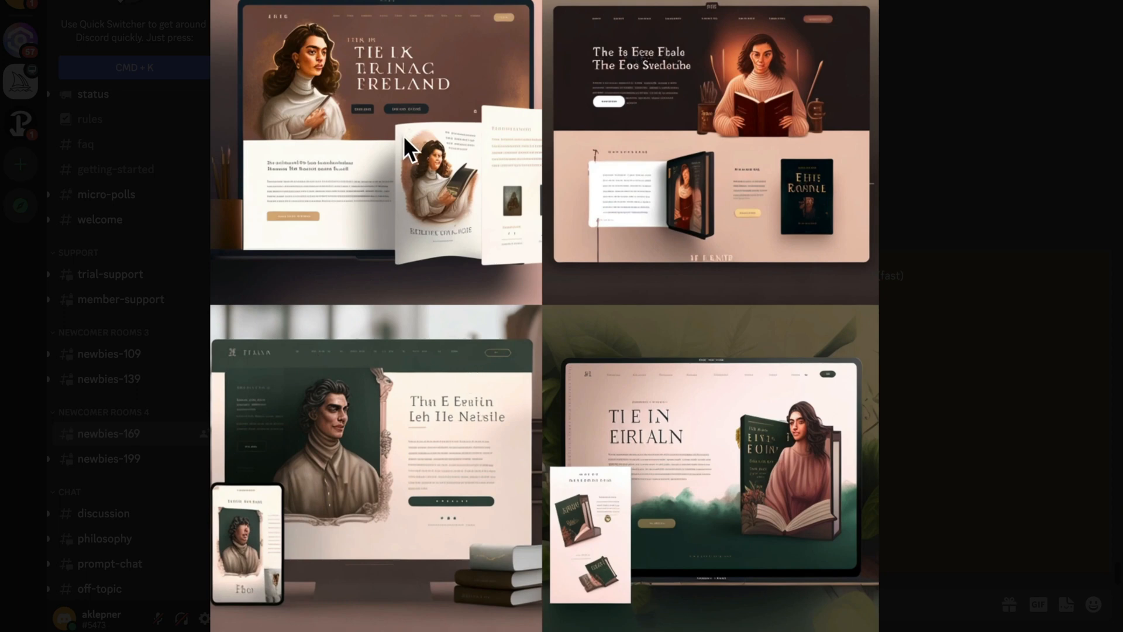
{"action": "mouse_move", "coordinate": [633, 256]}
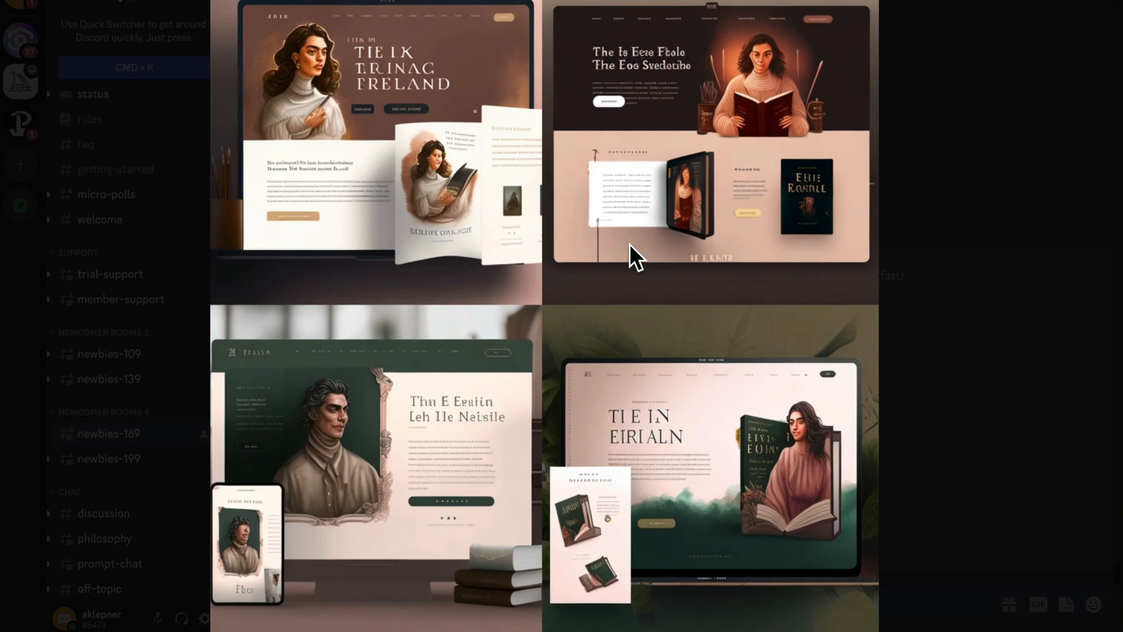
{"action": "mouse_move", "coordinate": [569, 333]}
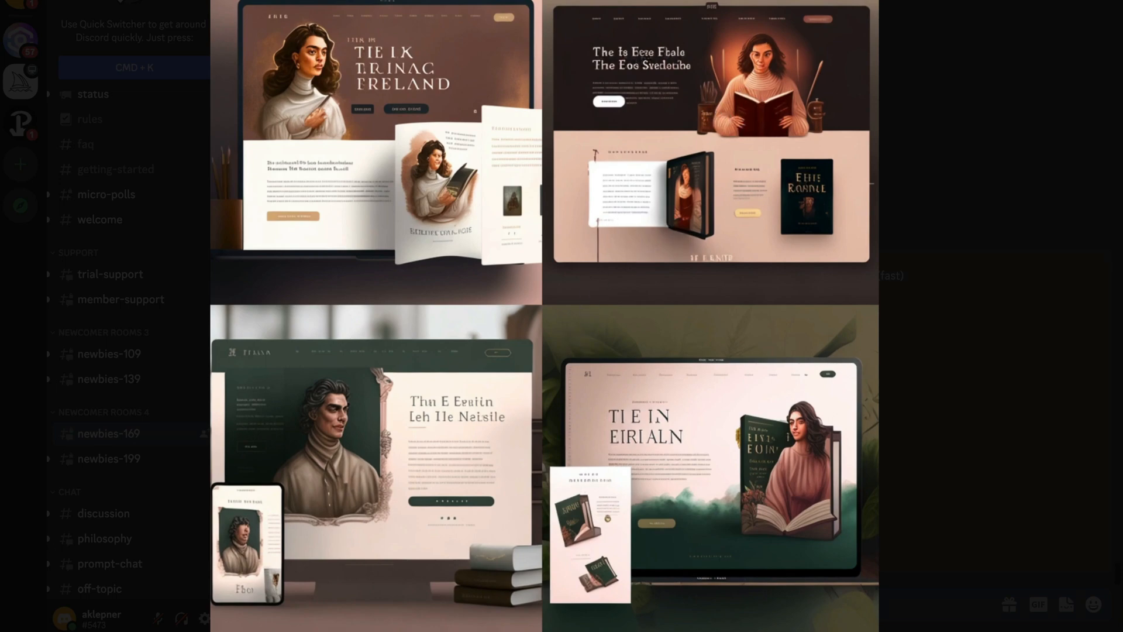
- Upscale the second author website design with U2
{"action": "scroll", "scroll_direction": "down", "scroll_amount": 3}
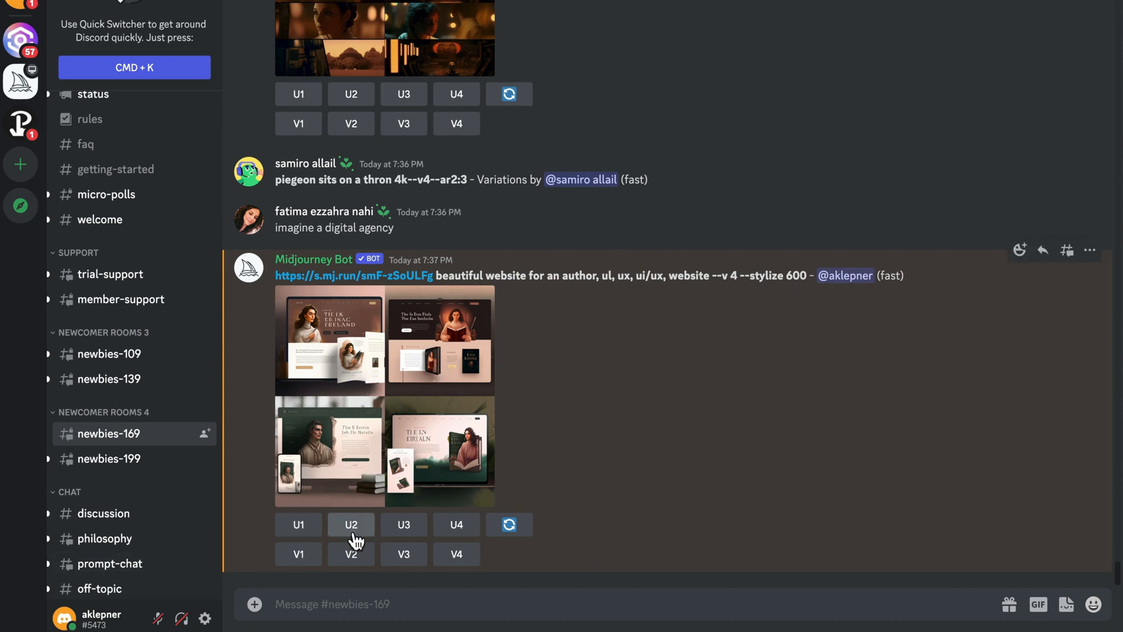
{"action": "left_click", "coordinate": [351, 524]}
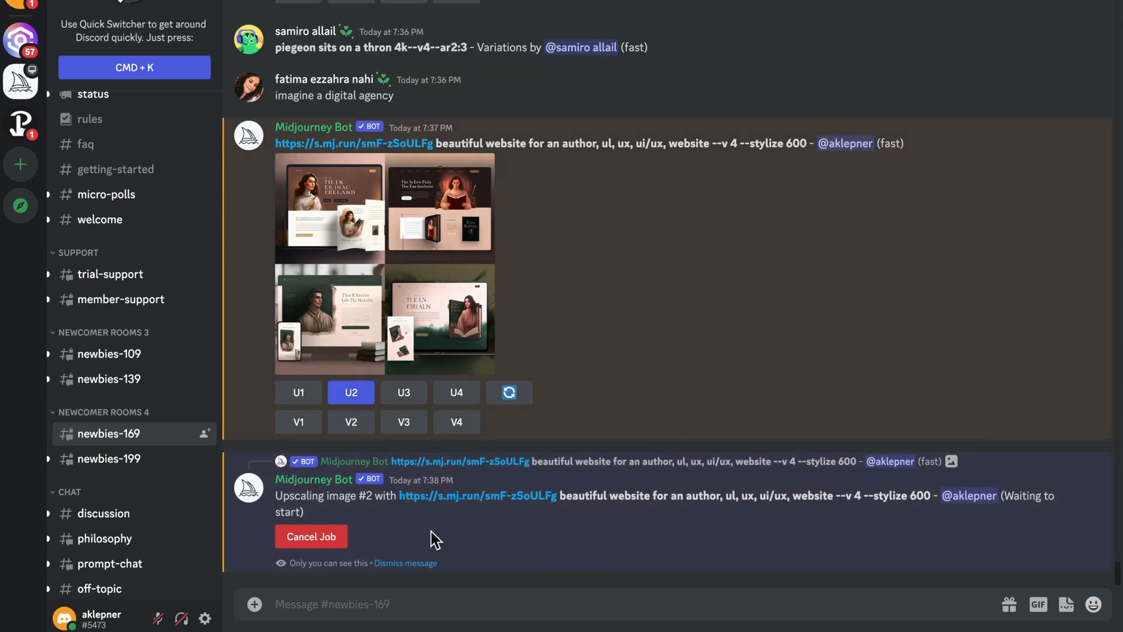
{"action": "mouse_move", "coordinate": [408, 543]}
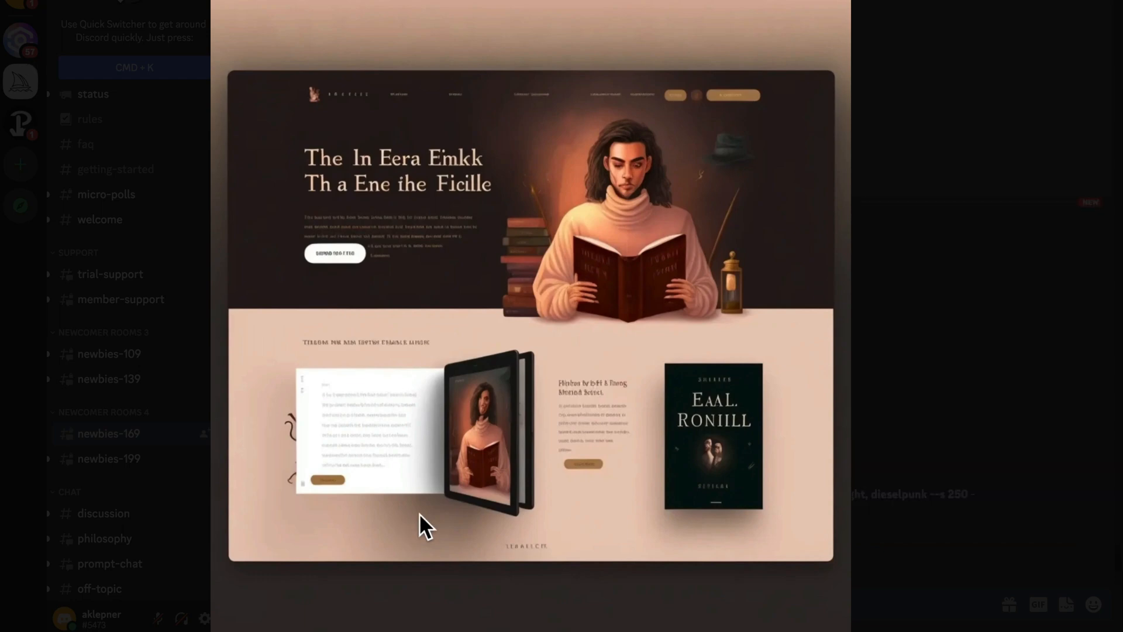
{"action": "mouse_move", "coordinate": [620, 550]}
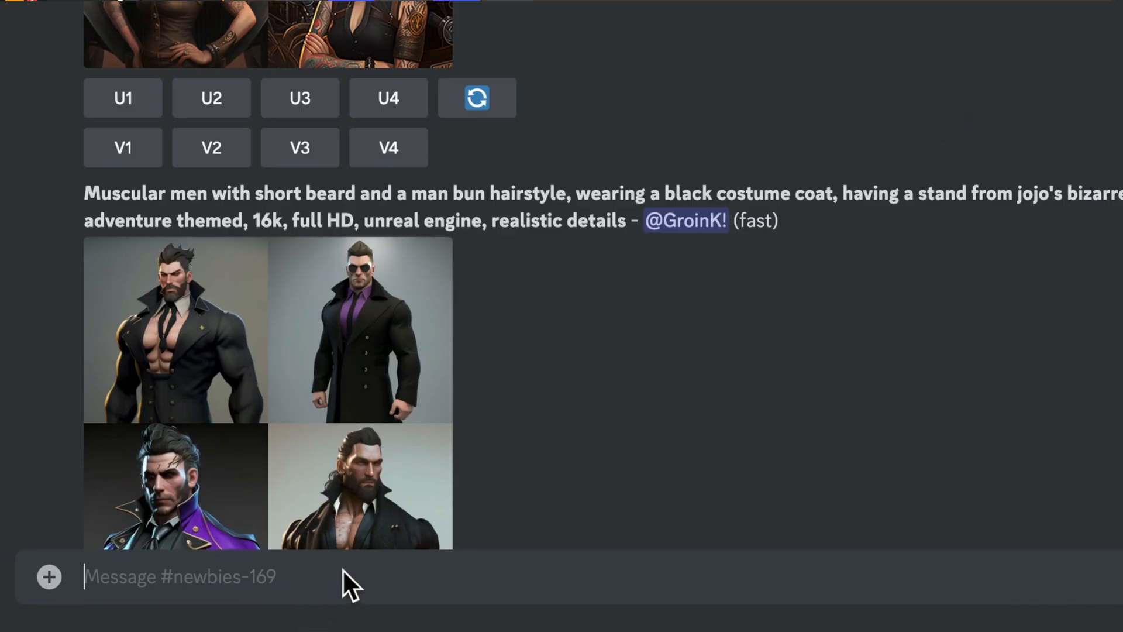
- Send an /imagine prompt with the Dribbble URL and author website text adding 'blue, yellow and silver --v 4 --stylize 600'
{"action": "type", "text": "/imagine"}
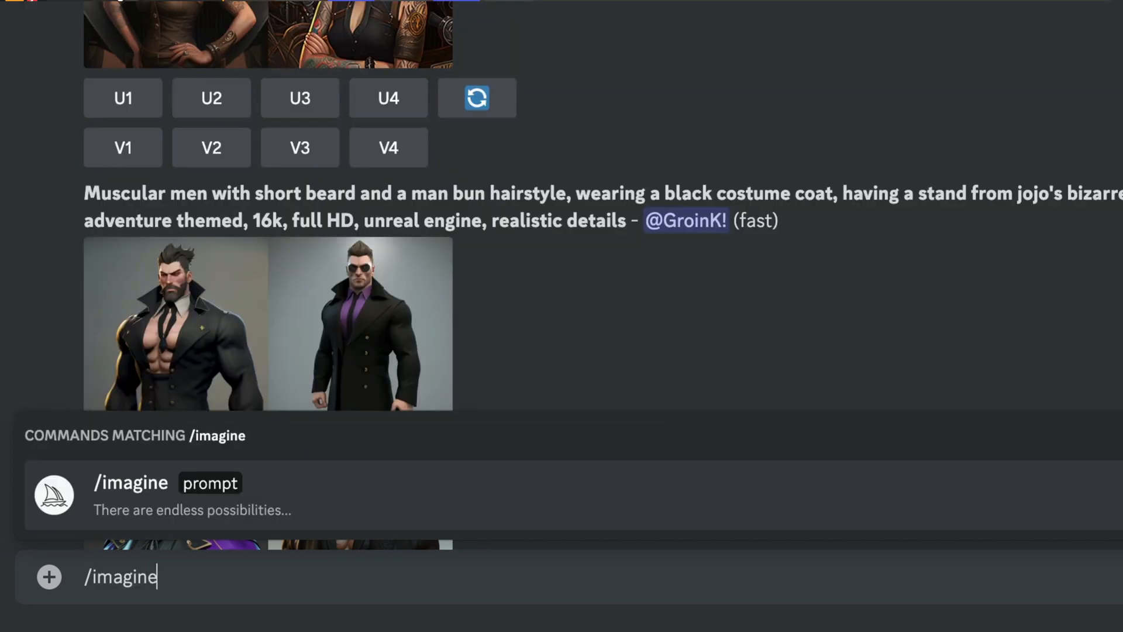
{"action": "left_click", "coordinate": [131, 482]}
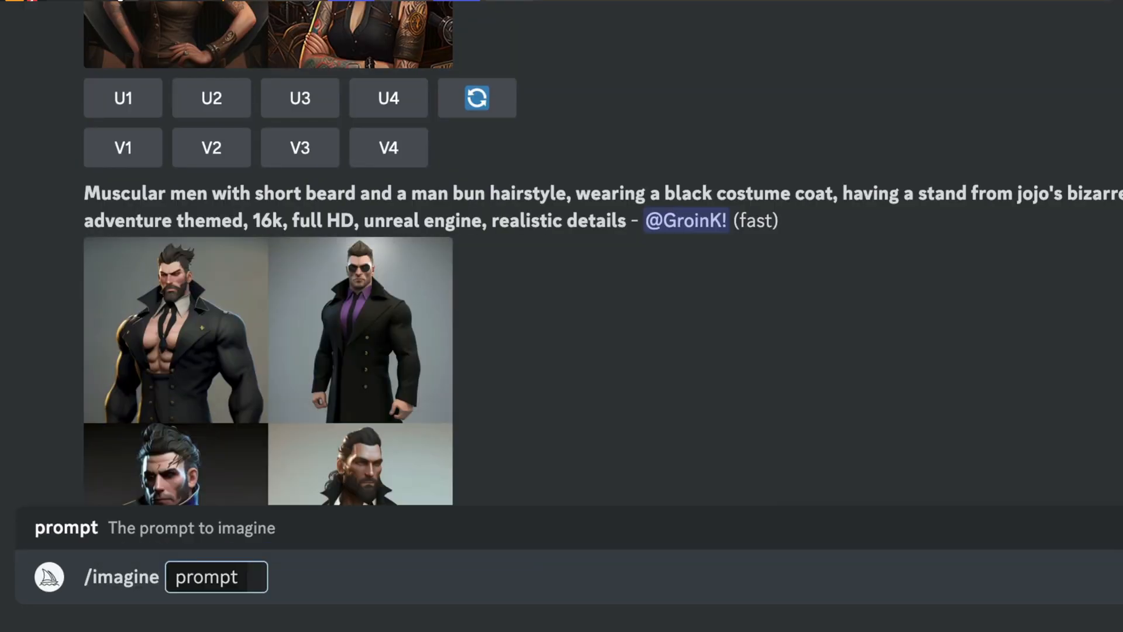
{"action": "type", "text": "https://cdn.dribbble.com/userupload/3483523/file/original-1d64fd2fc0aedc88304c0896e0cfb352.png?compress"}
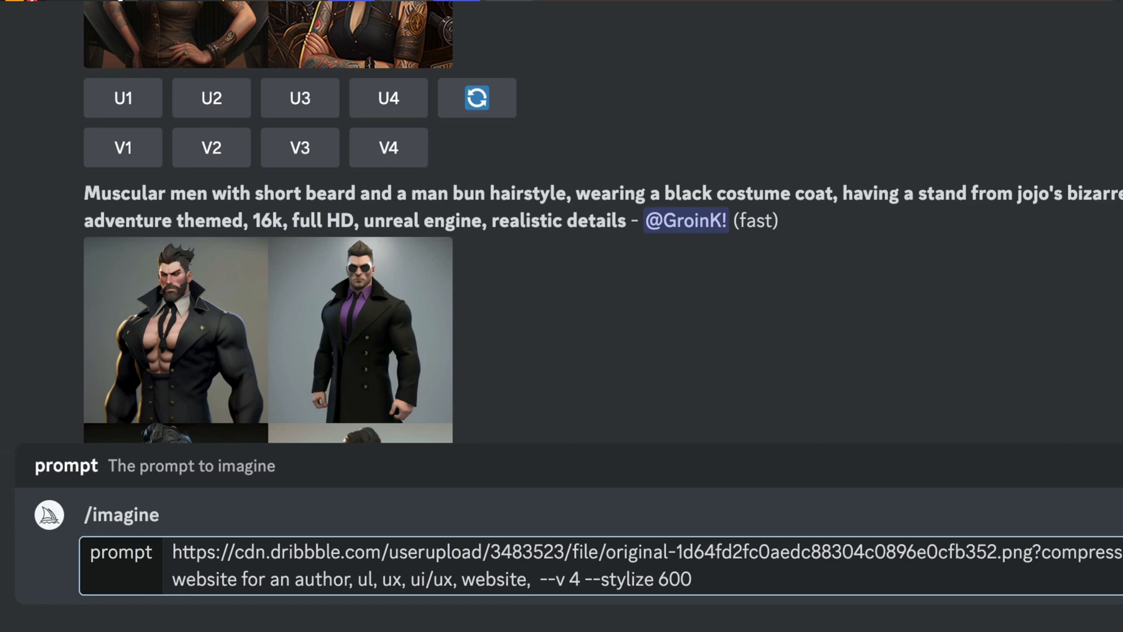
{"action": "type", "text": "blue, yellow and silver"}
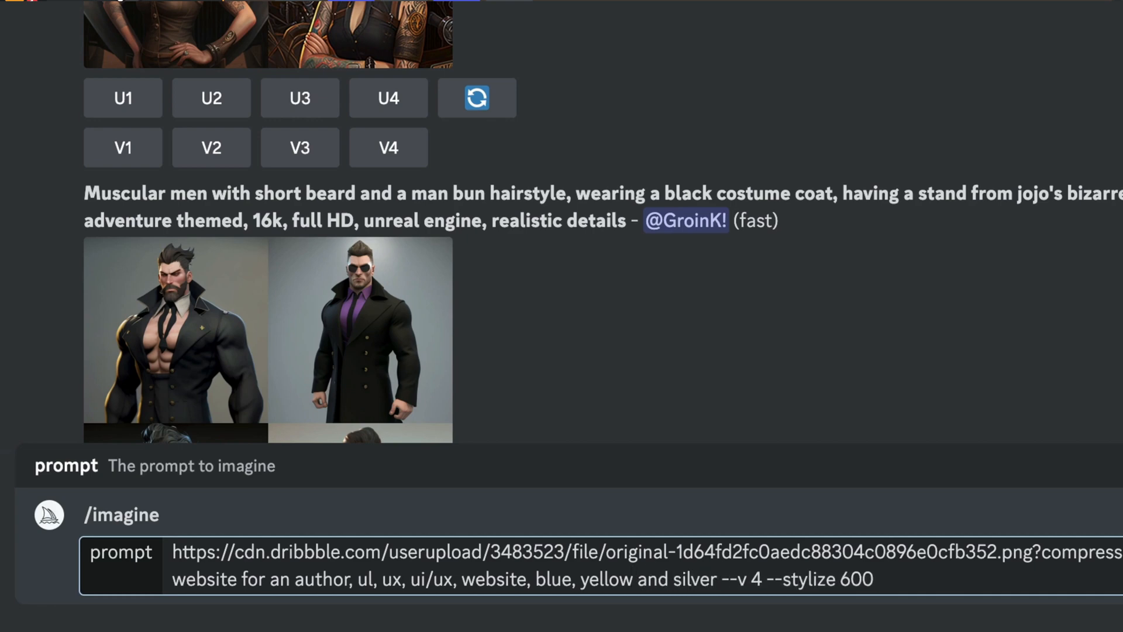
{"action": "left_click", "coordinate": [123, 98]}
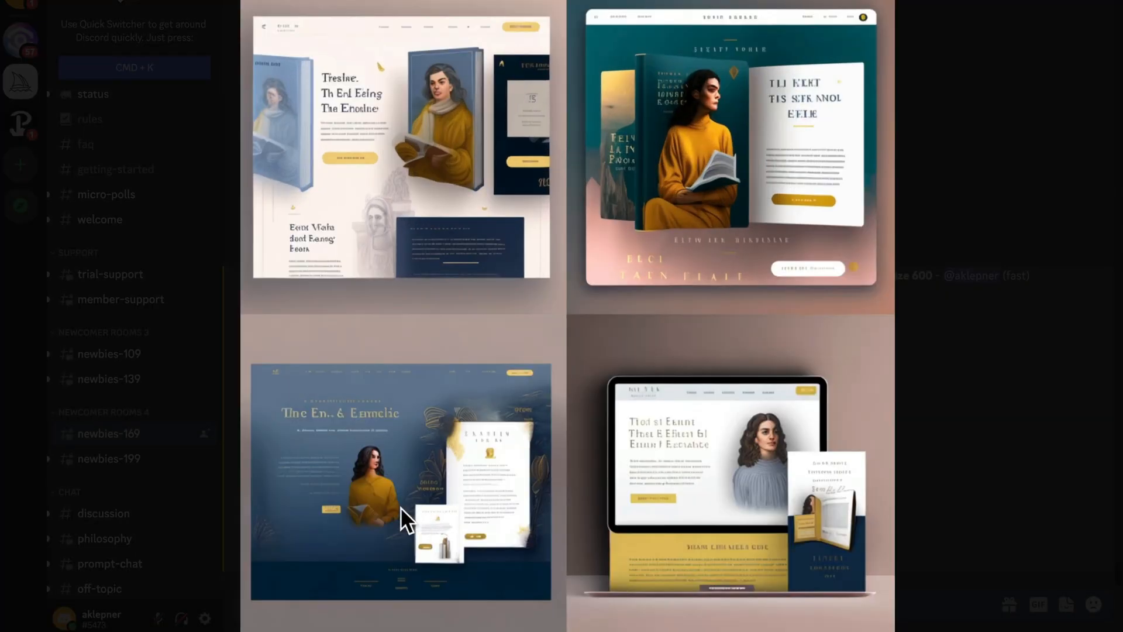
{"action": "mouse_move", "coordinate": [651, 519]}
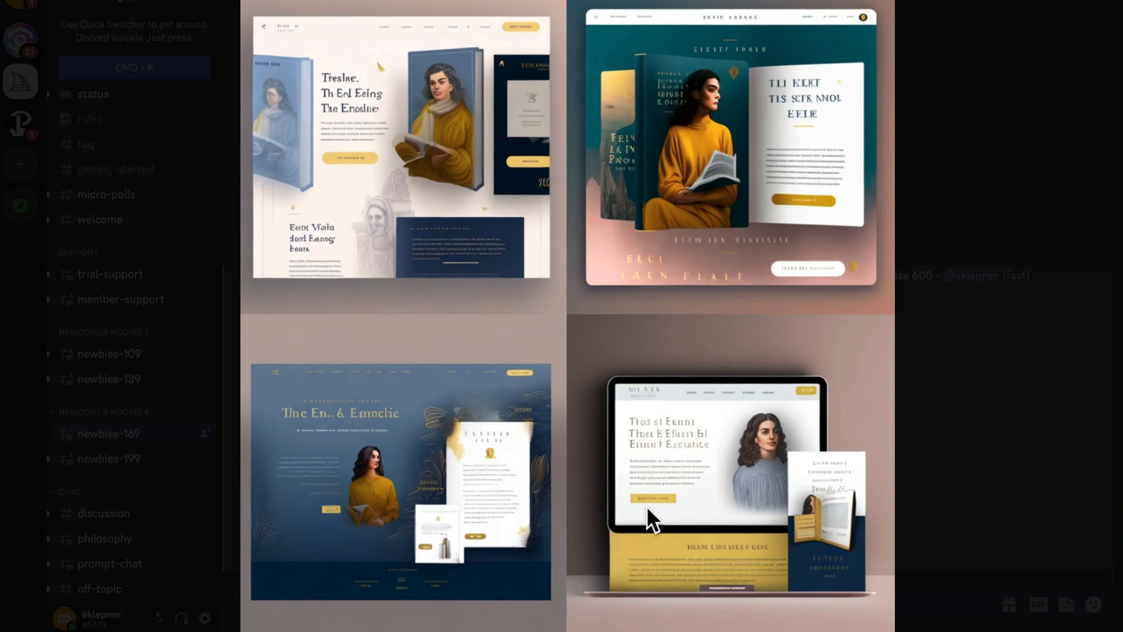
{"action": "mouse_move", "coordinate": [362, 516]}
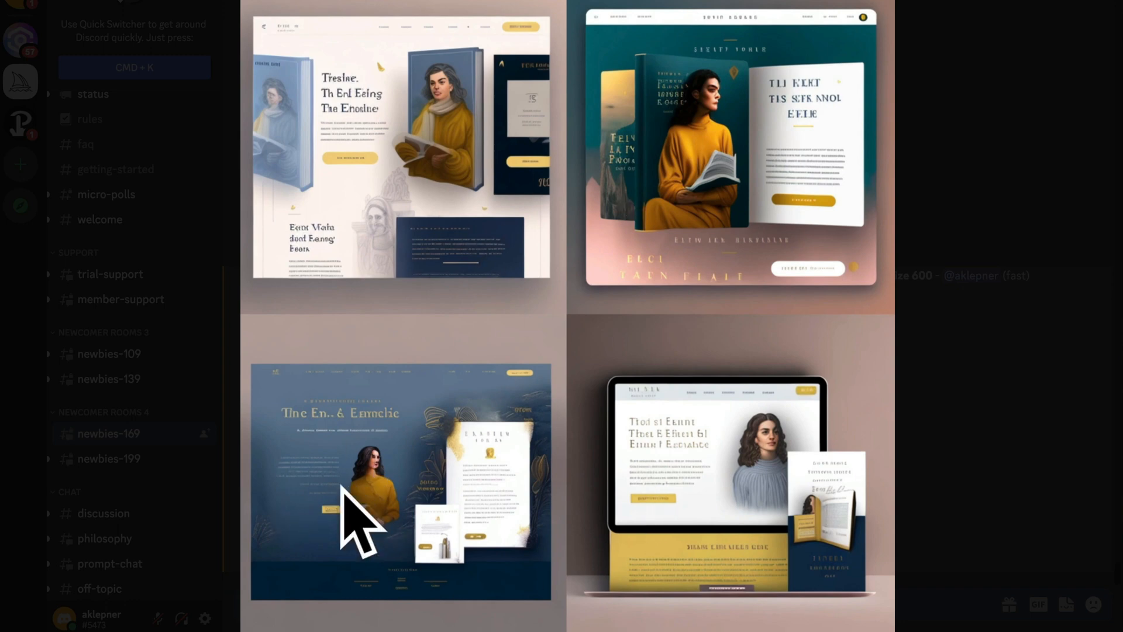
{"action": "mouse_move", "coordinate": [354, 494]}
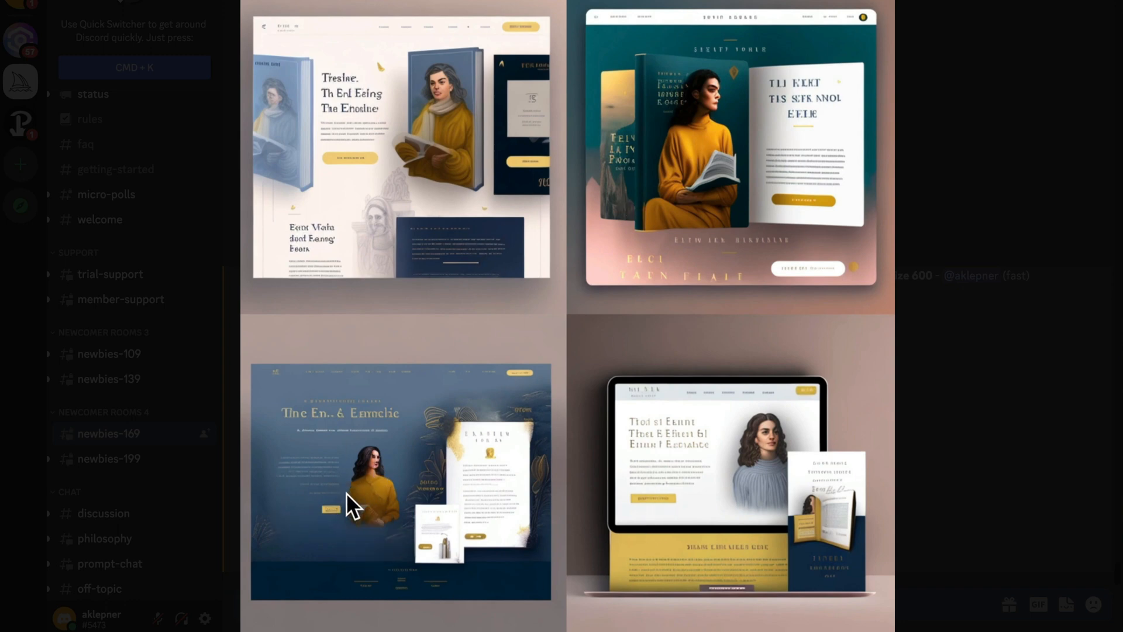
- Request variations of the third blue, yellow and silver website design with V3
{"action": "scroll", "scroll_direction": "down", "scroll_amount": 3}
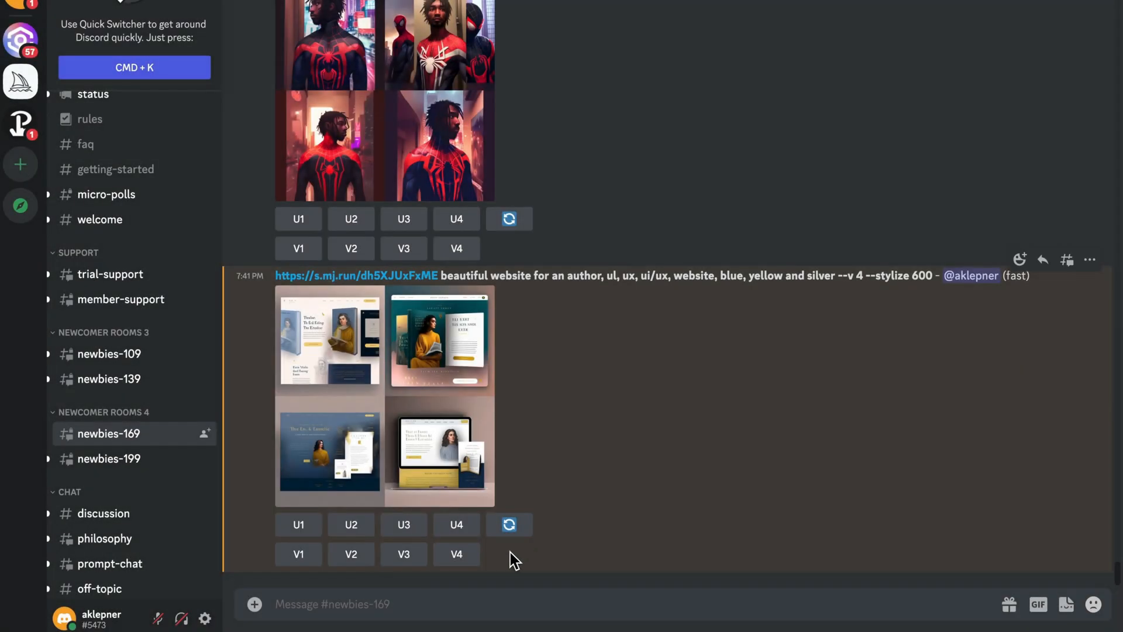
{"action": "mouse_move", "coordinate": [734, 449]}
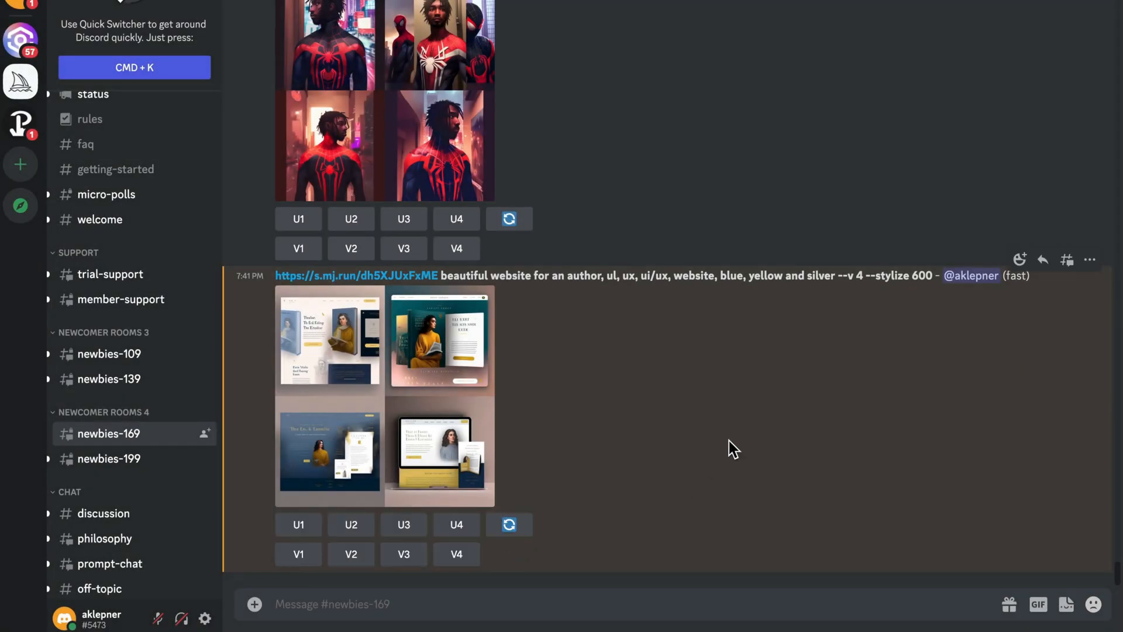
{"action": "left_click", "coordinate": [404, 553]}
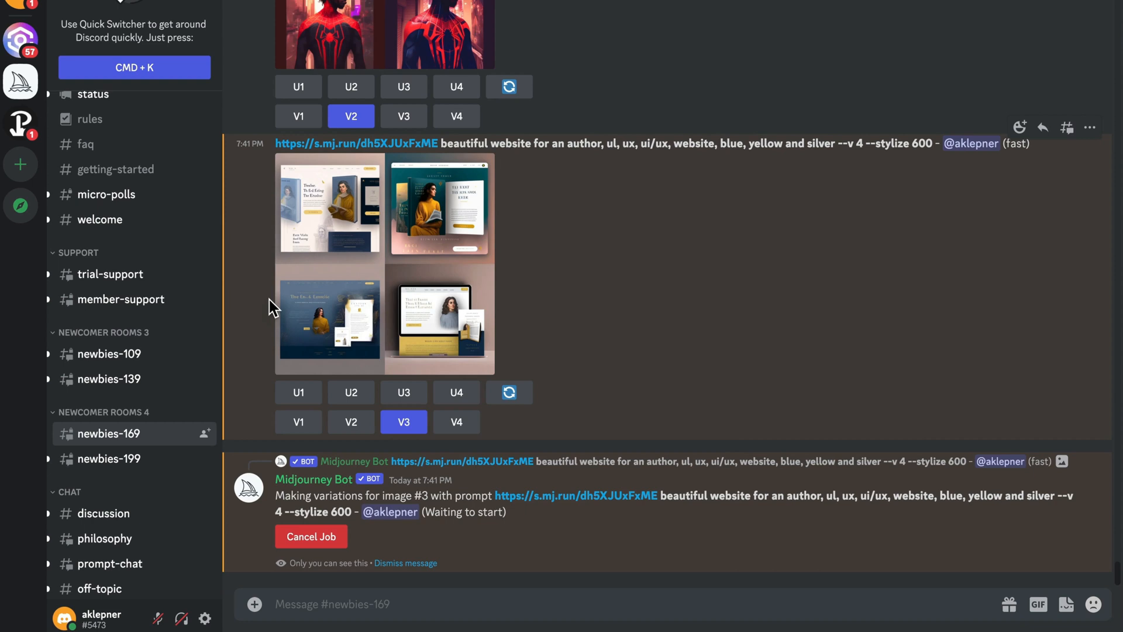
{"action": "mouse_move", "coordinate": [302, 339]}
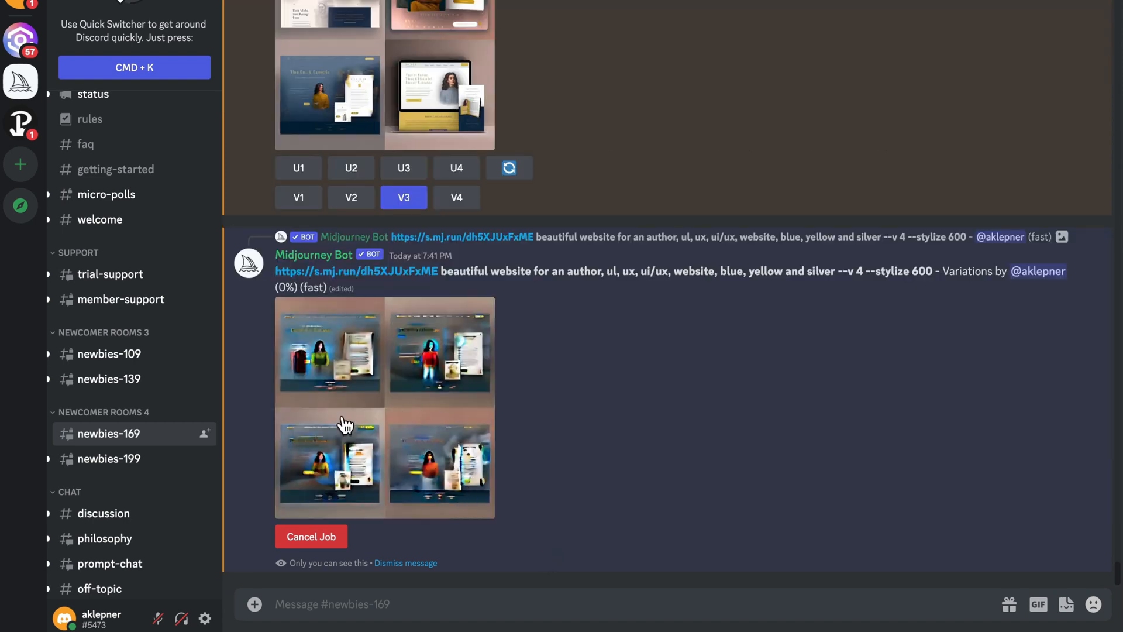
{"action": "mouse_move", "coordinate": [428, 441]}
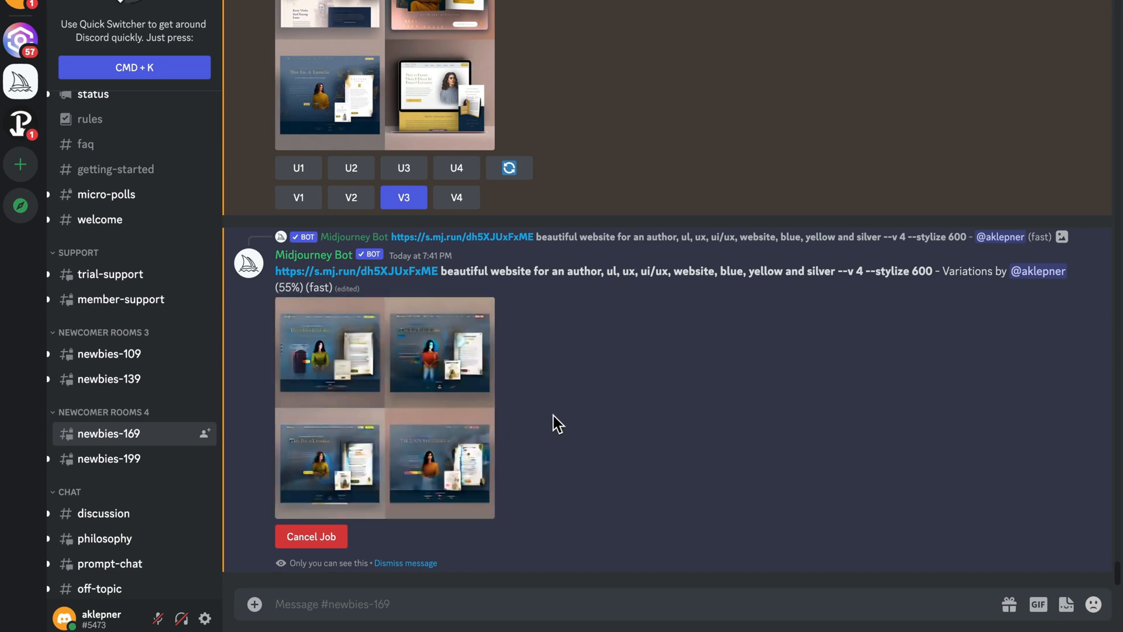
{"action": "mouse_move", "coordinate": [708, 449]}
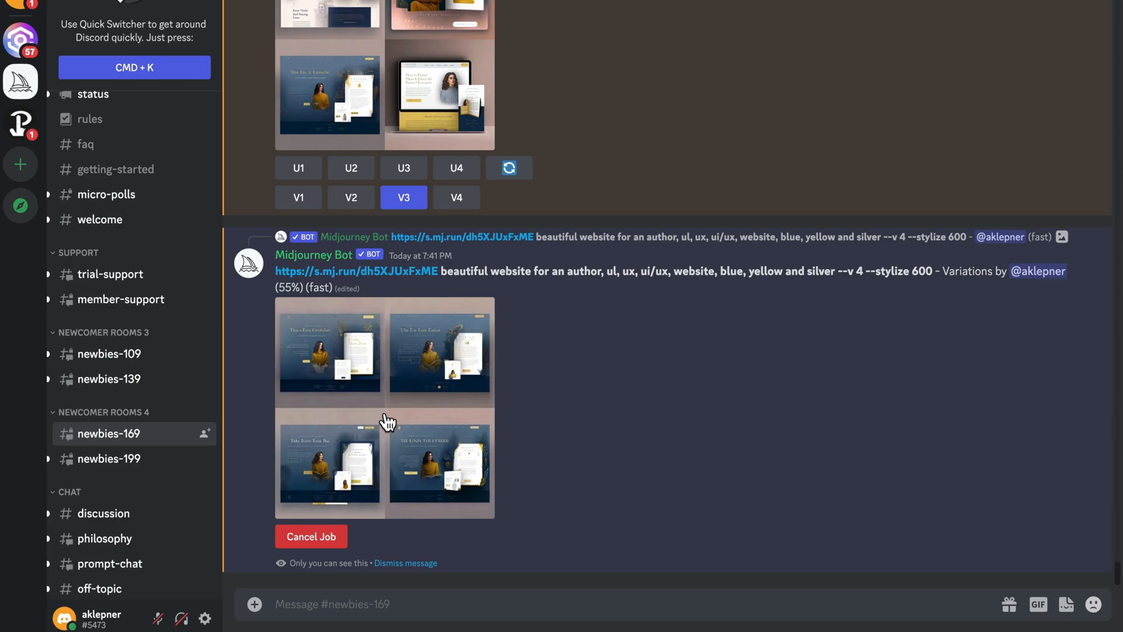
- Preview the variations grid, then upscale the third variation with U3
{"action": "left_click", "coordinate": [385, 407]}
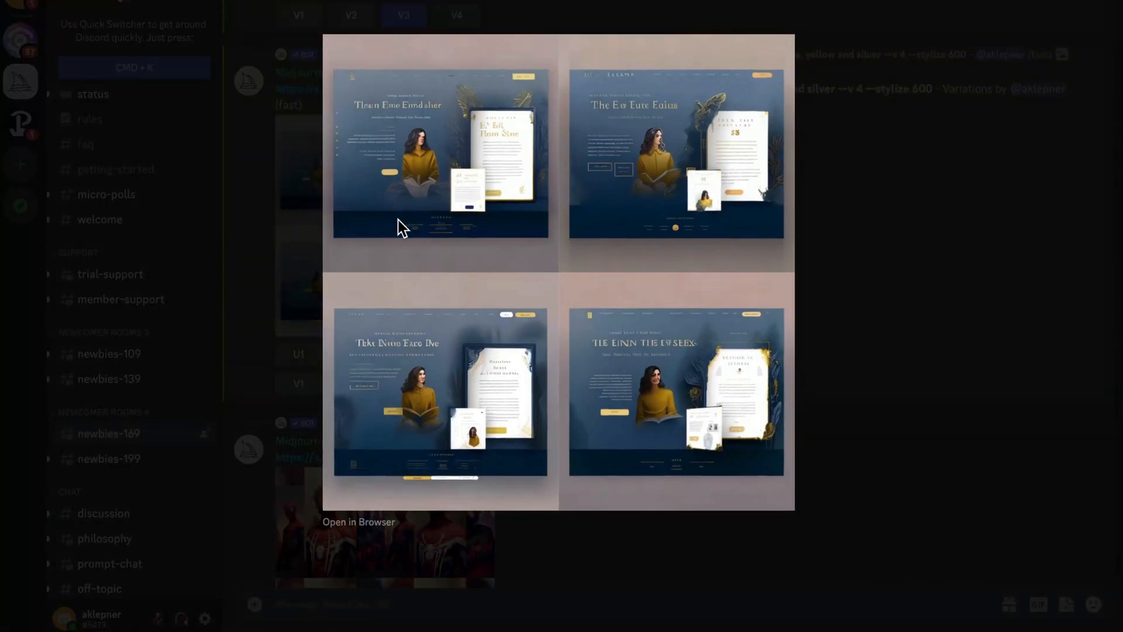
{"action": "mouse_move", "coordinate": [469, 270]}
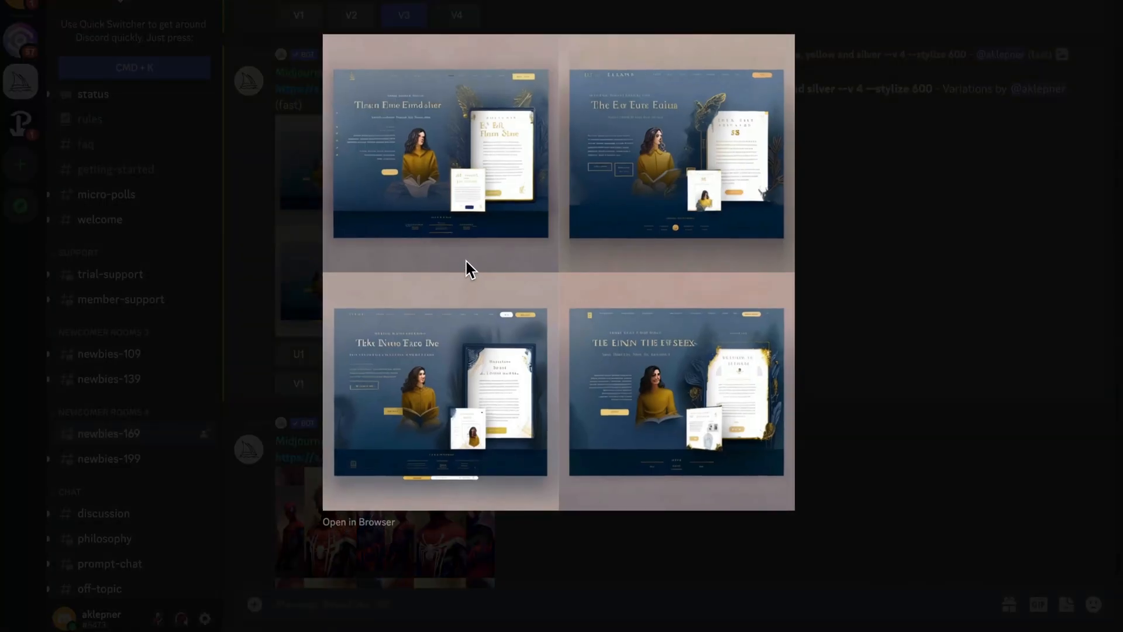
{"action": "mouse_move", "coordinate": [469, 388]}
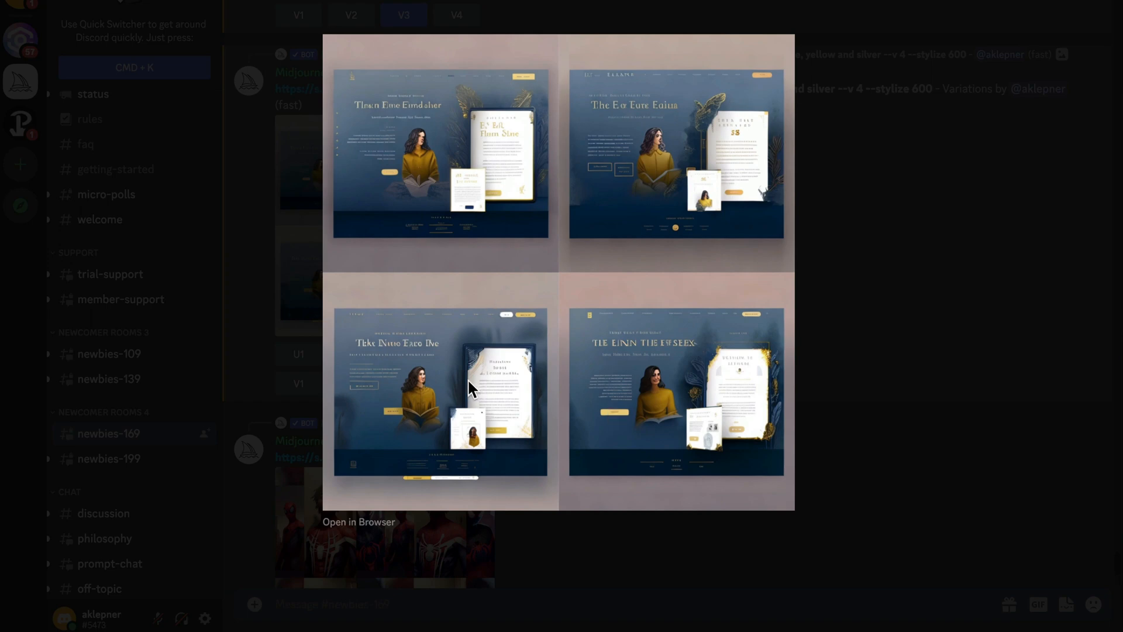
{"action": "mouse_move", "coordinate": [998, 446]}
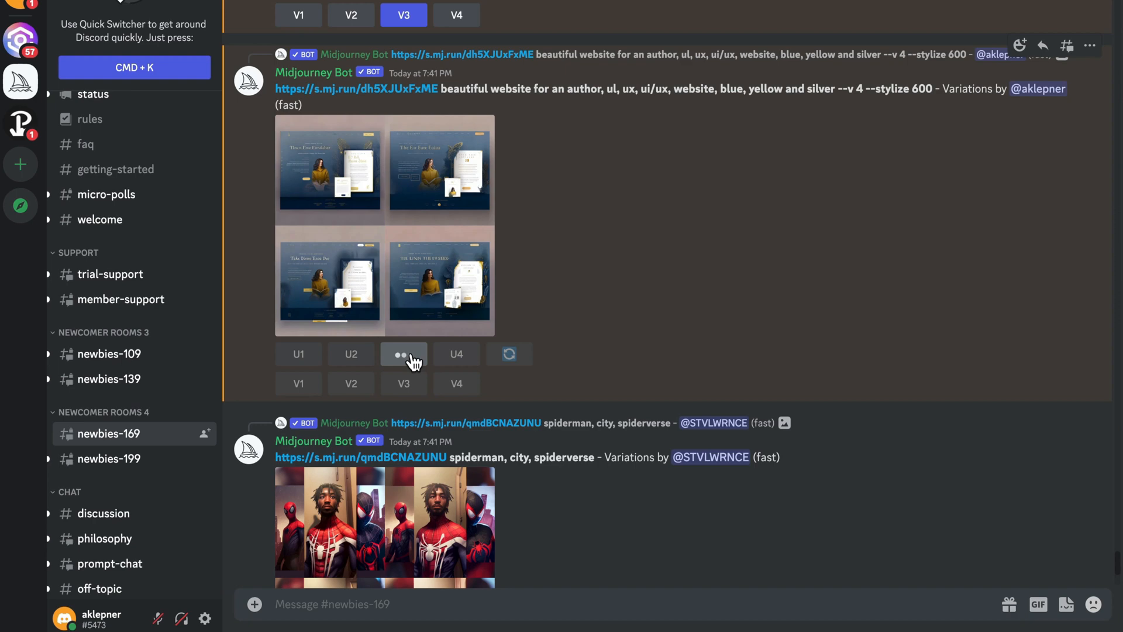
{"action": "left_click", "coordinate": [404, 354]}
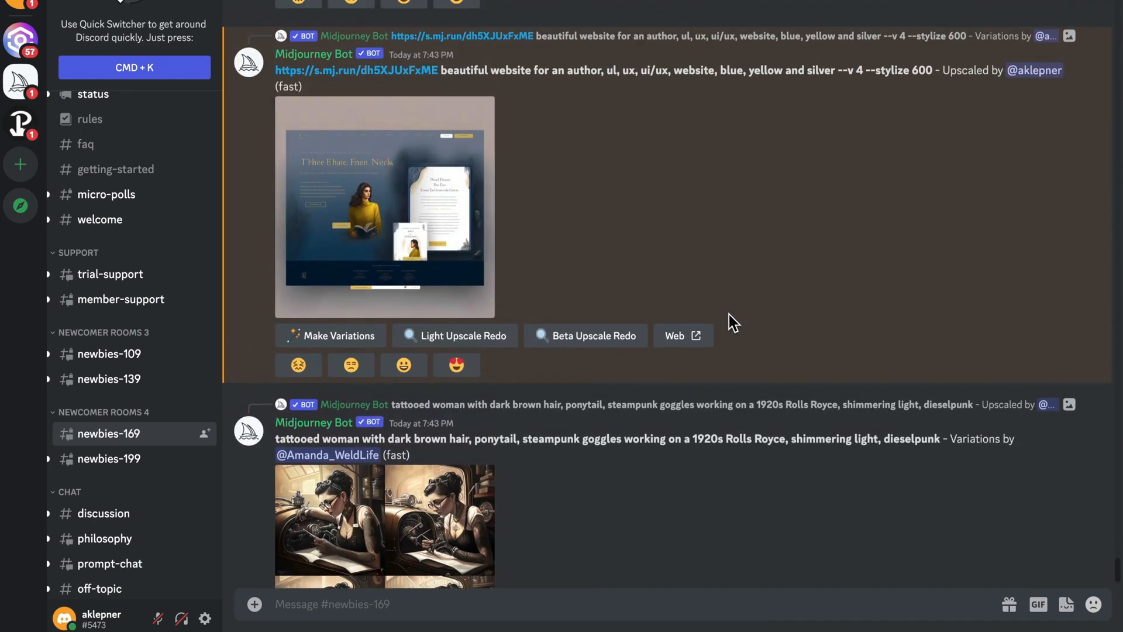
- View the upscaled third blue, yellow and silver website design enlarged at full size
{"action": "left_click", "coordinate": [383, 208]}
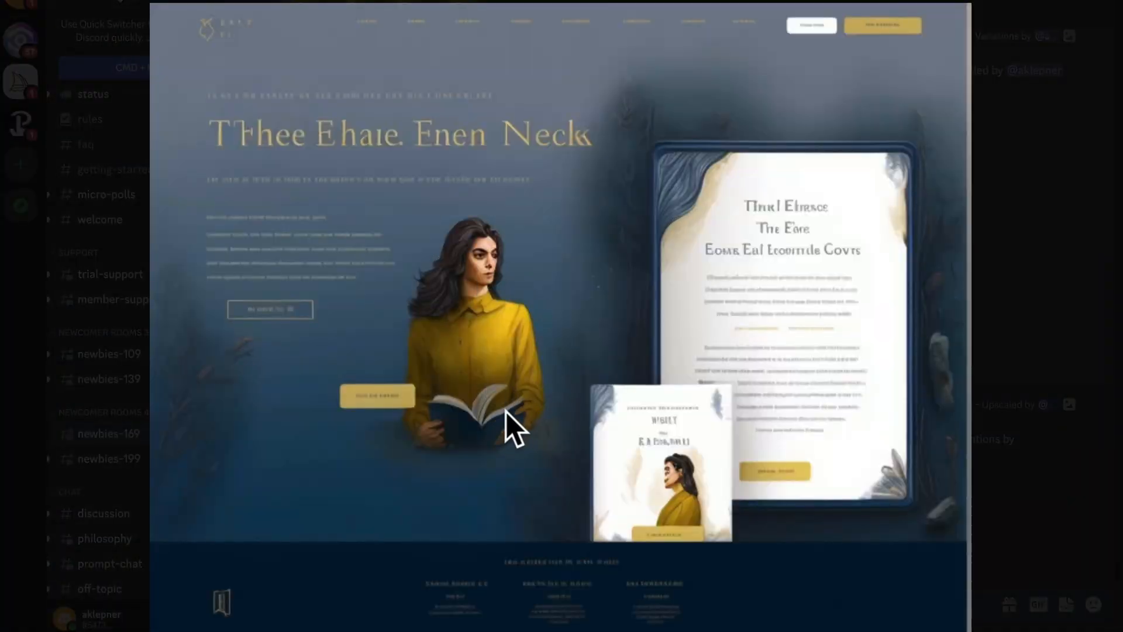
{"action": "mouse_move", "coordinate": [494, 476]}
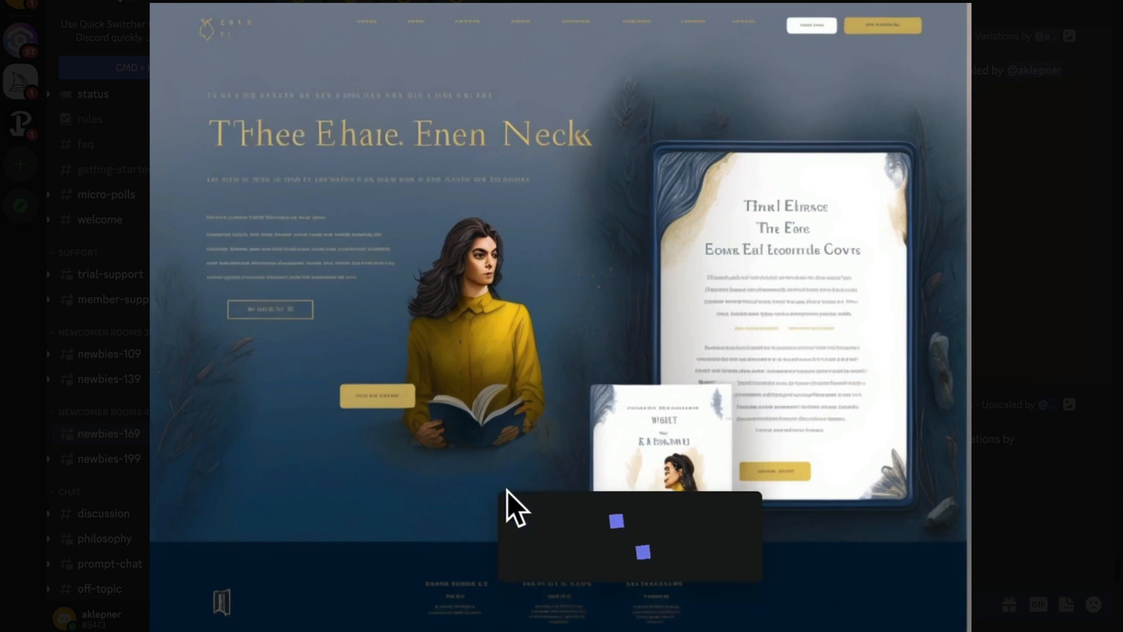
{"action": "mouse_move", "coordinate": [563, 544]}
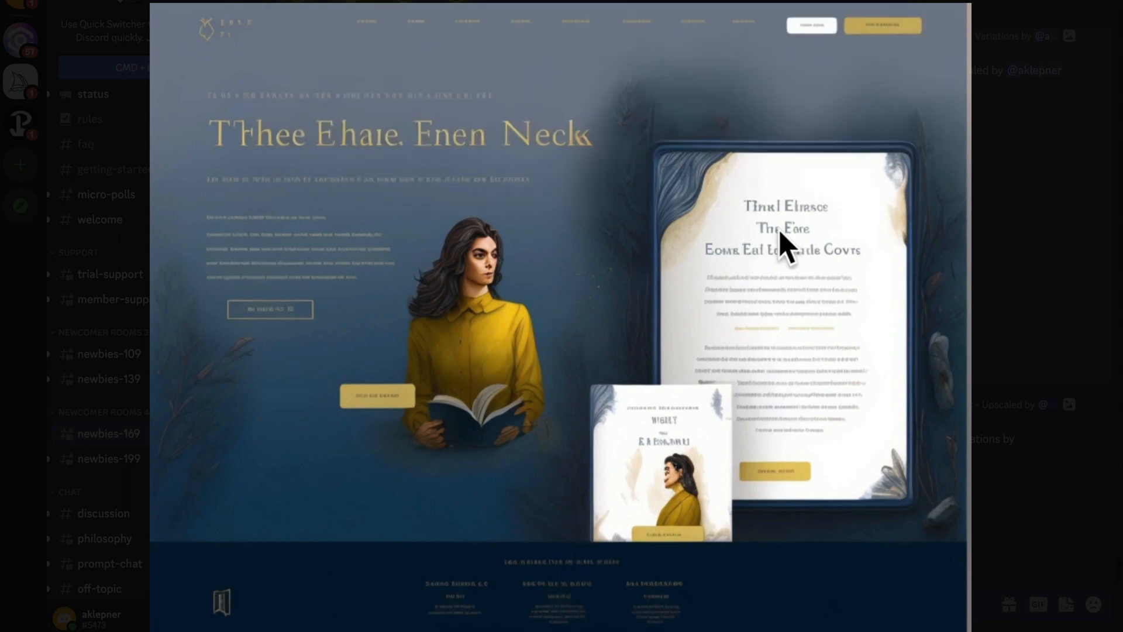
{"action": "mouse_move", "coordinate": [751, 257]}
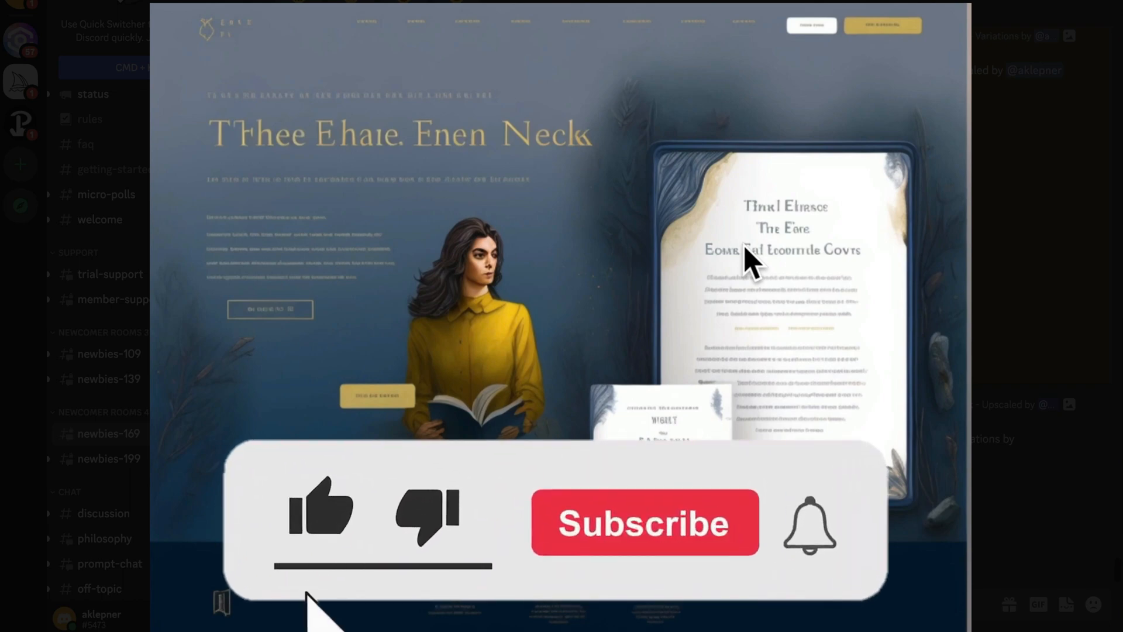
{"action": "left_click", "coordinate": [643, 522]}
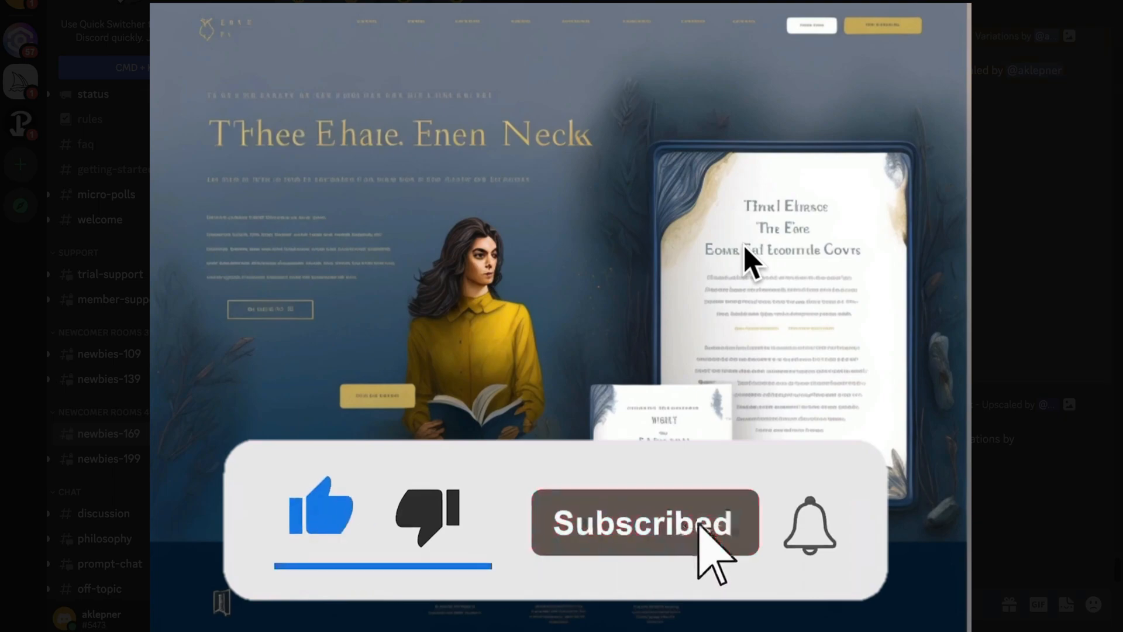